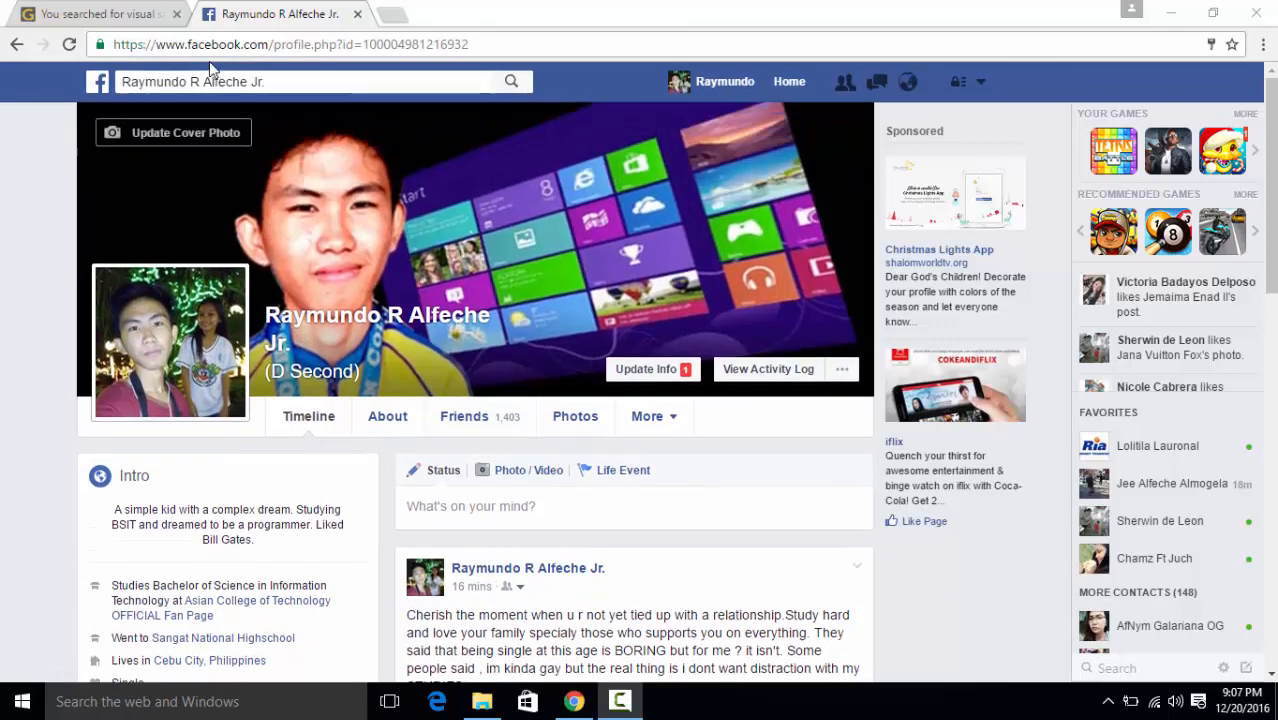
- From the visual studio 2010 search results, open the Visual Studio 2010 Professional Free Version post
{"action": "left_click", "coordinate": [96, 12]}
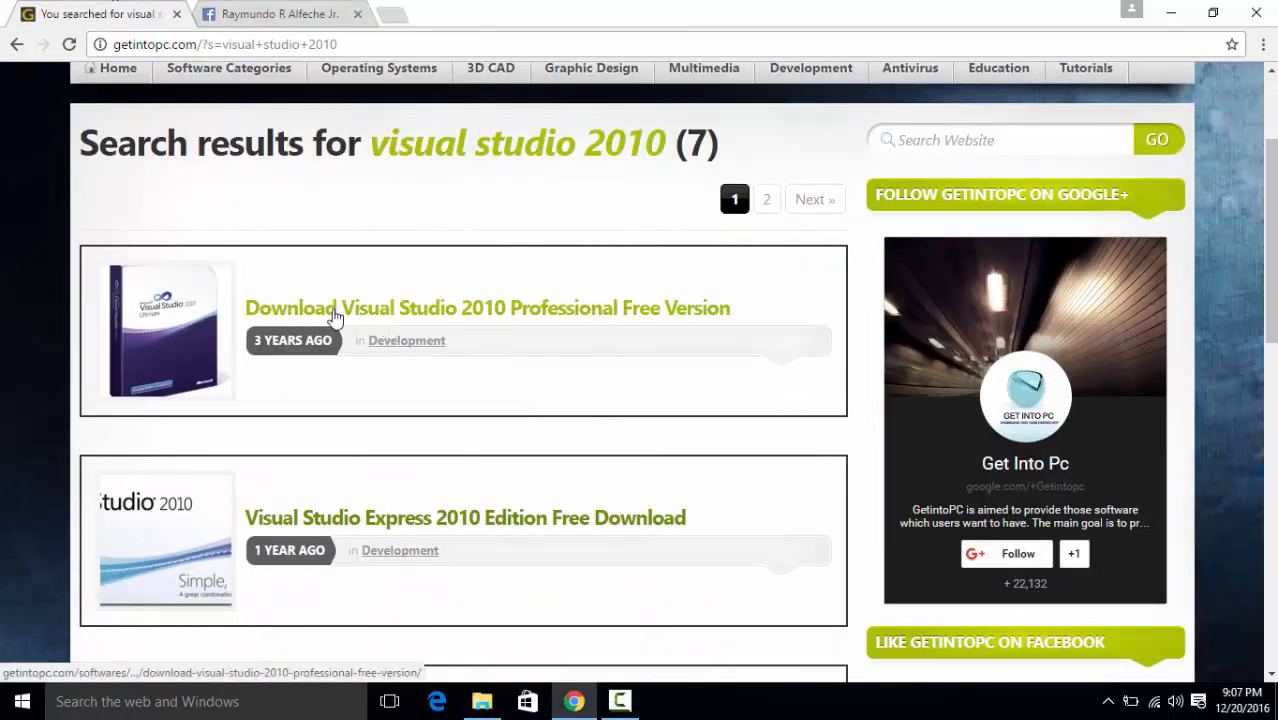
{"action": "mouse_move", "coordinate": [470, 322]}
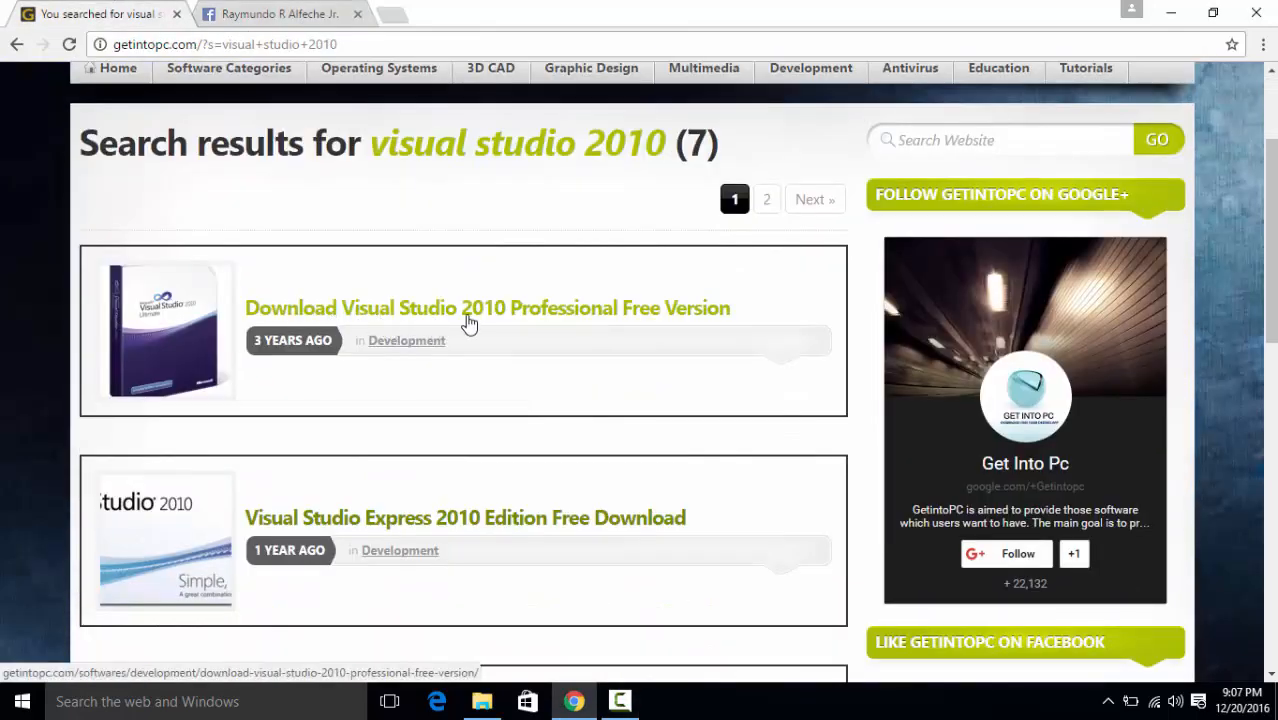
{"action": "mouse_move", "coordinate": [568, 330]}
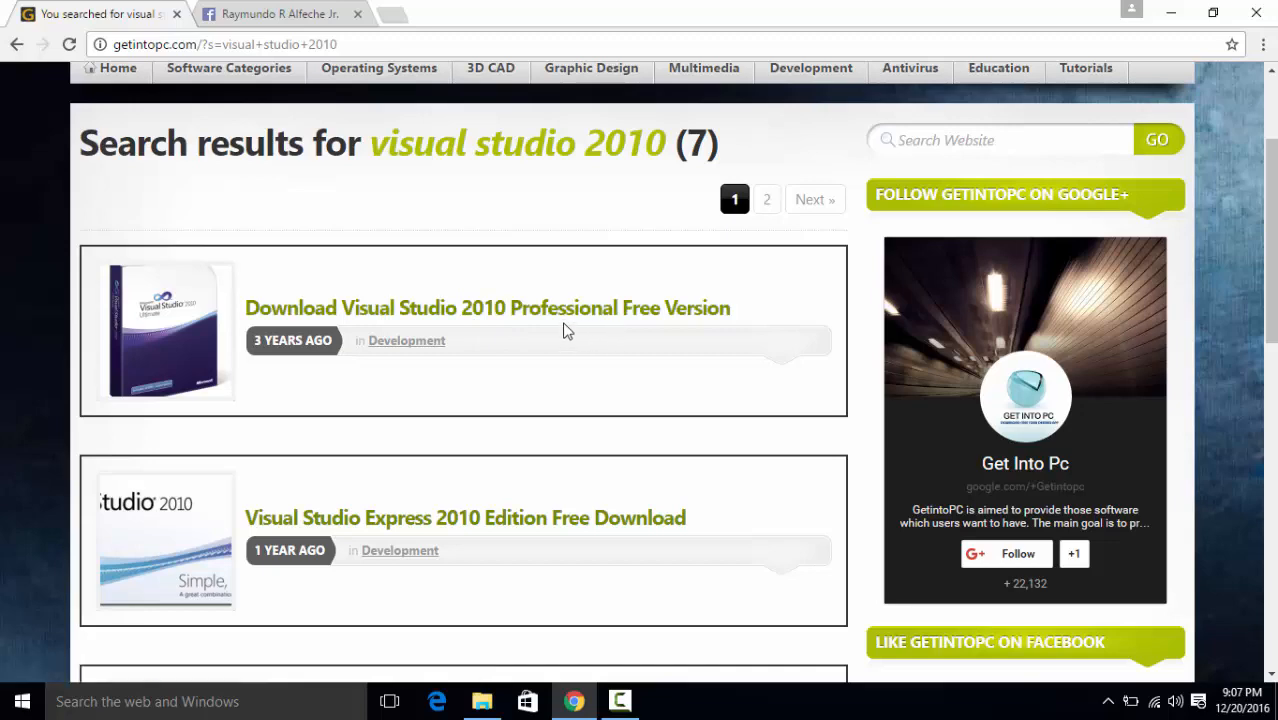
{"action": "scroll", "scroll_direction": "up", "scroll_amount": 3}
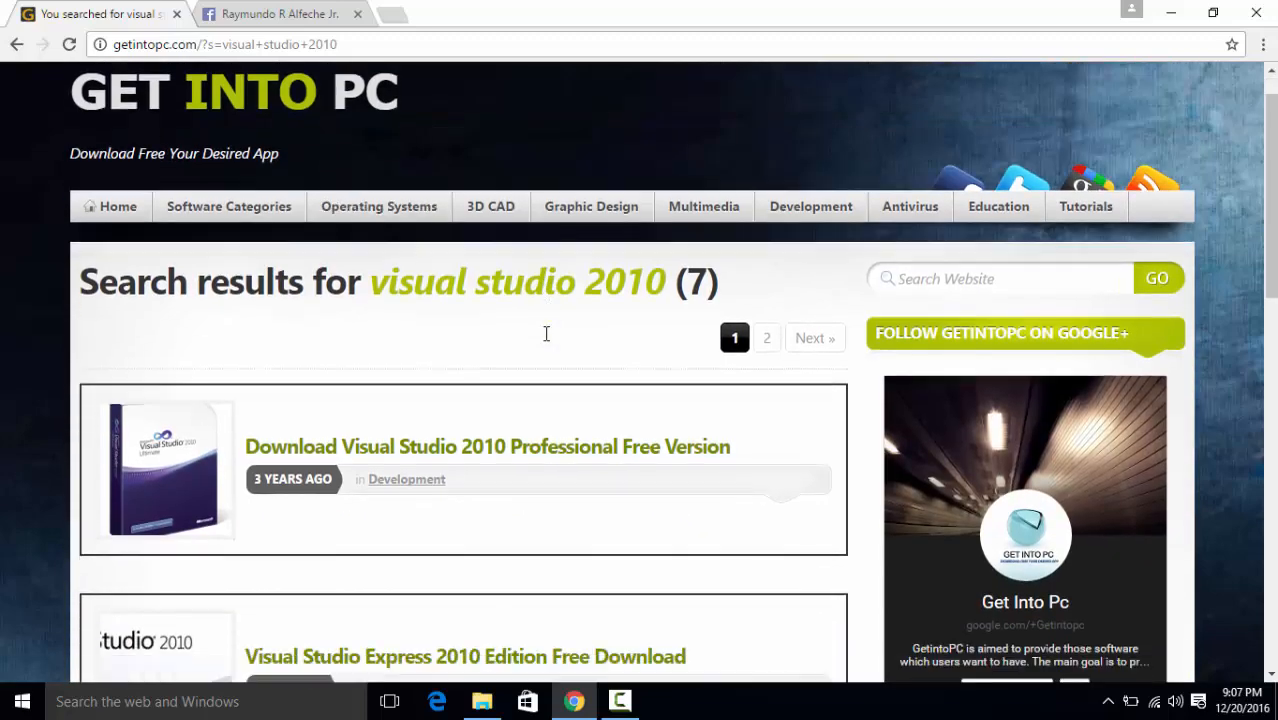
{"action": "scroll", "scroll_direction": "down", "scroll_amount": 3}
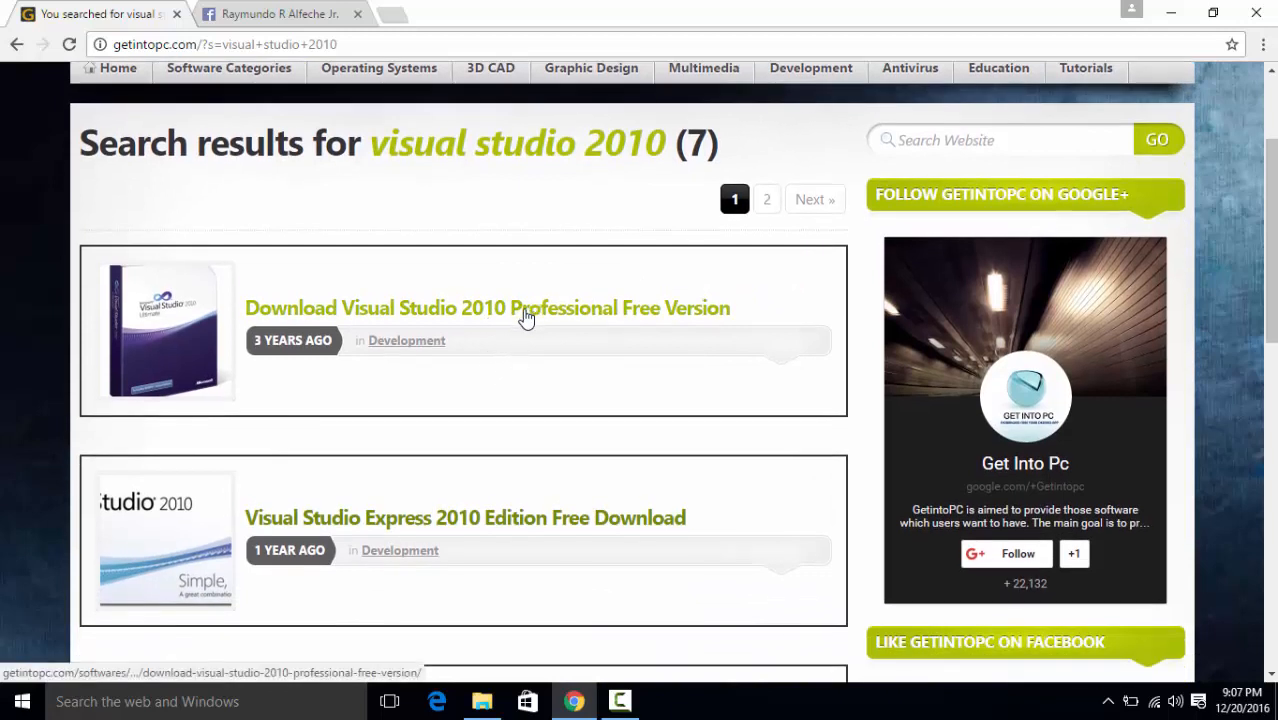
{"action": "left_click", "coordinate": [488, 308]}
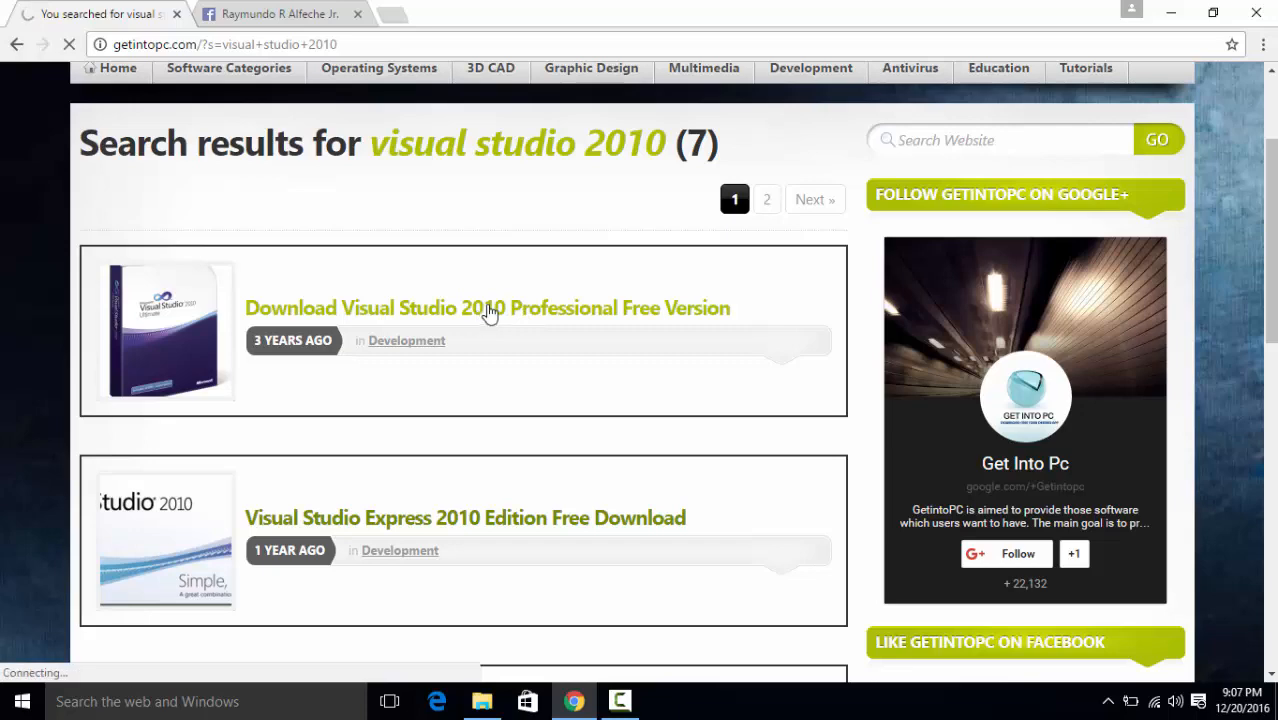
- Load the Visual Studio 2010 Professional post and scroll through its overview and features
{"action": "left_click", "coordinate": [488, 308]}
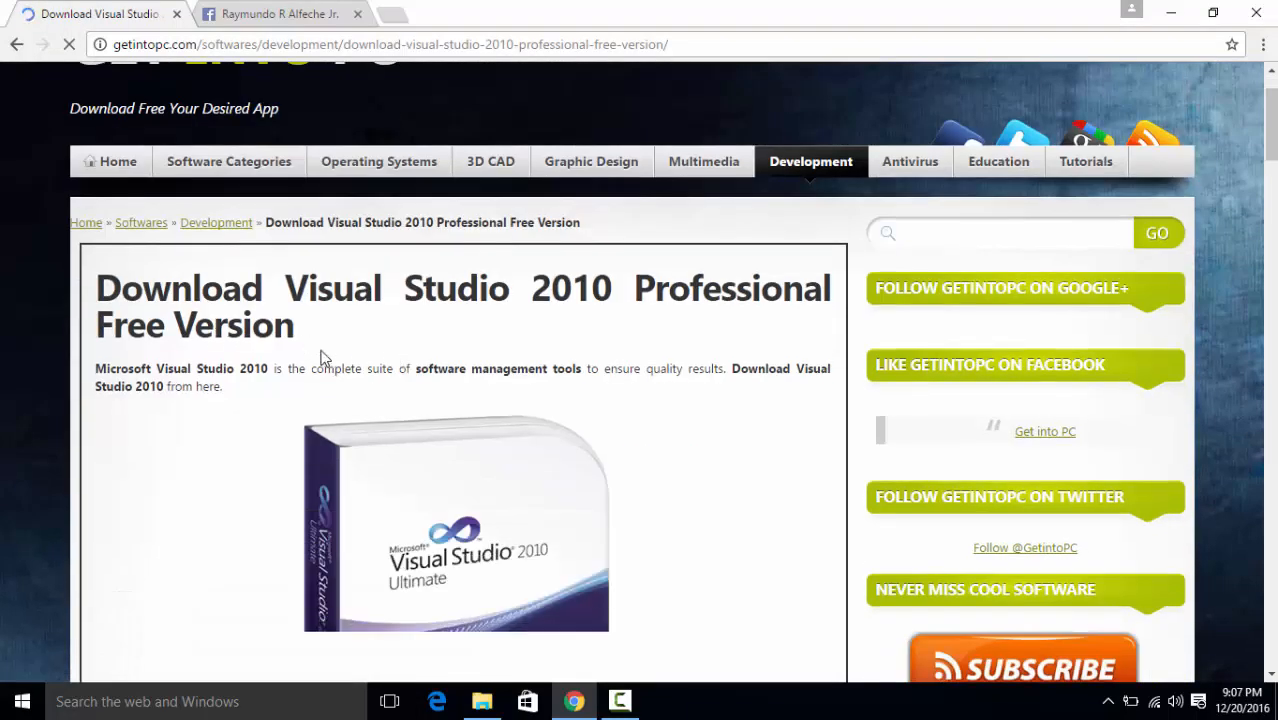
{"action": "scroll", "scroll_direction": "down", "scroll_amount": 3}
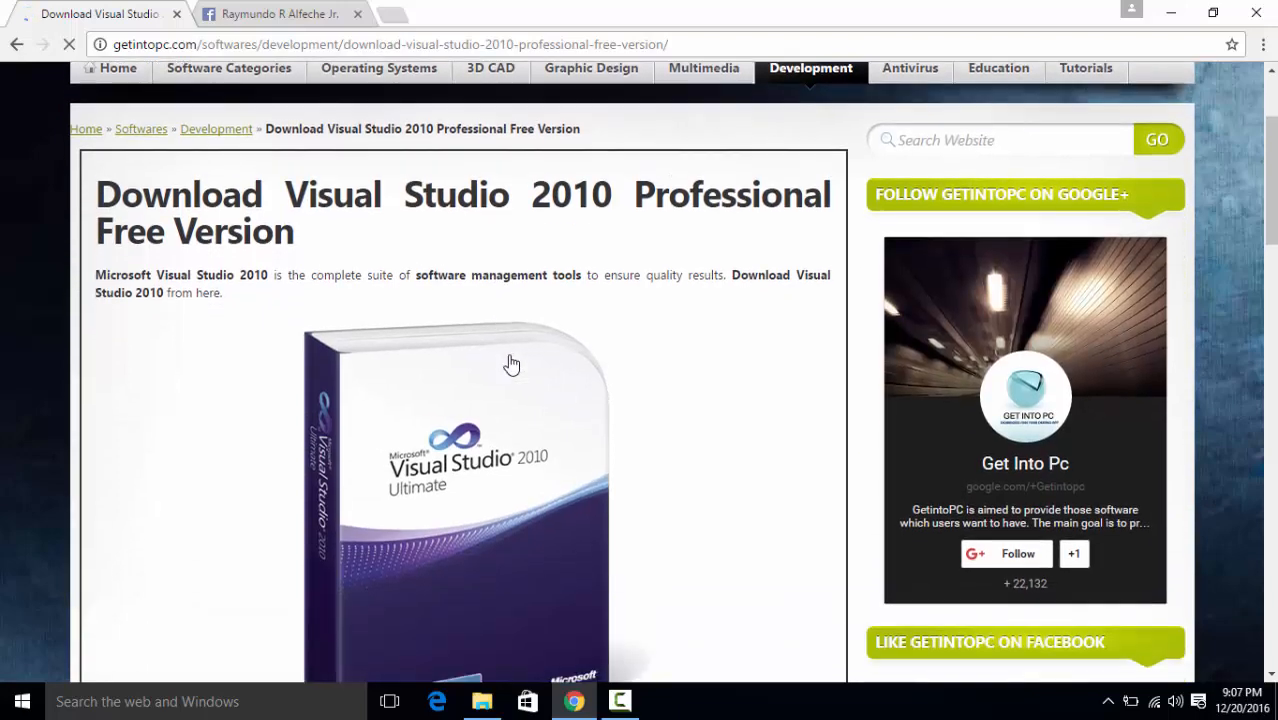
{"action": "mouse_move", "coordinate": [520, 328]}
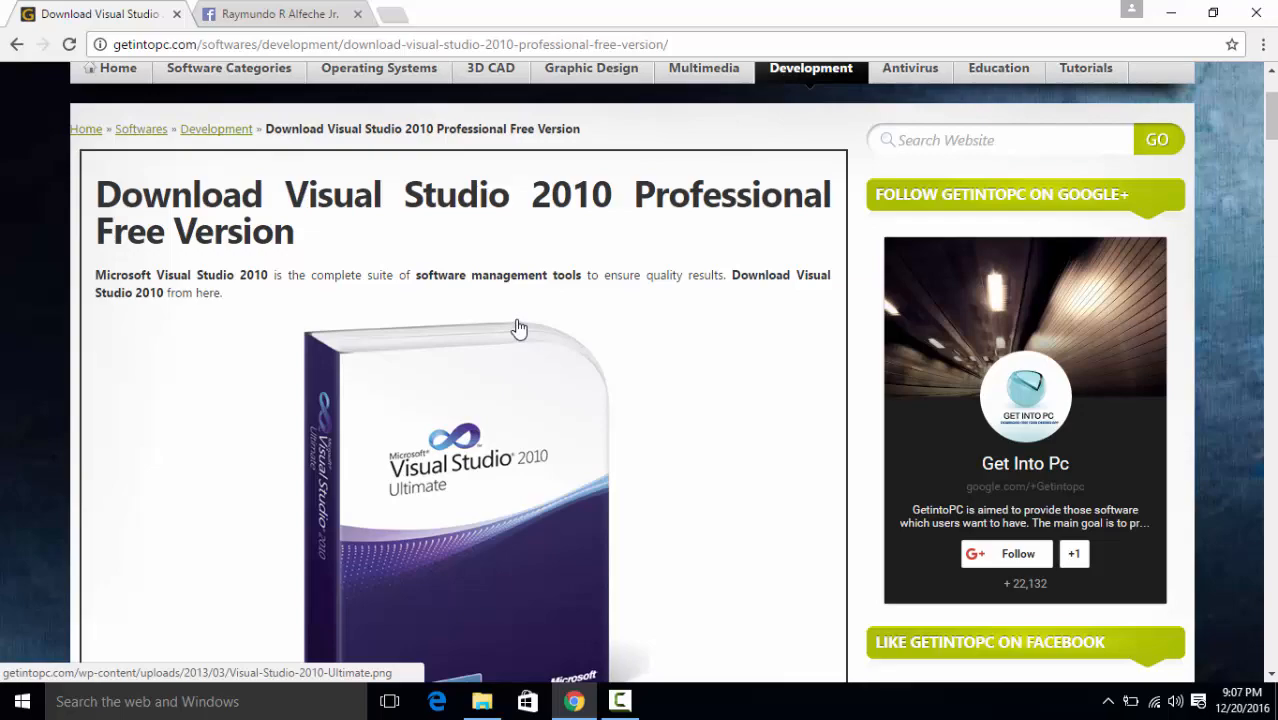
{"action": "scroll", "scroll_direction": "down", "scroll_amount": 3}
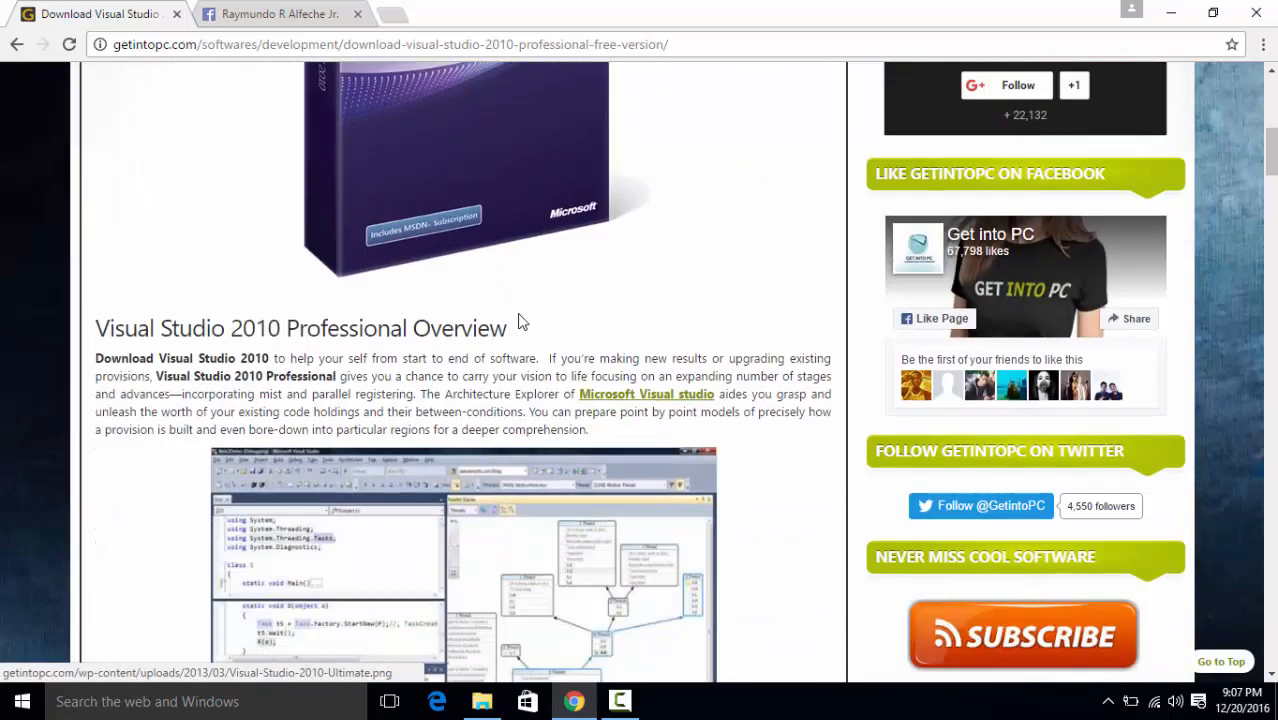
{"action": "scroll", "scroll_direction": "down", "scroll_amount": 3}
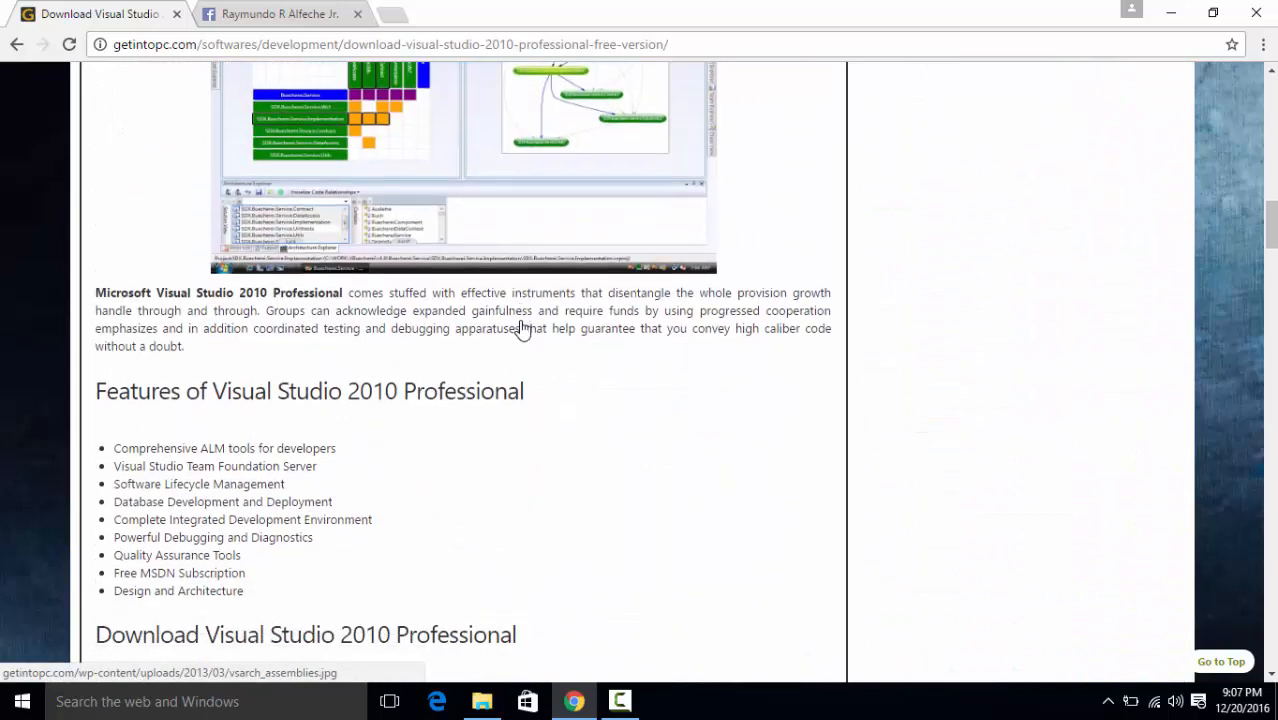
{"action": "scroll", "scroll_direction": "down", "scroll_amount": 3}
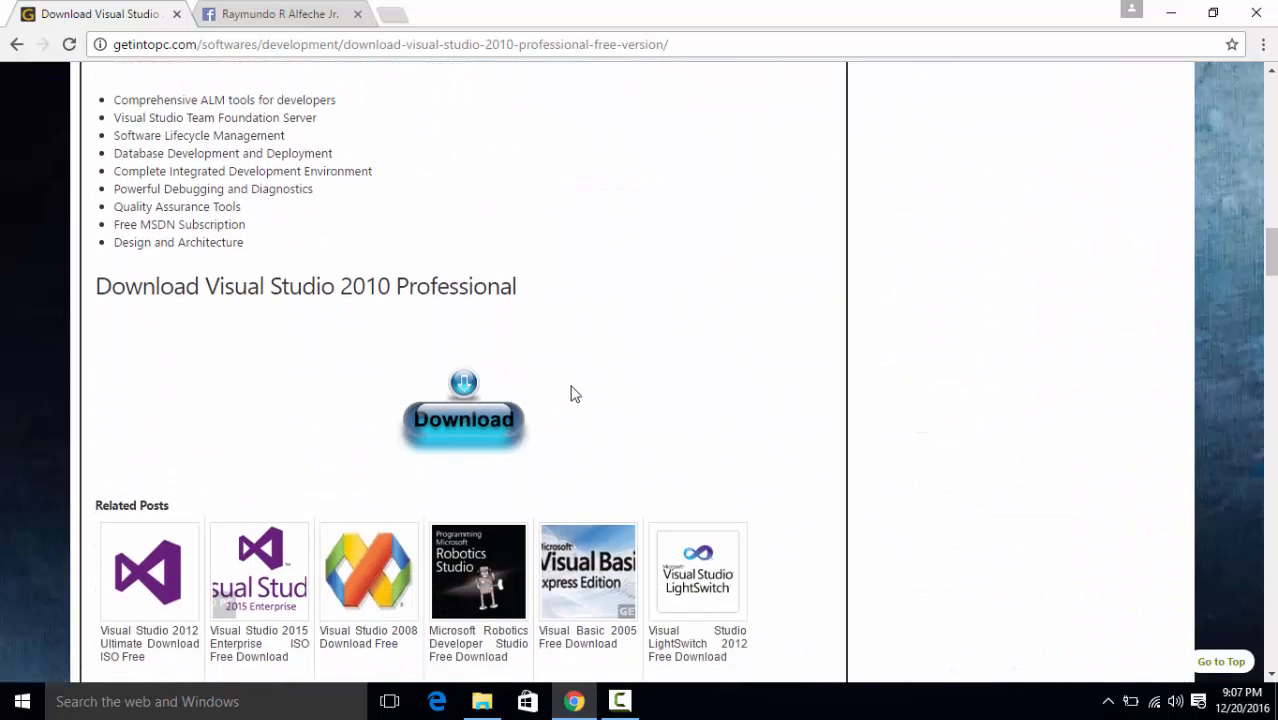
{"action": "mouse_move", "coordinate": [462, 430]}
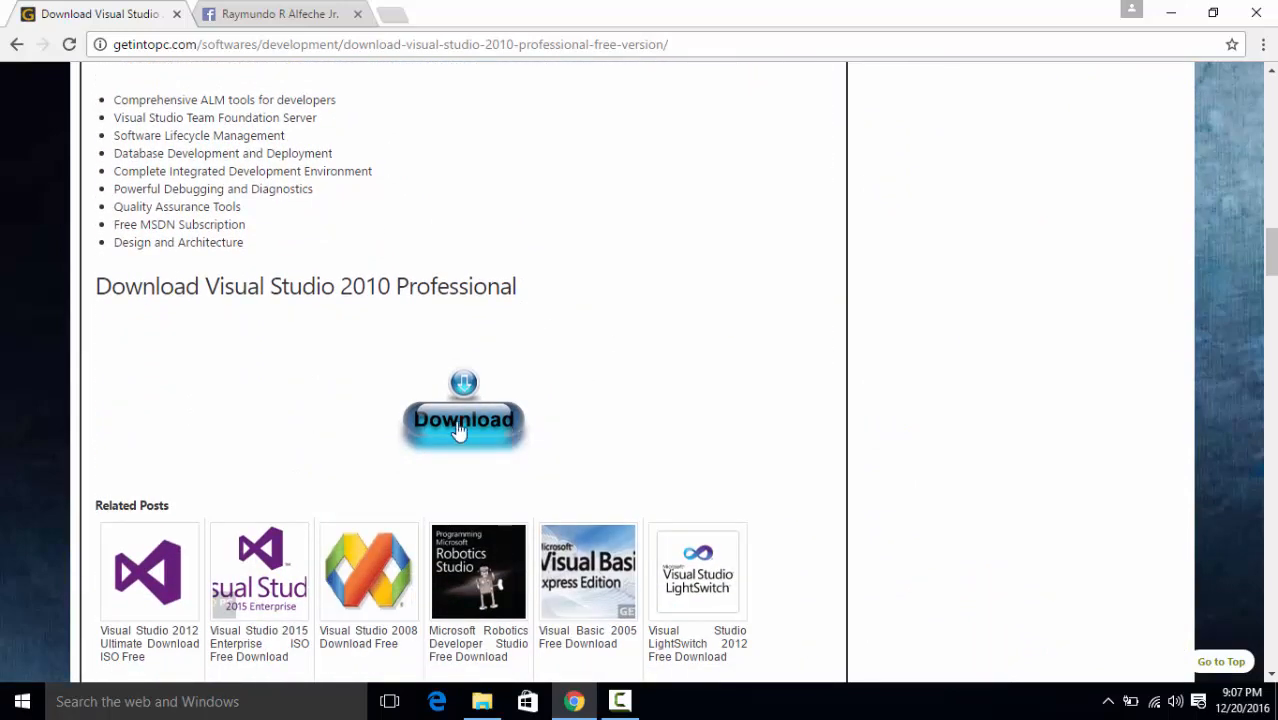
{"action": "scroll", "scroll_direction": "up", "scroll_amount": 3}
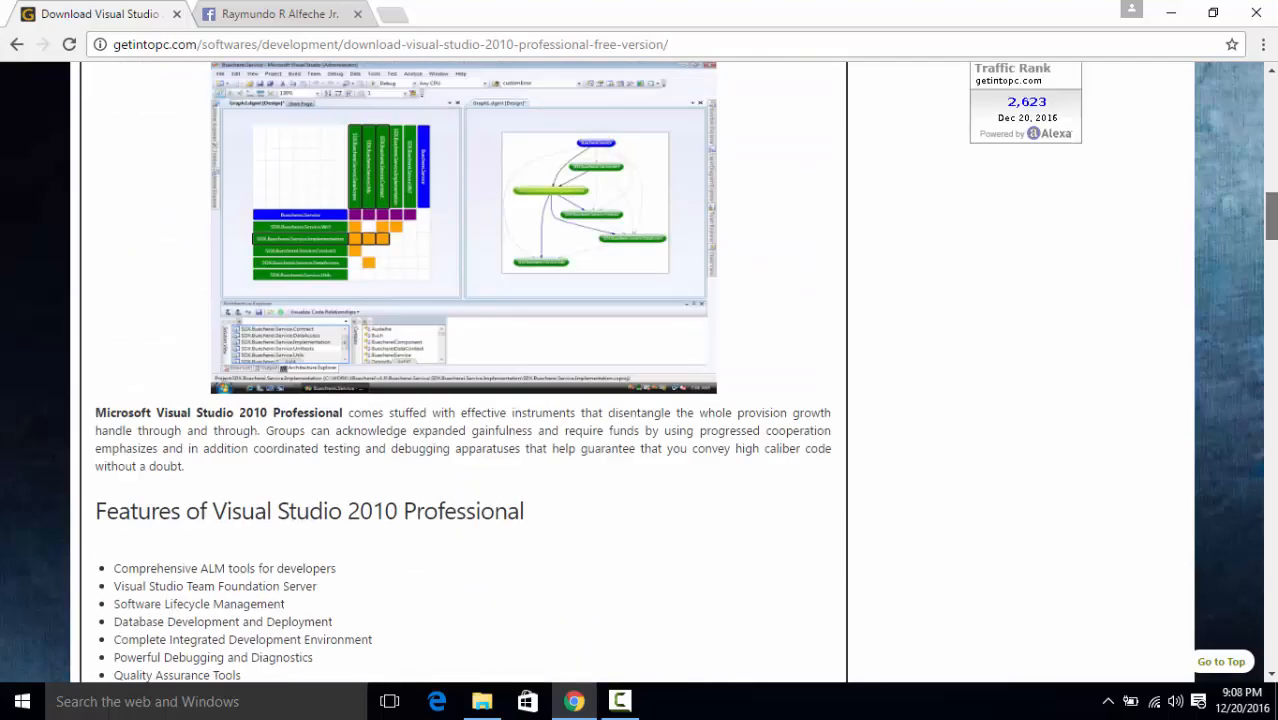
{"action": "scroll", "scroll_direction": "down", "scroll_amount": 3}
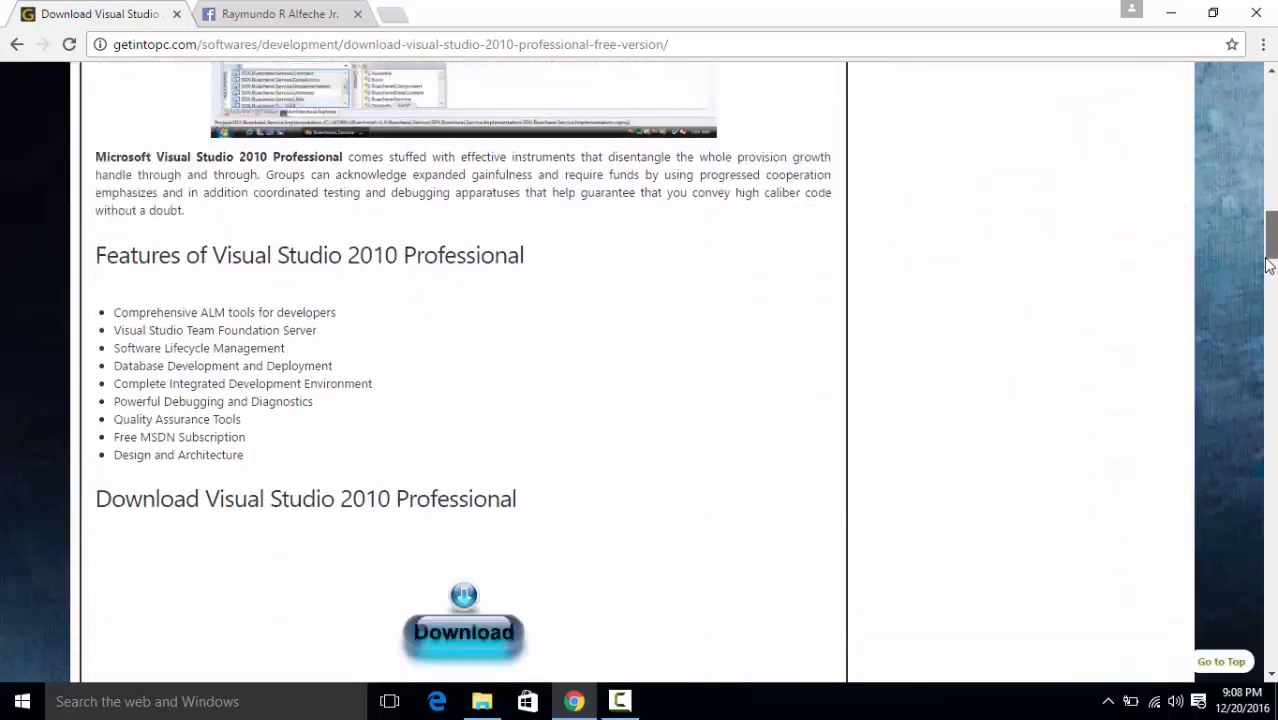
{"action": "scroll", "scroll_direction": "down", "scroll_amount": 3}
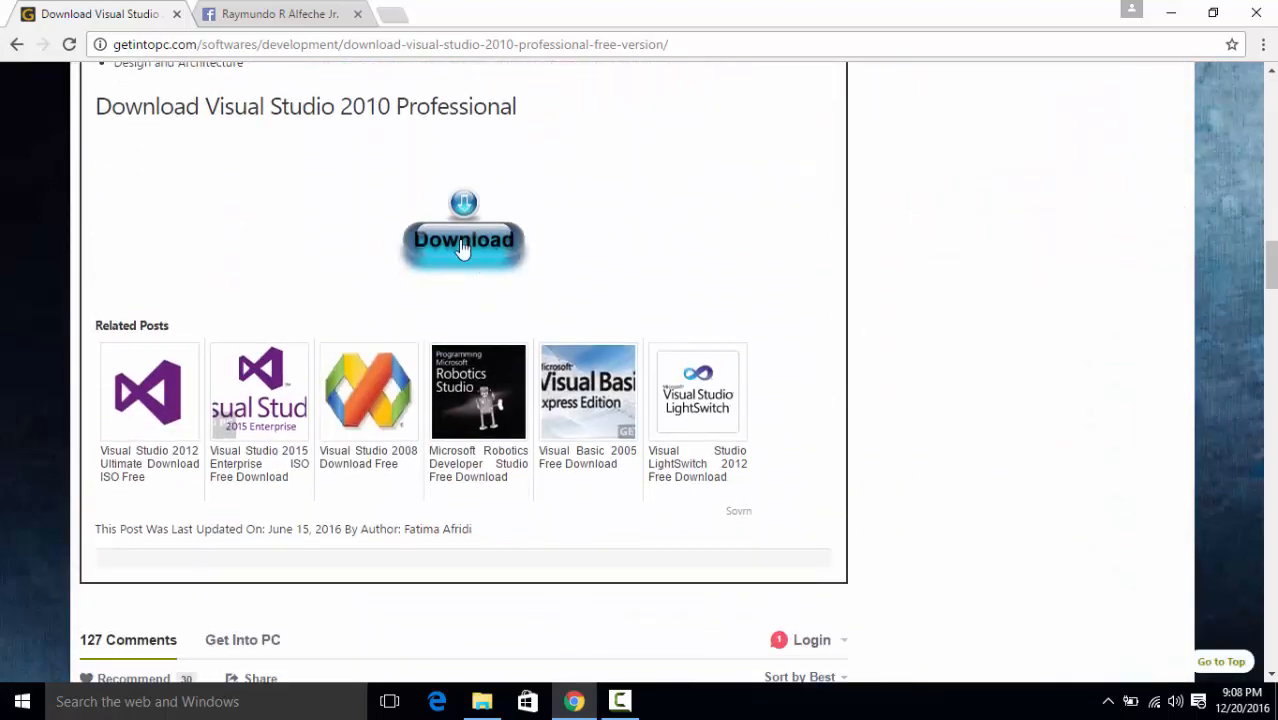
- Scroll back over the post details and down to the Download section
{"action": "scroll", "scroll_direction": "up", "scroll_amount": 3}
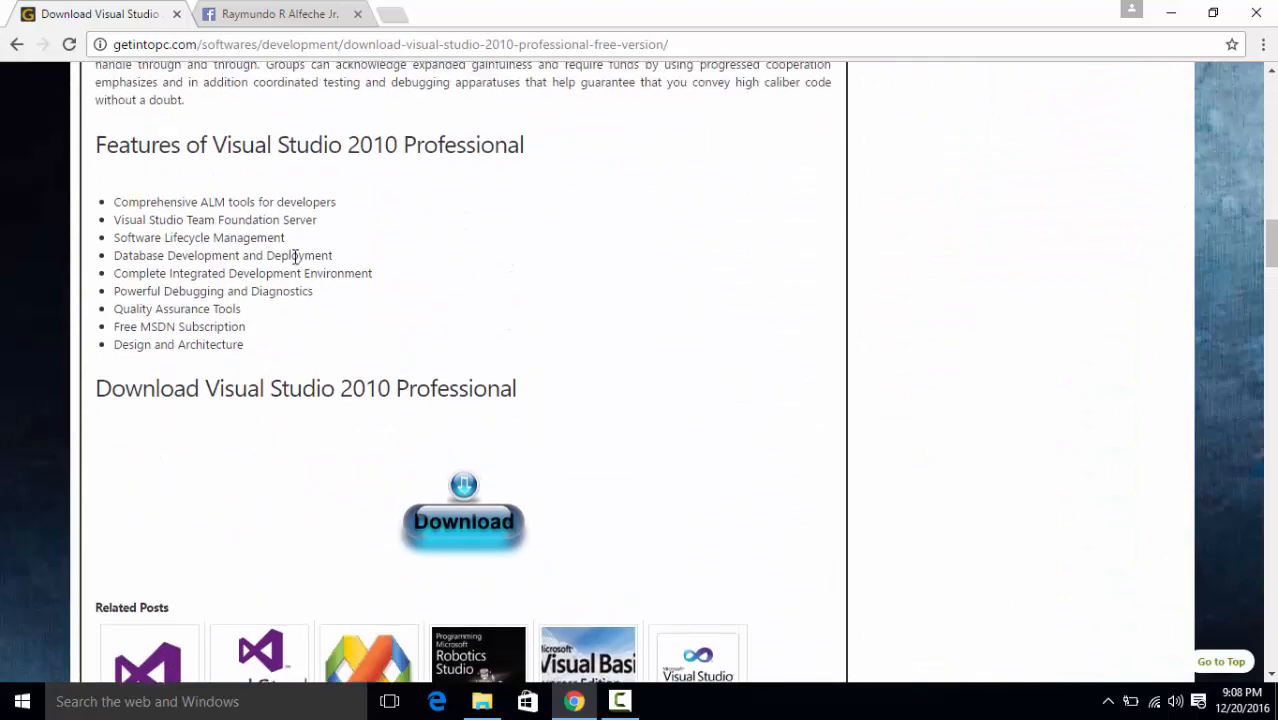
{"action": "scroll", "scroll_direction": "up", "scroll_amount": 3}
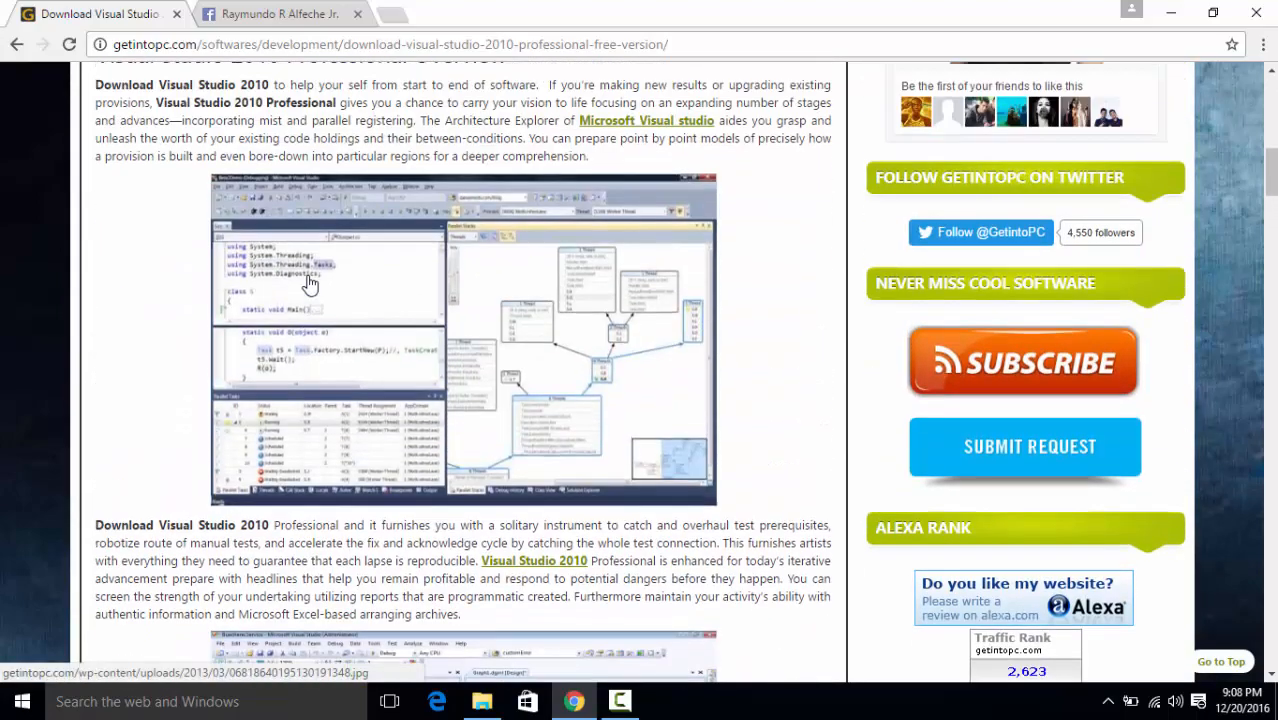
{"action": "scroll", "scroll_direction": "up", "scroll_amount": 3}
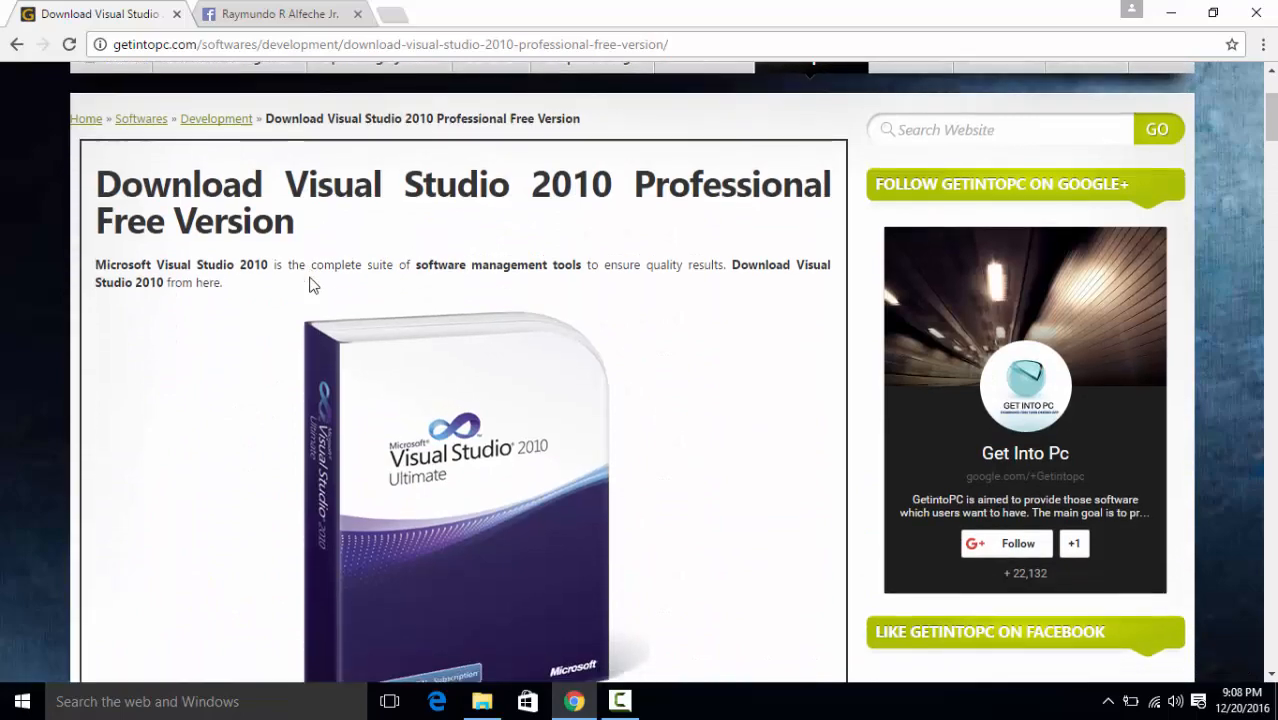
{"action": "scroll", "scroll_direction": "down", "scroll_amount": 3}
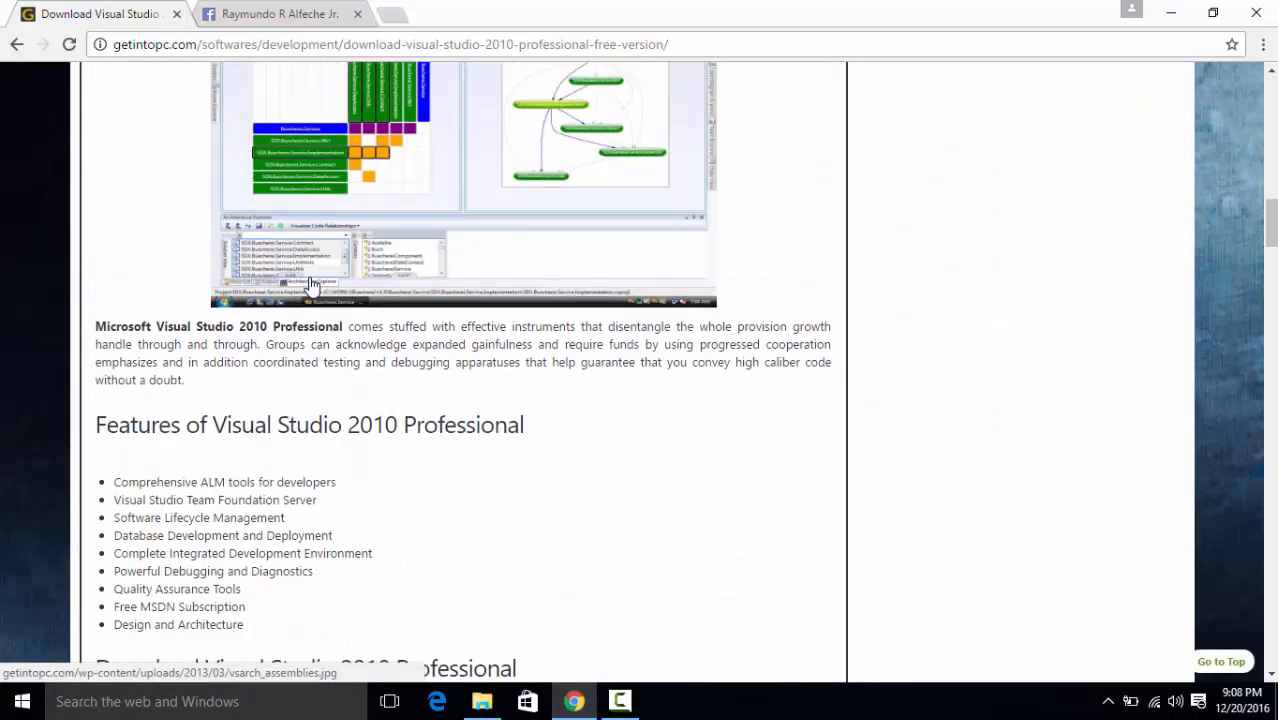
{"action": "scroll", "scroll_direction": "down", "scroll_amount": 3}
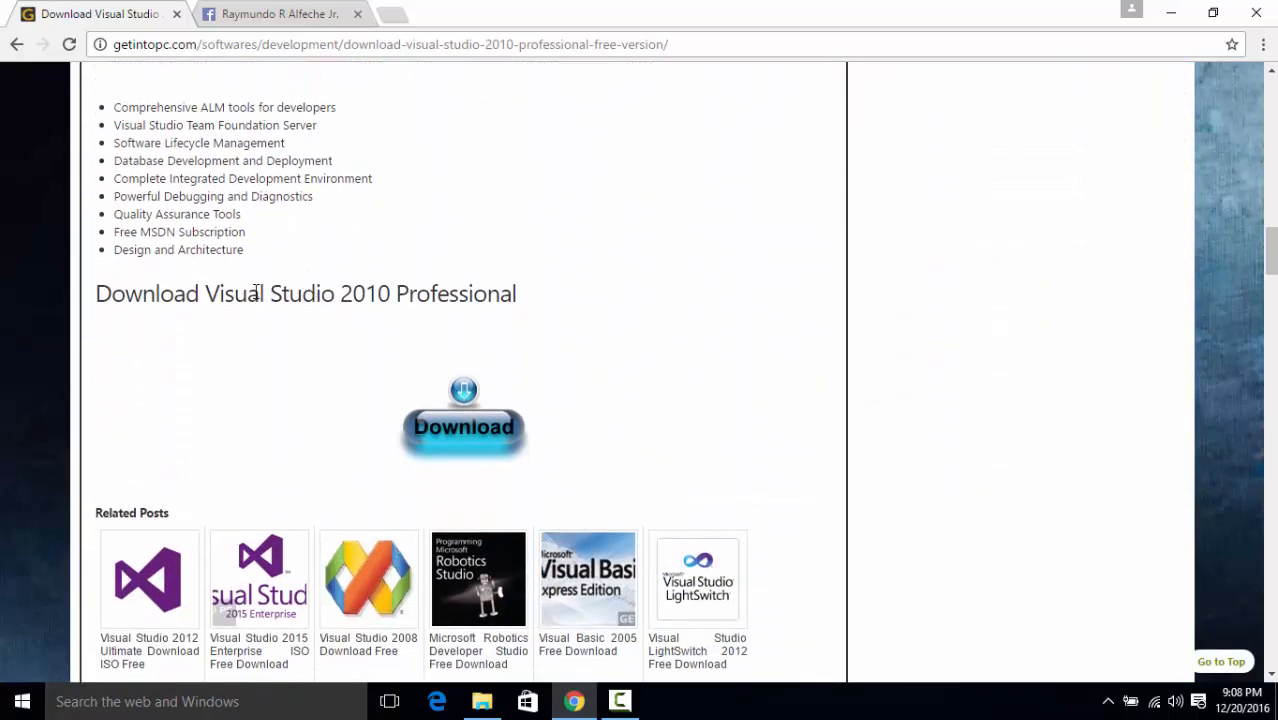
{"action": "scroll", "scroll_direction": "up", "scroll_amount": 3}
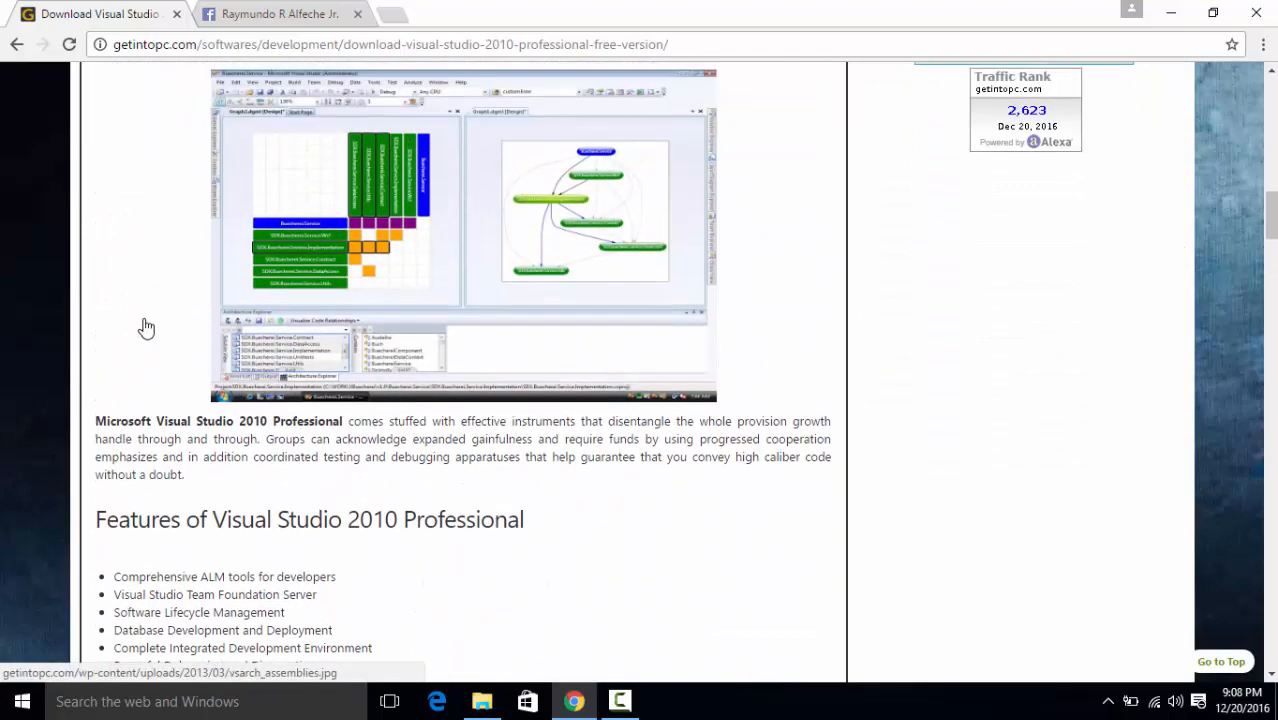
{"action": "scroll", "scroll_direction": "up", "scroll_amount": 3}
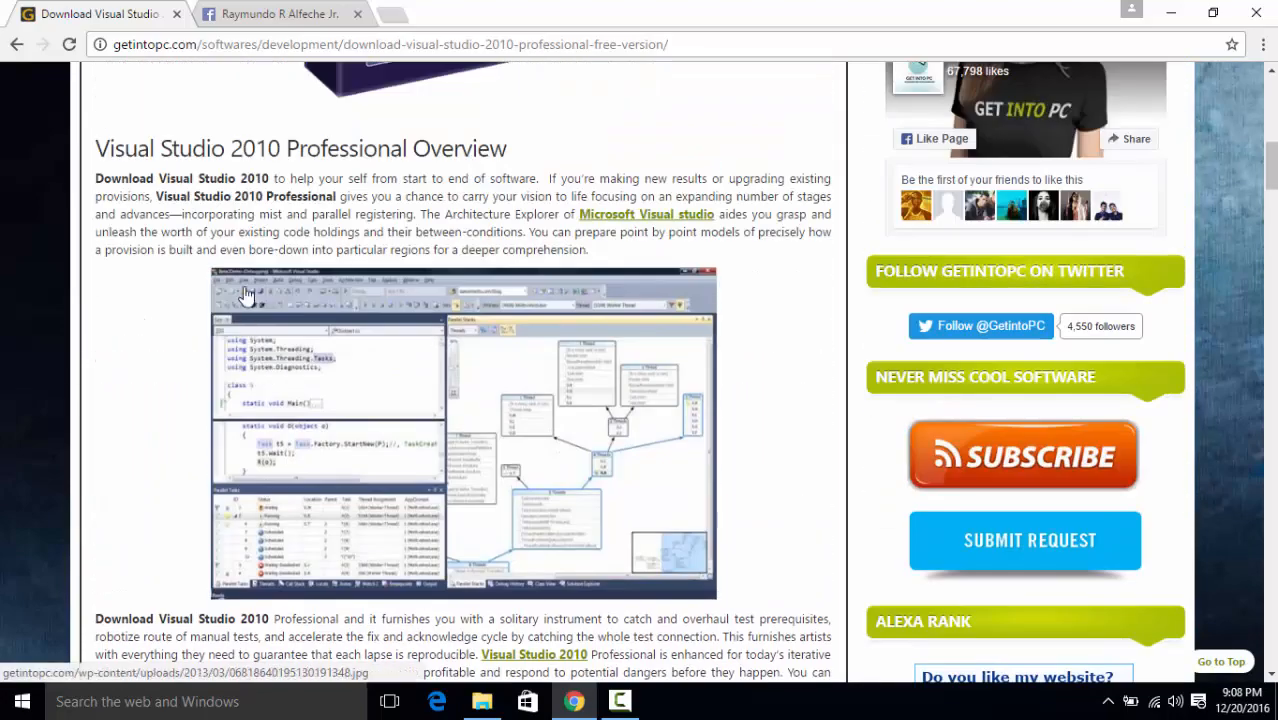
{"action": "scroll", "scroll_direction": "up", "scroll_amount": 3}
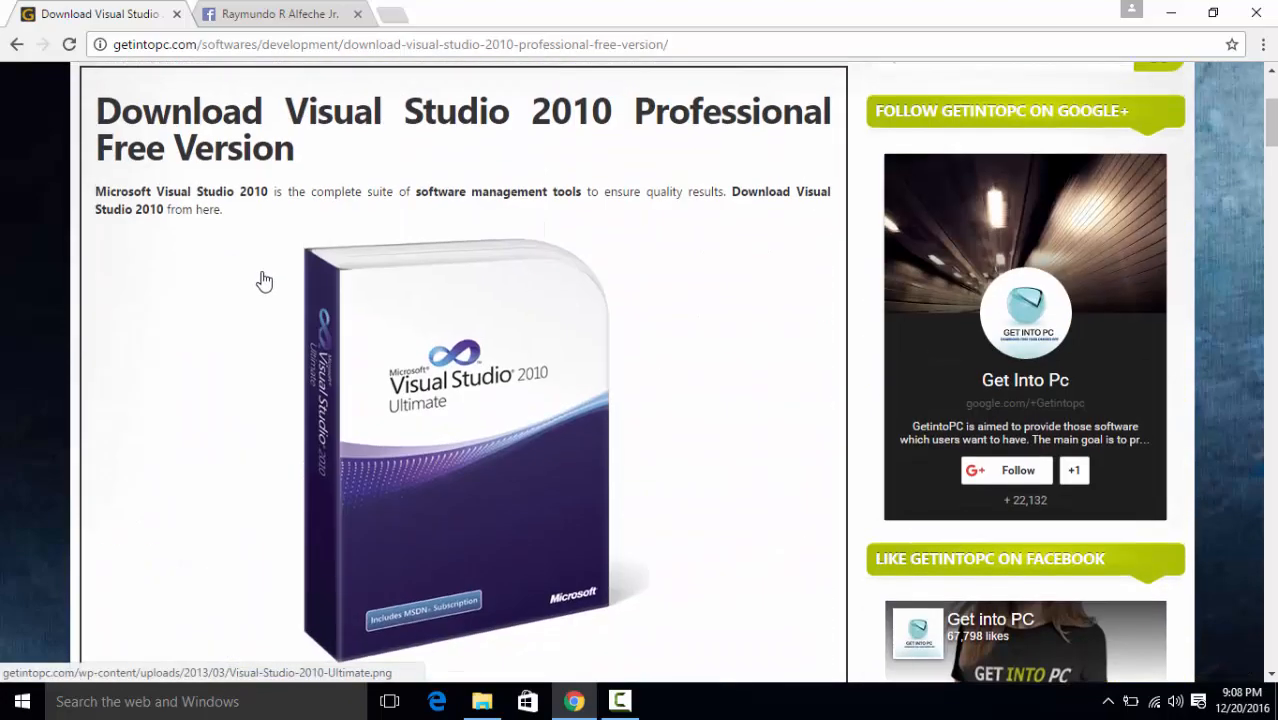
{"action": "scroll", "scroll_direction": "down", "scroll_amount": 3}
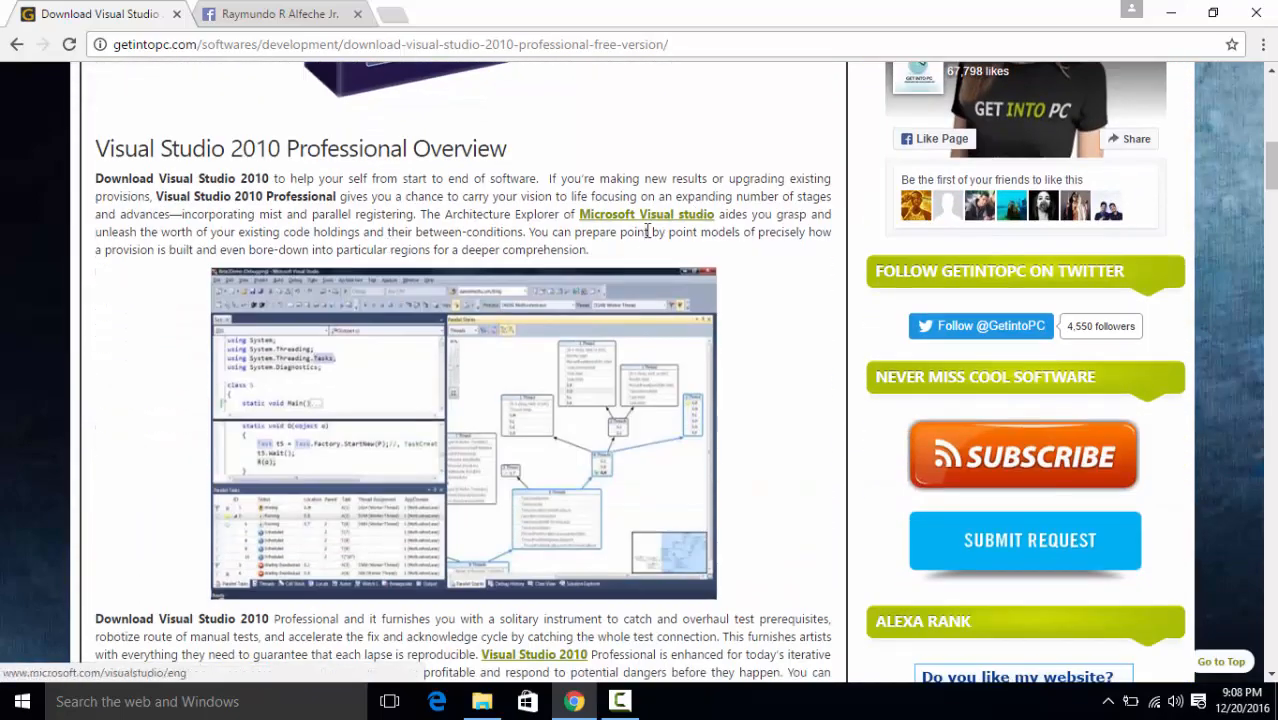
{"action": "scroll", "scroll_direction": "down", "scroll_amount": 3}
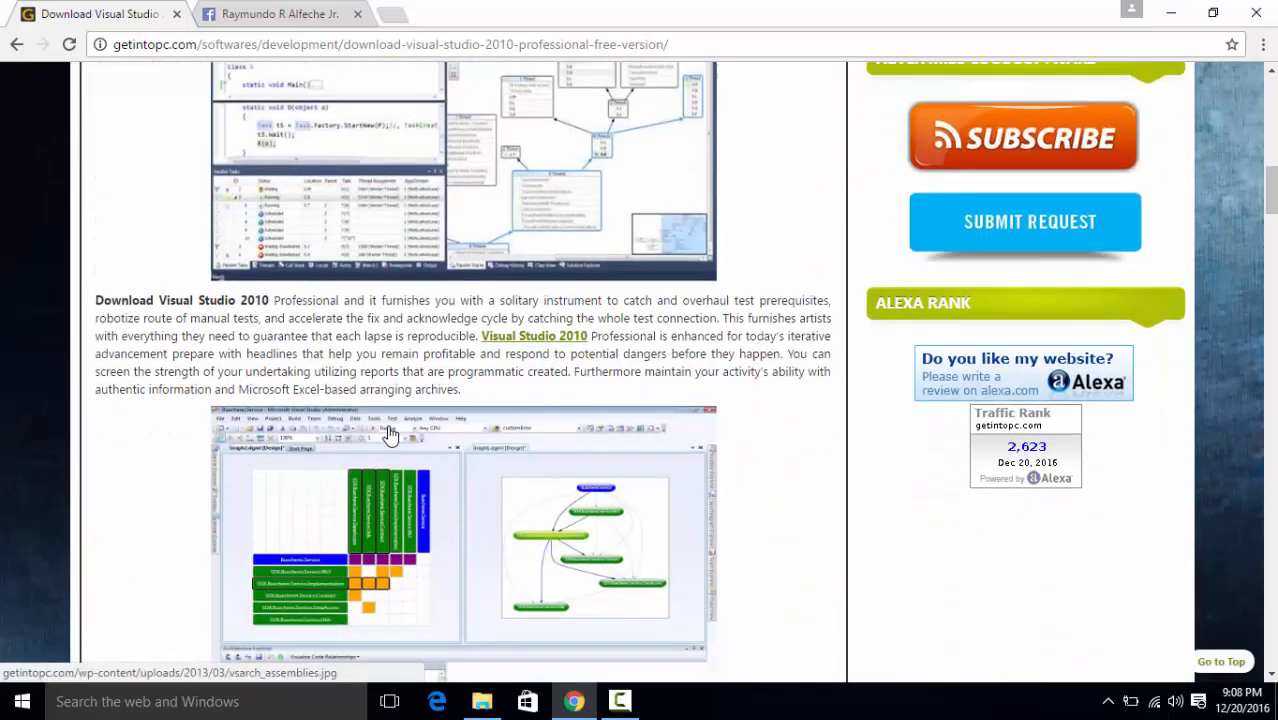
{"action": "scroll", "scroll_direction": "down", "scroll_amount": 3}
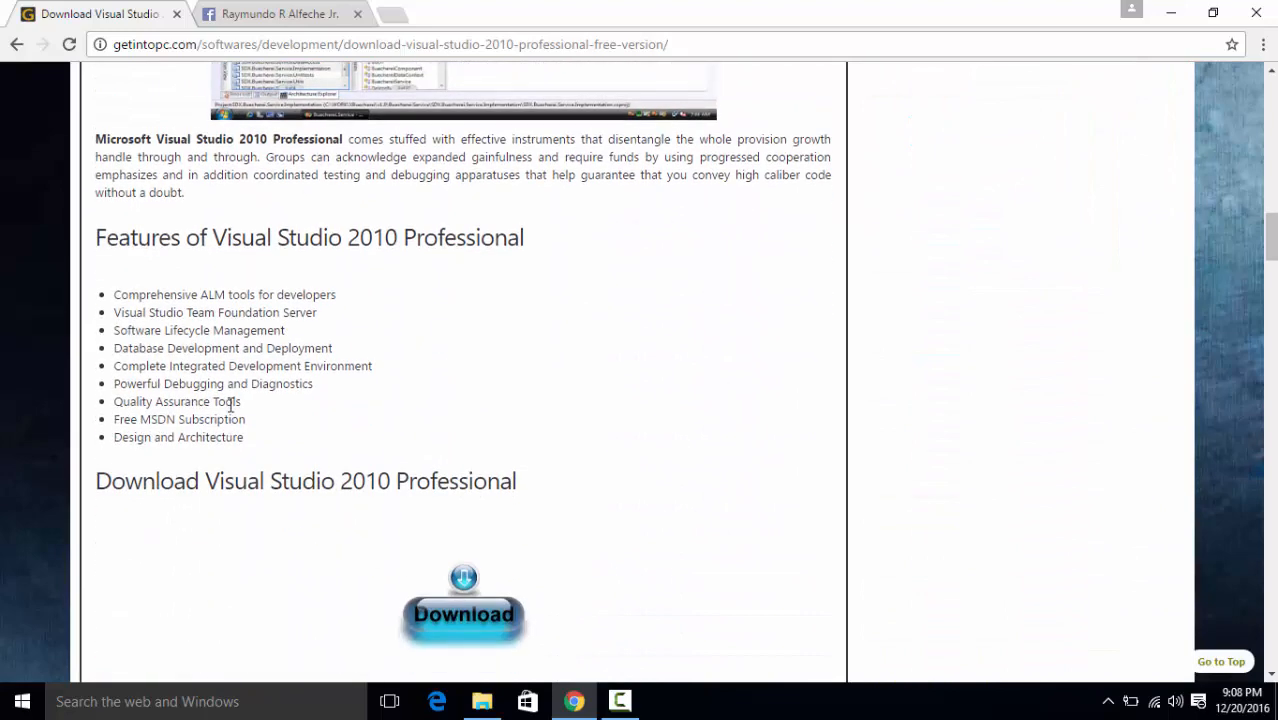
- Start the Visual Studio 2010 Professional download on GetIntoPC and switch to the new FileHostGuru tab
{"action": "left_click", "coordinate": [464, 612]}
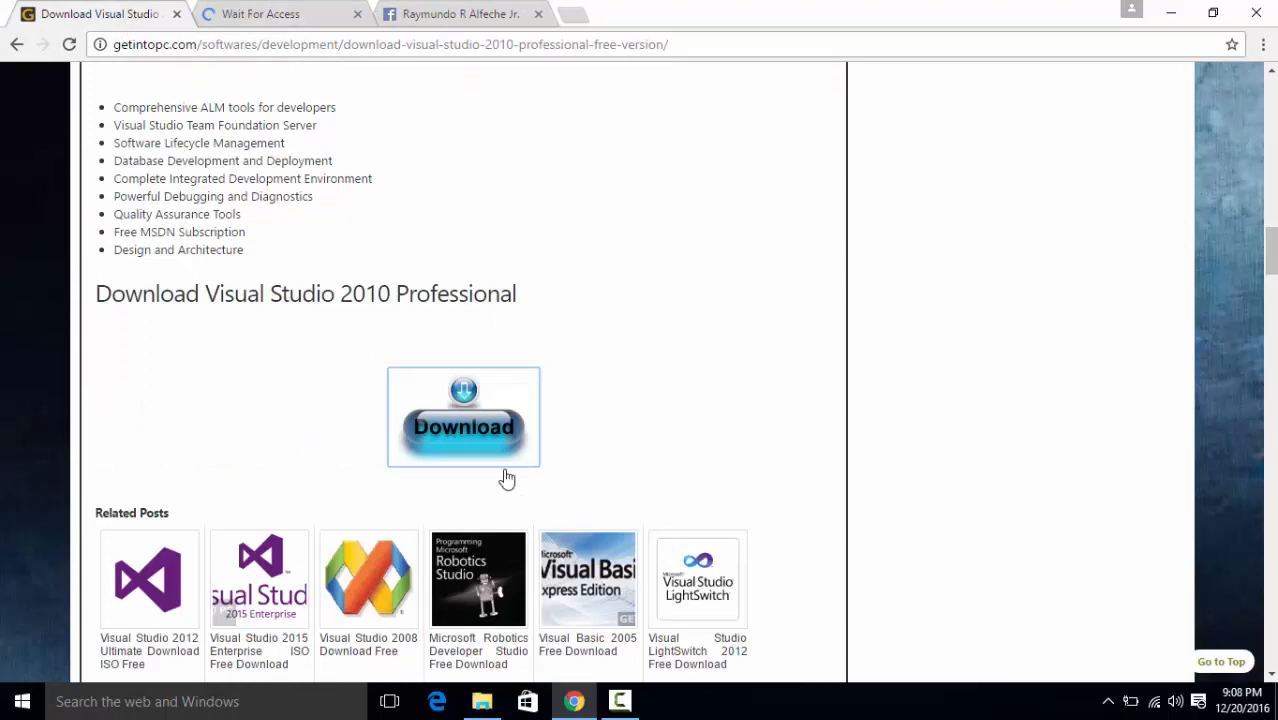
{"action": "mouse_move", "coordinate": [578, 470]}
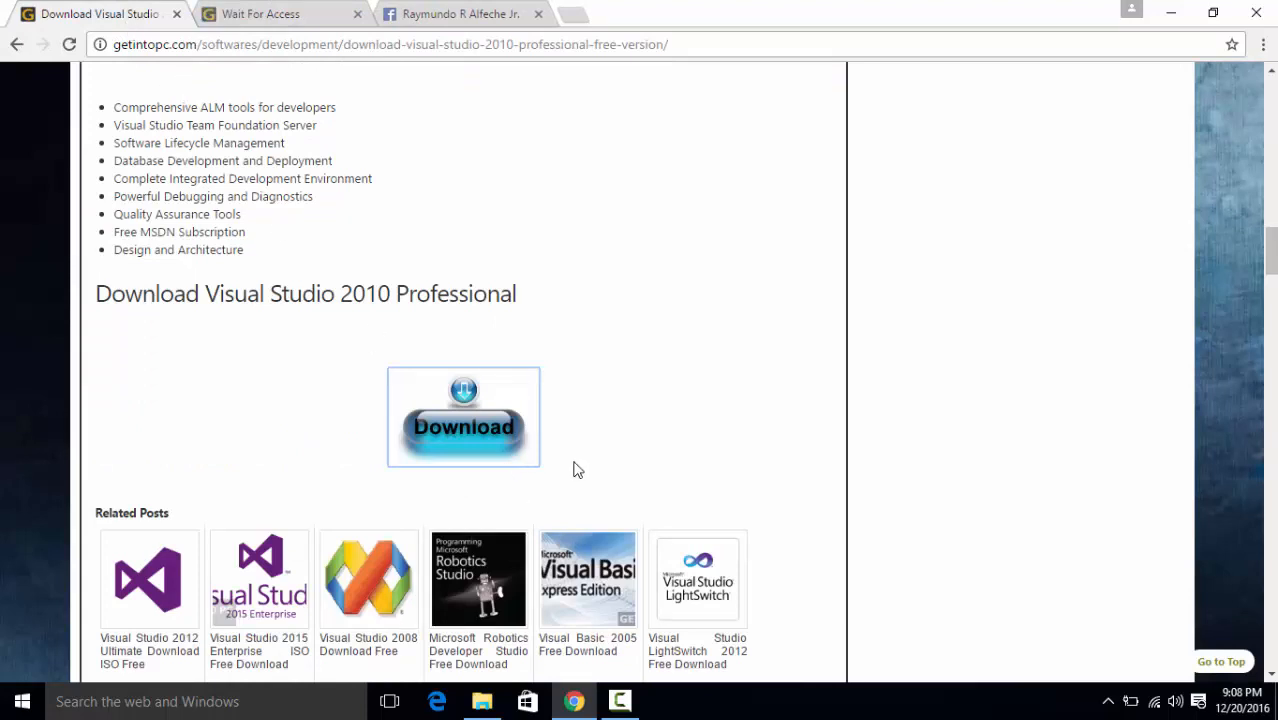
{"action": "left_click", "coordinate": [464, 428]}
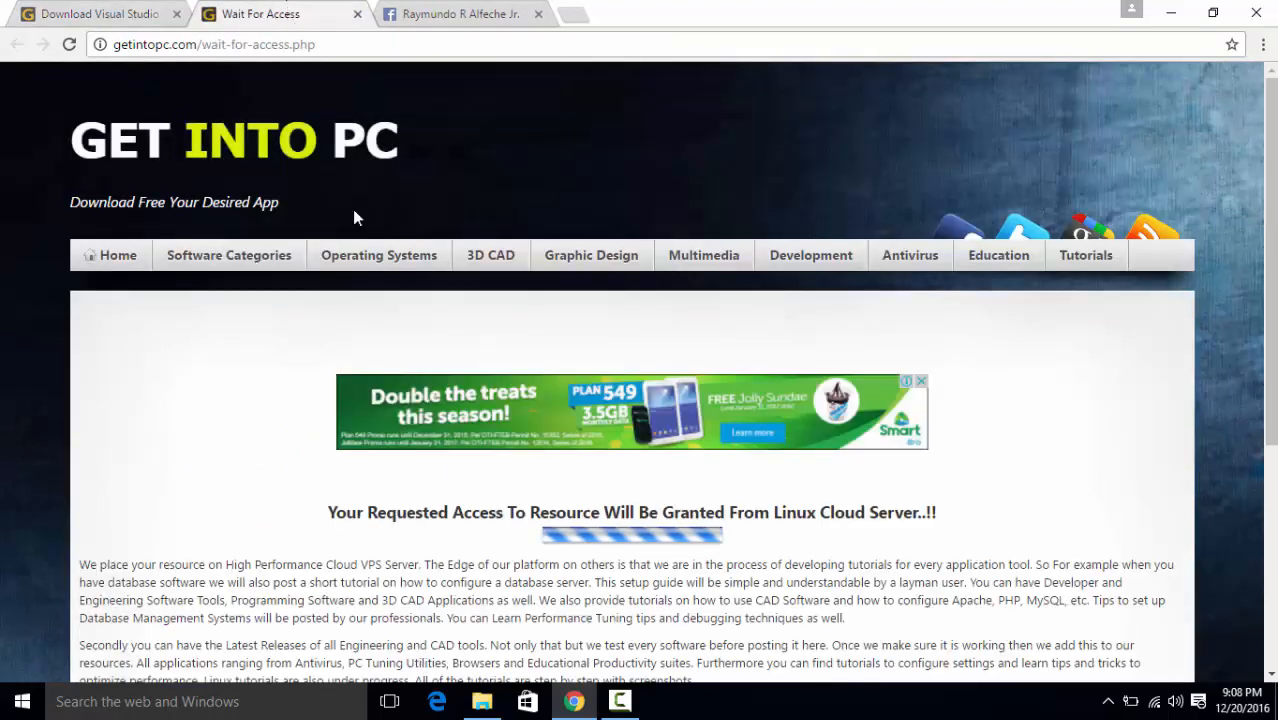
{"action": "scroll", "scroll_direction": "down", "scroll_amount": 3}
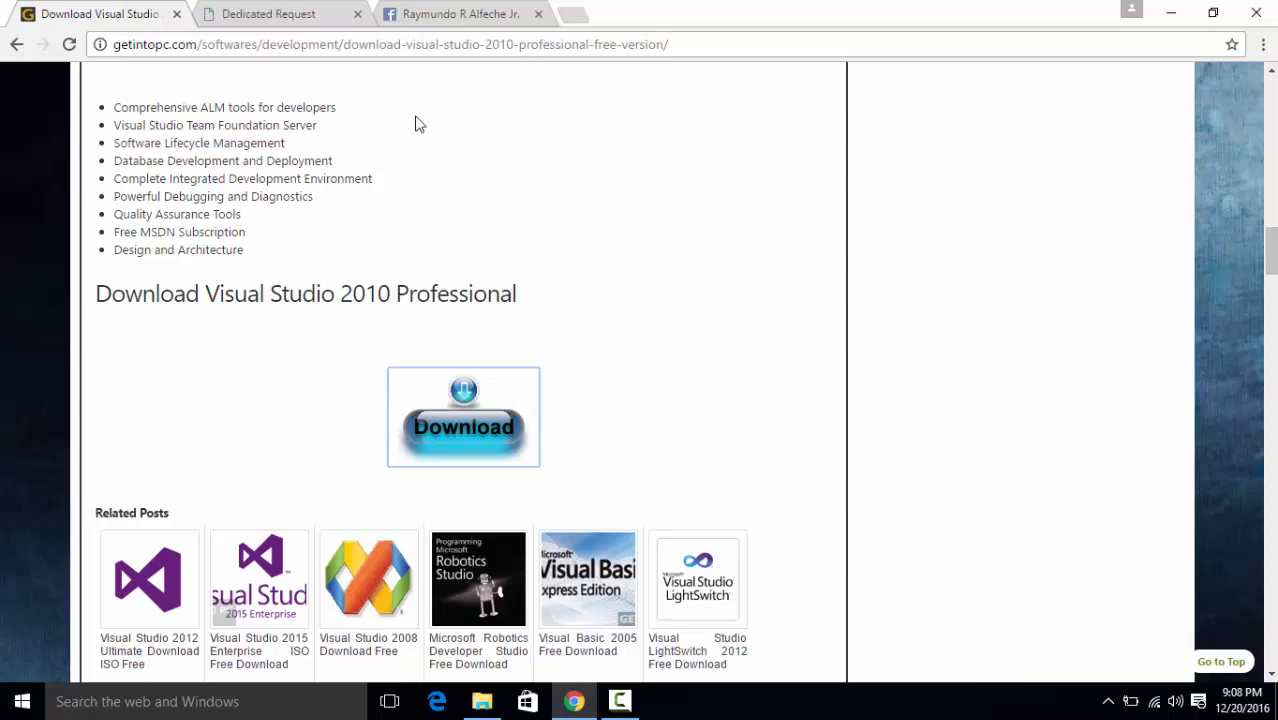
{"action": "left_click", "coordinate": [464, 418]}
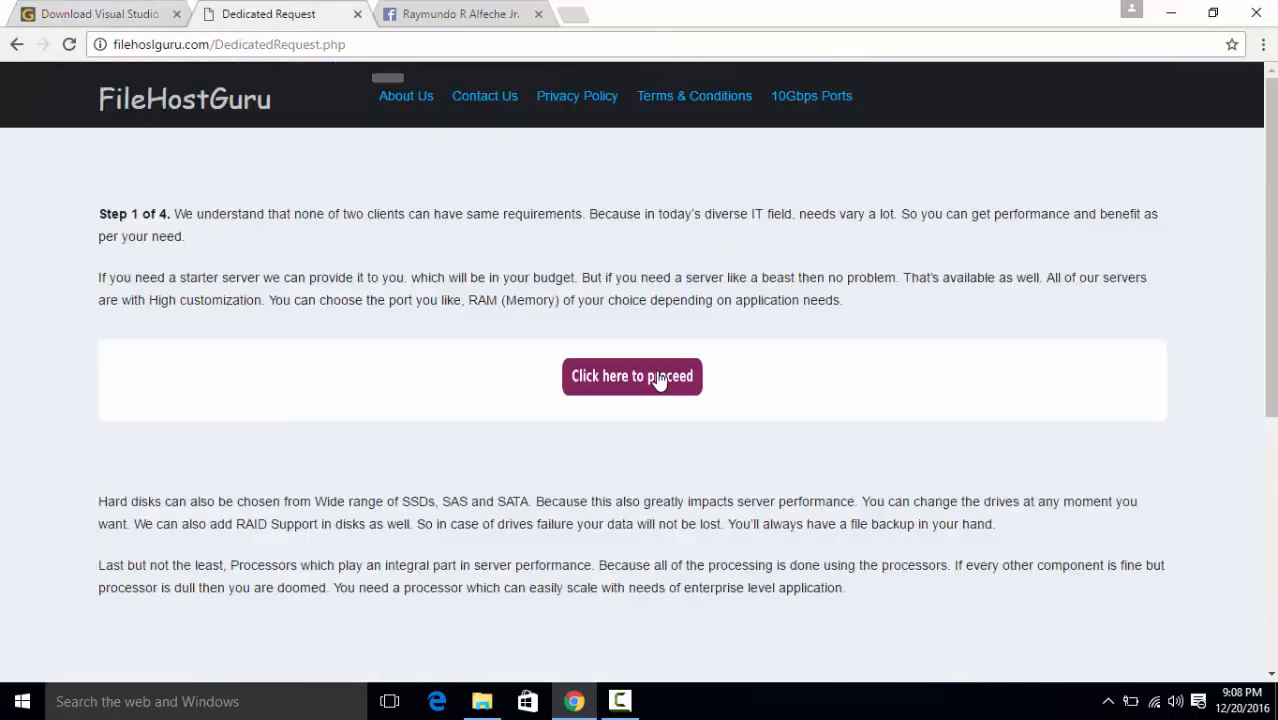
- Proceed past step 1 and wait through steps 2–4 until the ISO download starts
{"action": "left_click", "coordinate": [632, 376]}
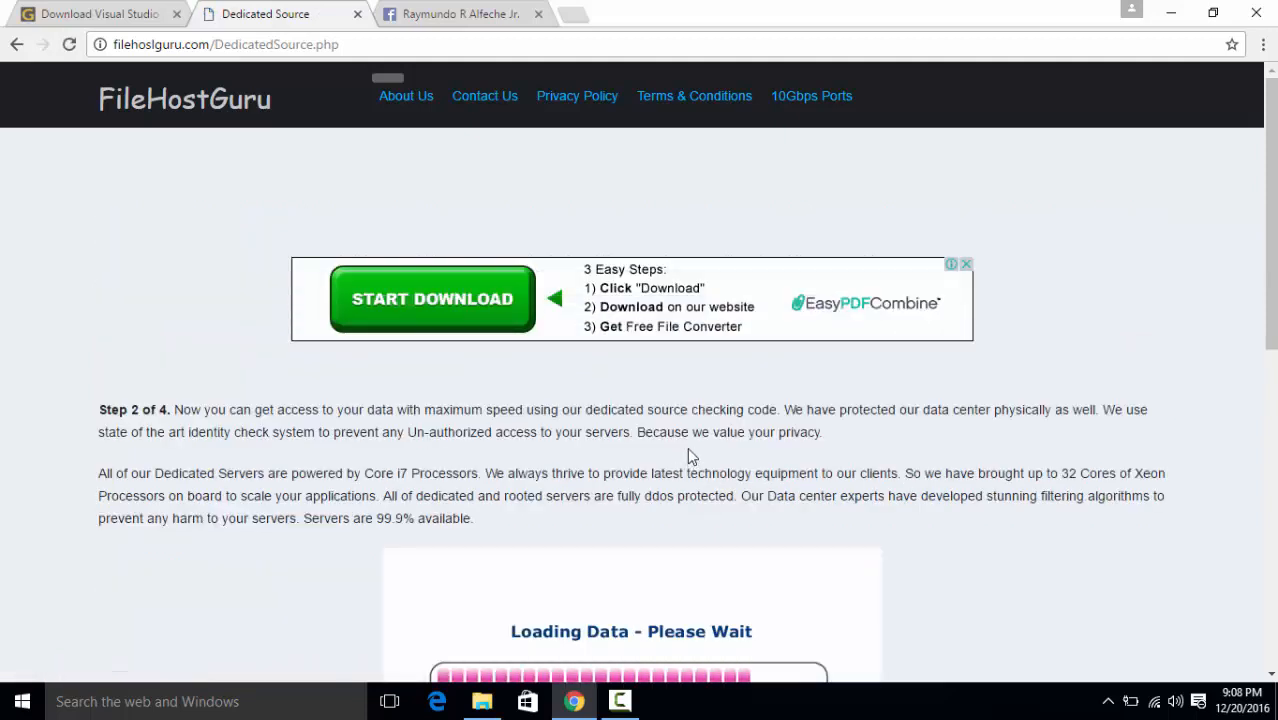
{"action": "scroll", "scroll_direction": "down", "scroll_amount": 3}
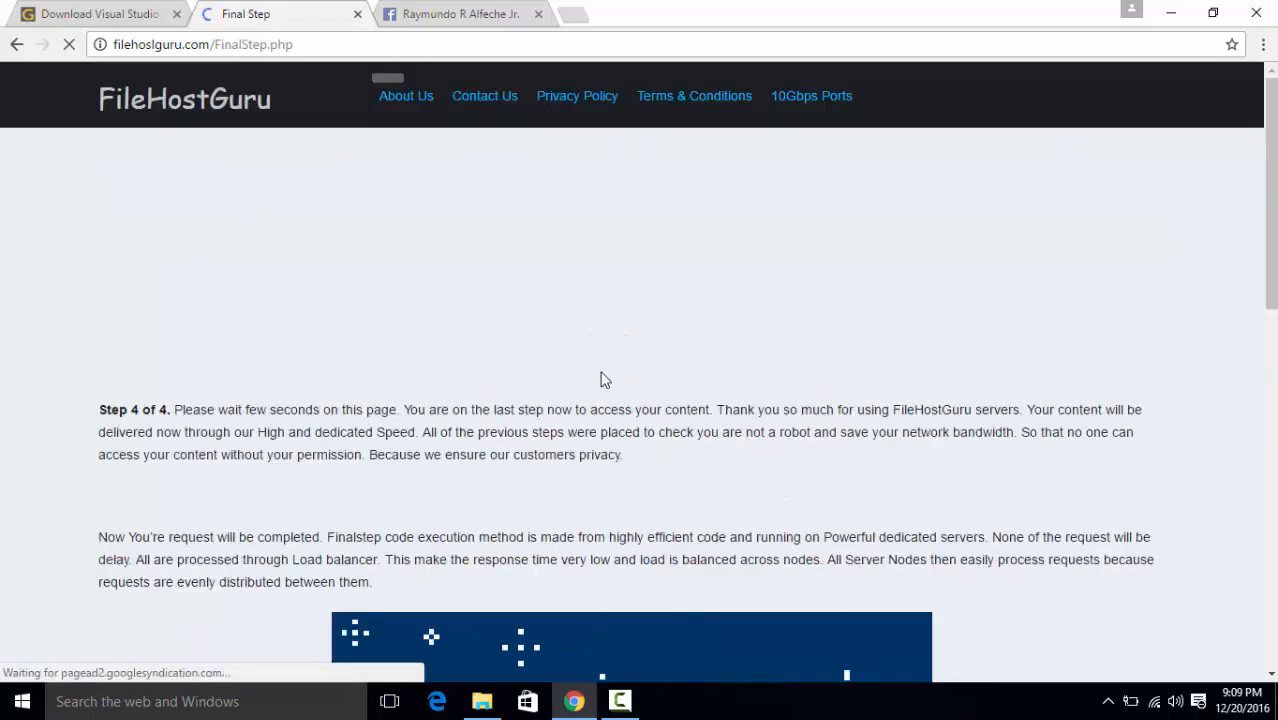
{"action": "scroll", "scroll_direction": "down", "scroll_amount": 3}
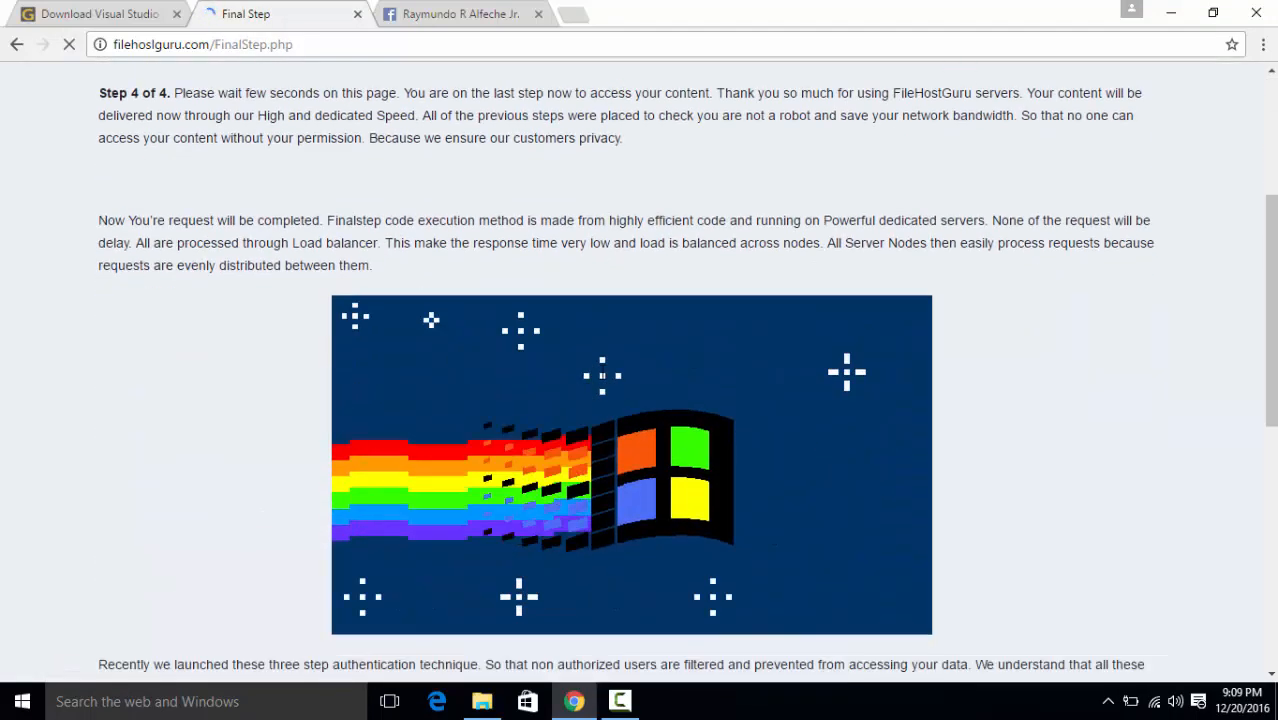
{"action": "scroll", "scroll_direction": "down", "scroll_amount": 3}
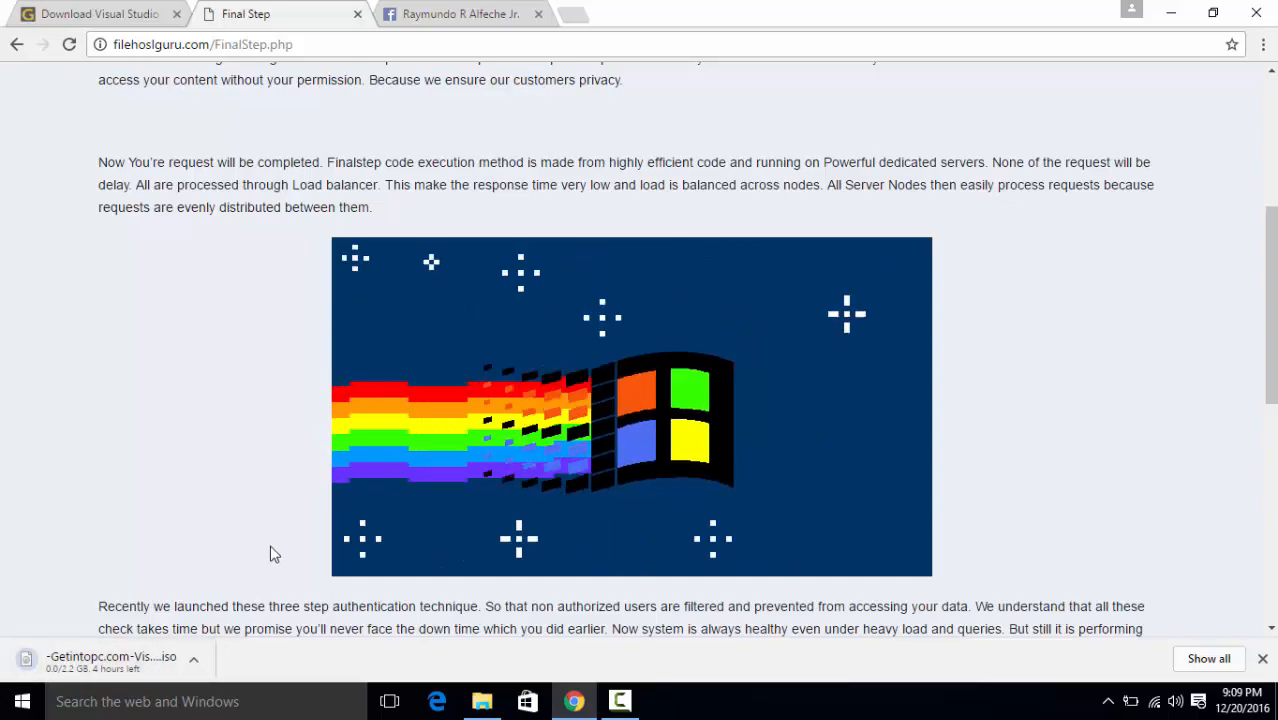
{"action": "scroll", "scroll_direction": "up", "scroll_amount": 3}
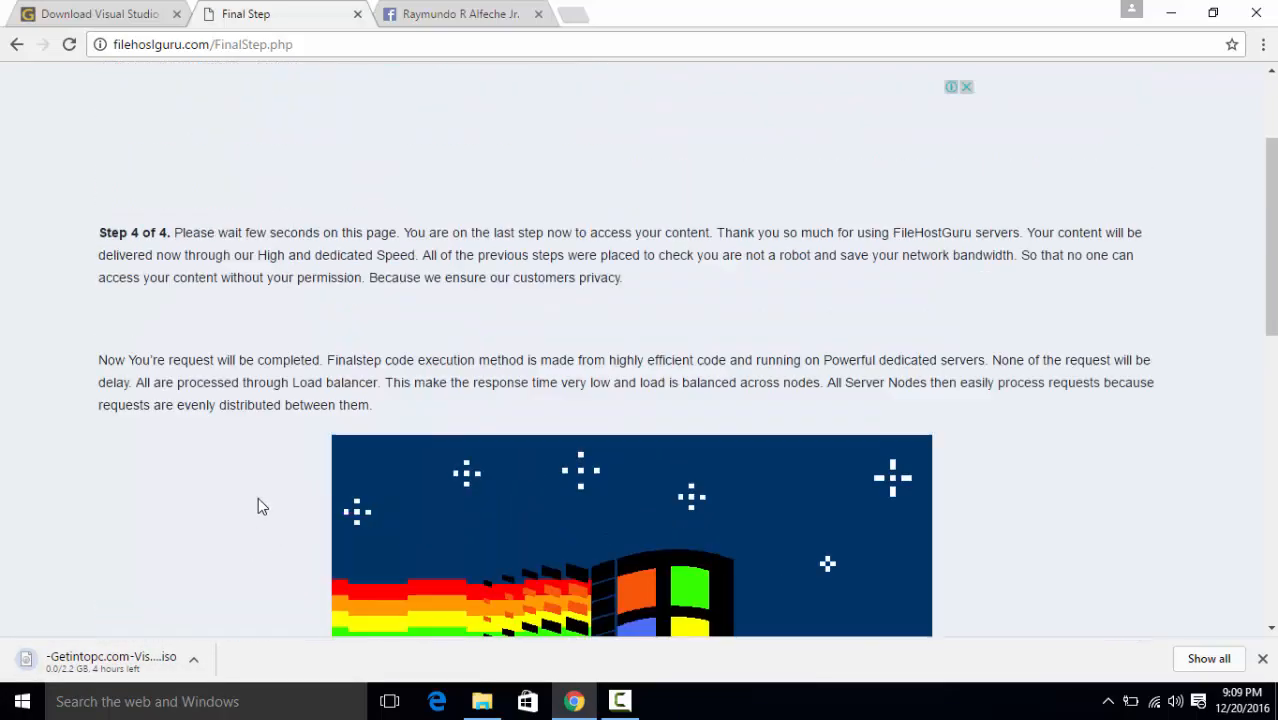
{"action": "scroll", "scroll_direction": "down", "scroll_amount": 3}
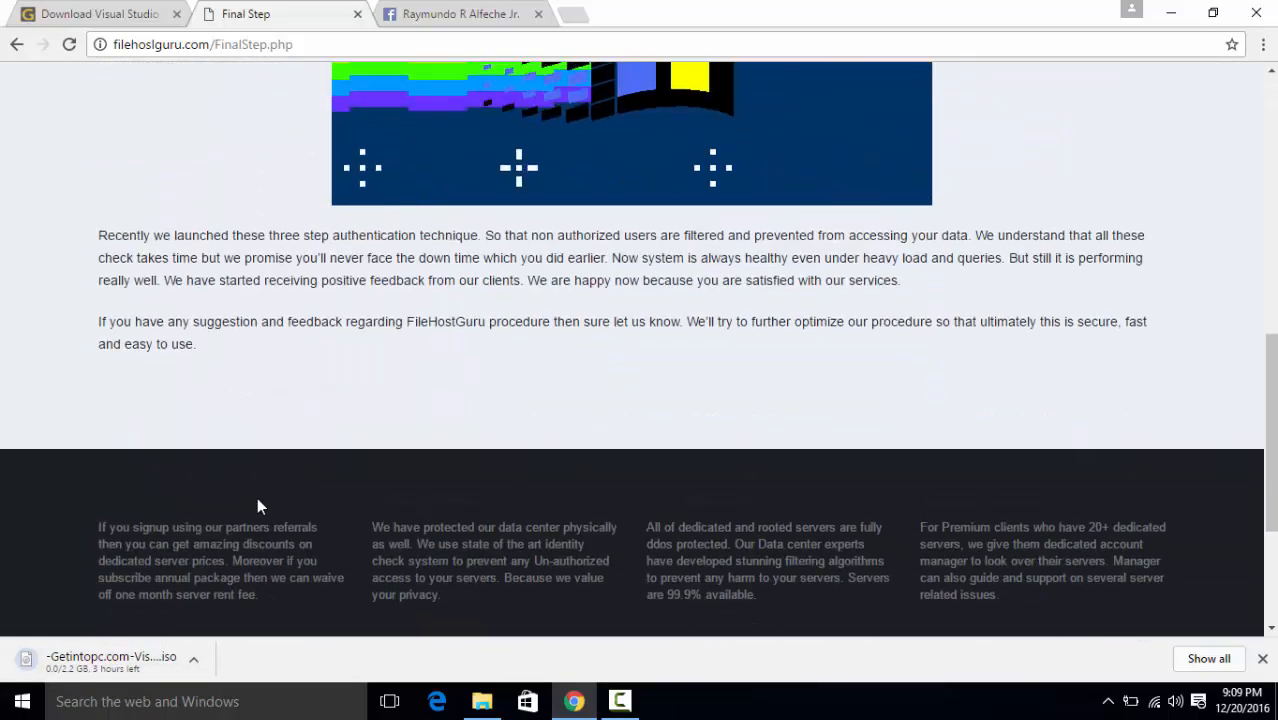
{"action": "scroll", "scroll_direction": "up", "scroll_amount": 3}
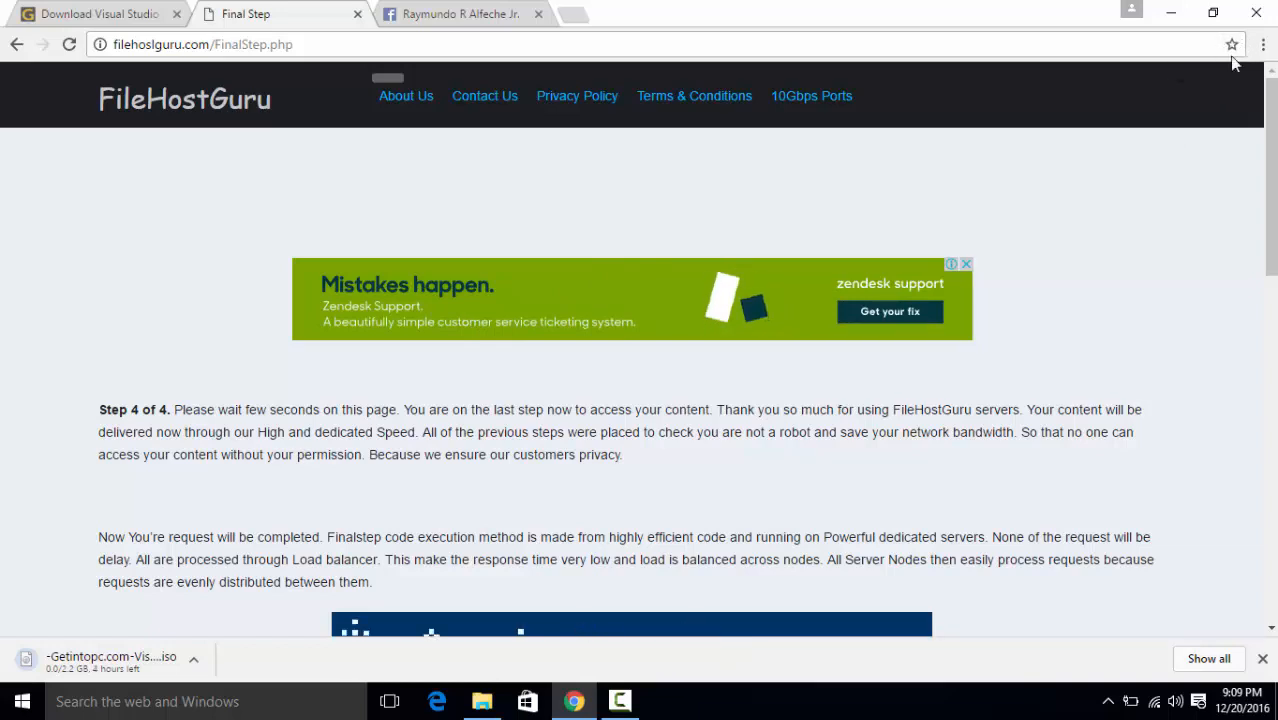
{"action": "mouse_move", "coordinate": [1232, 44]}
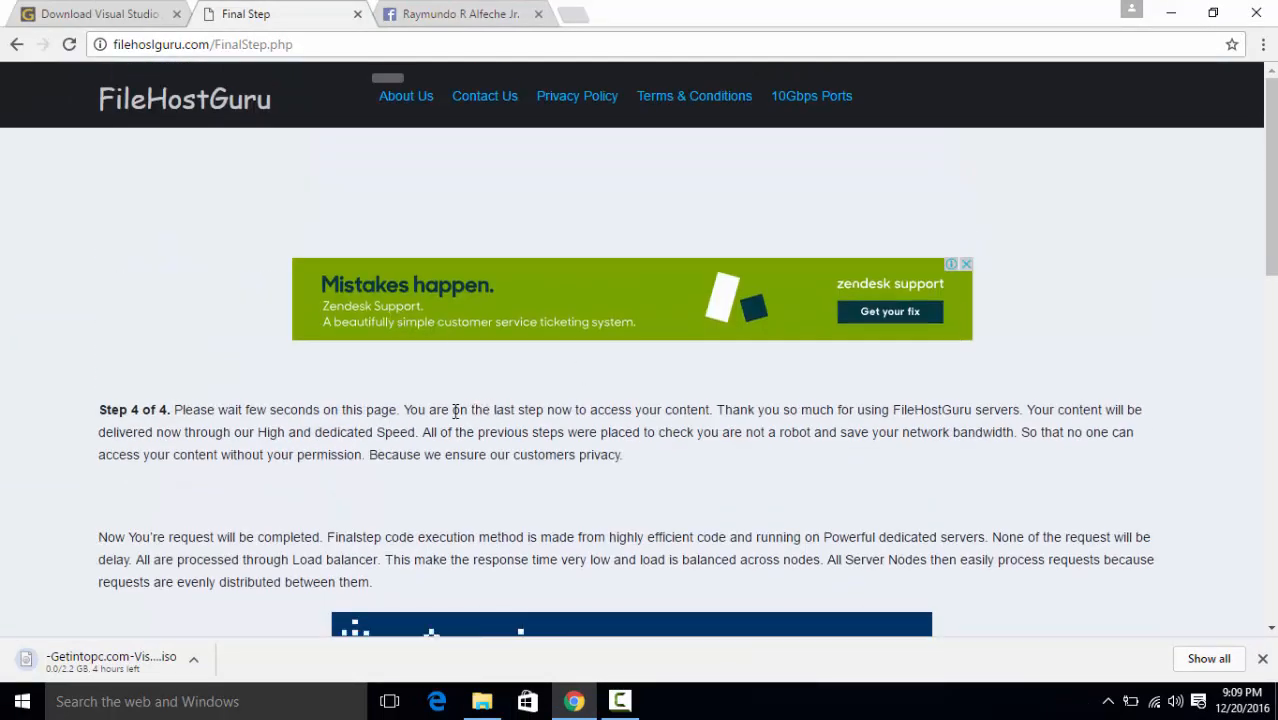
{"action": "left_click_drag", "start_coordinate": [428, 408], "coordinate": [628, 408]}
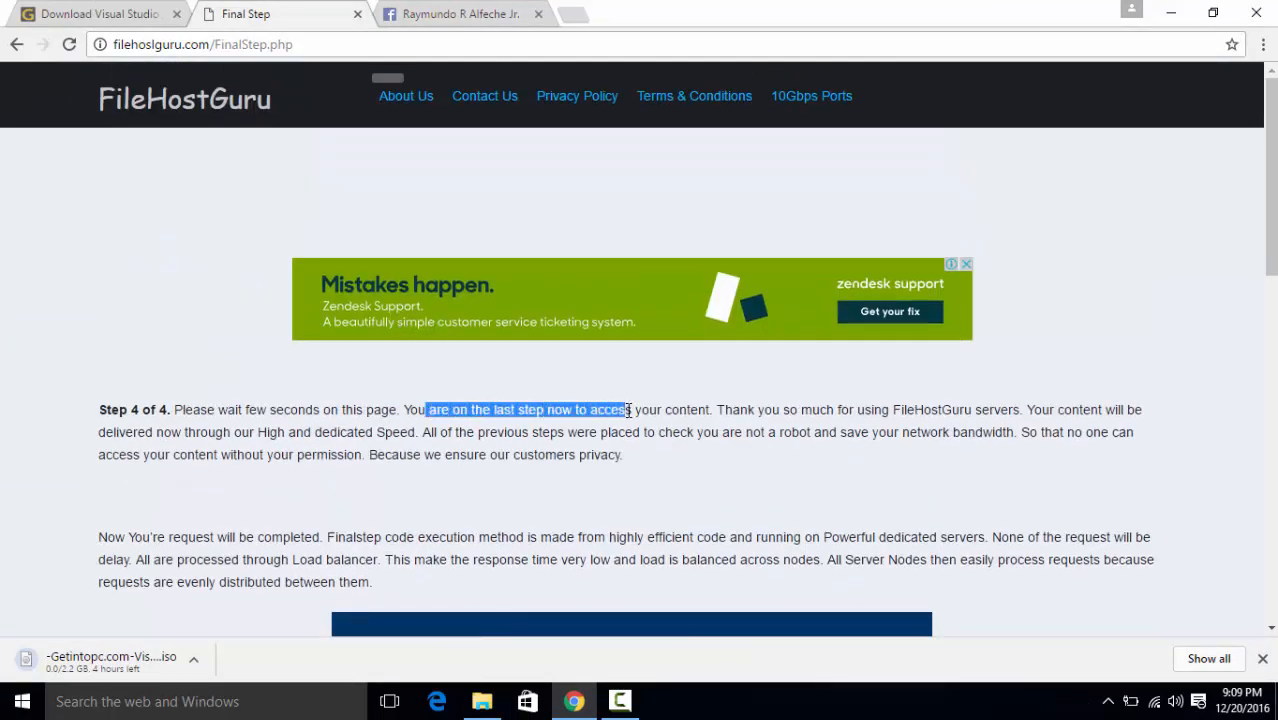
{"action": "scroll", "scroll_direction": "down", "scroll_amount": 3}
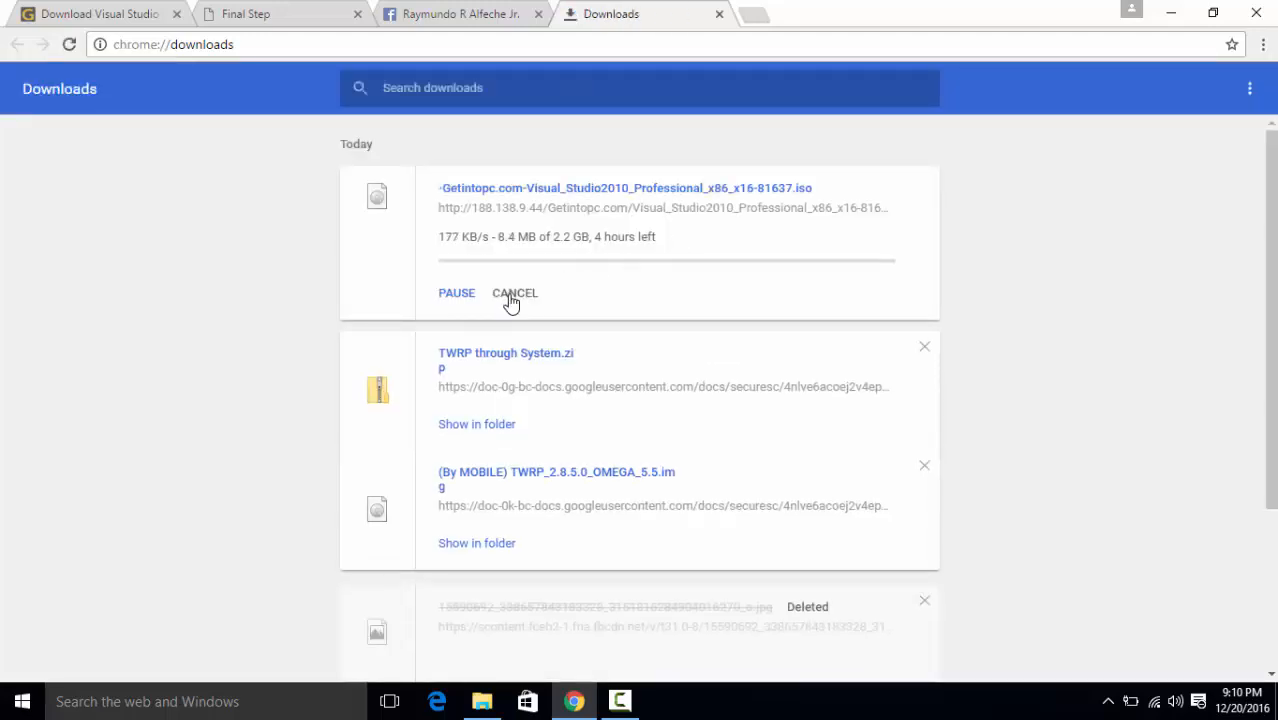
- Bring up the My Programs folder while the ISO downloads in Chrome
{"action": "left_click", "coordinate": [514, 292]}
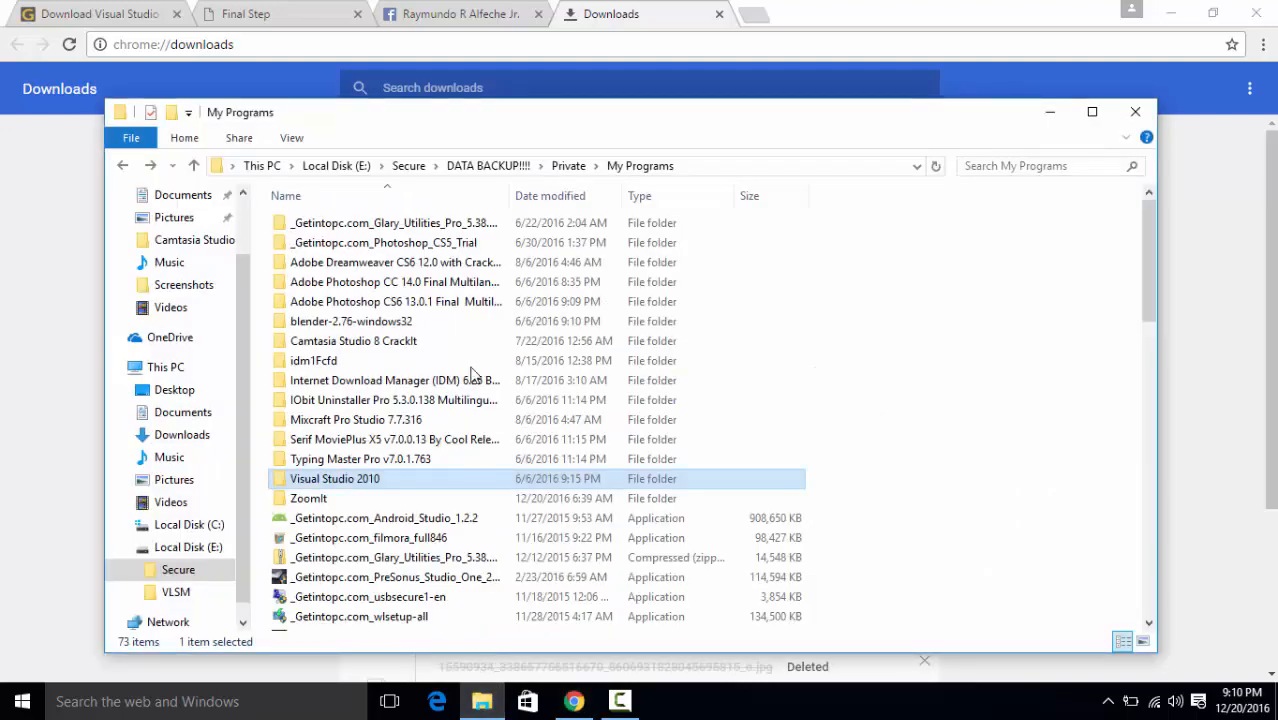
{"action": "left_click", "coordinate": [1092, 112]}
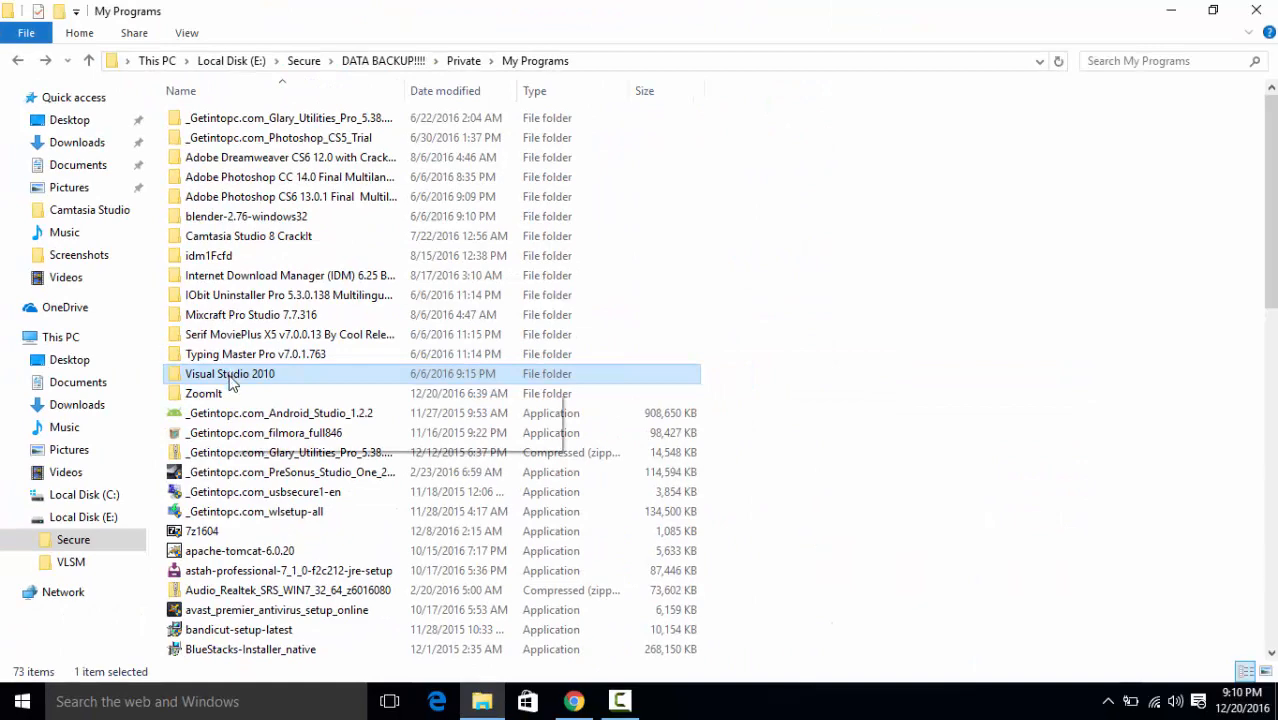
{"action": "double_click", "coordinate": [228, 374]}
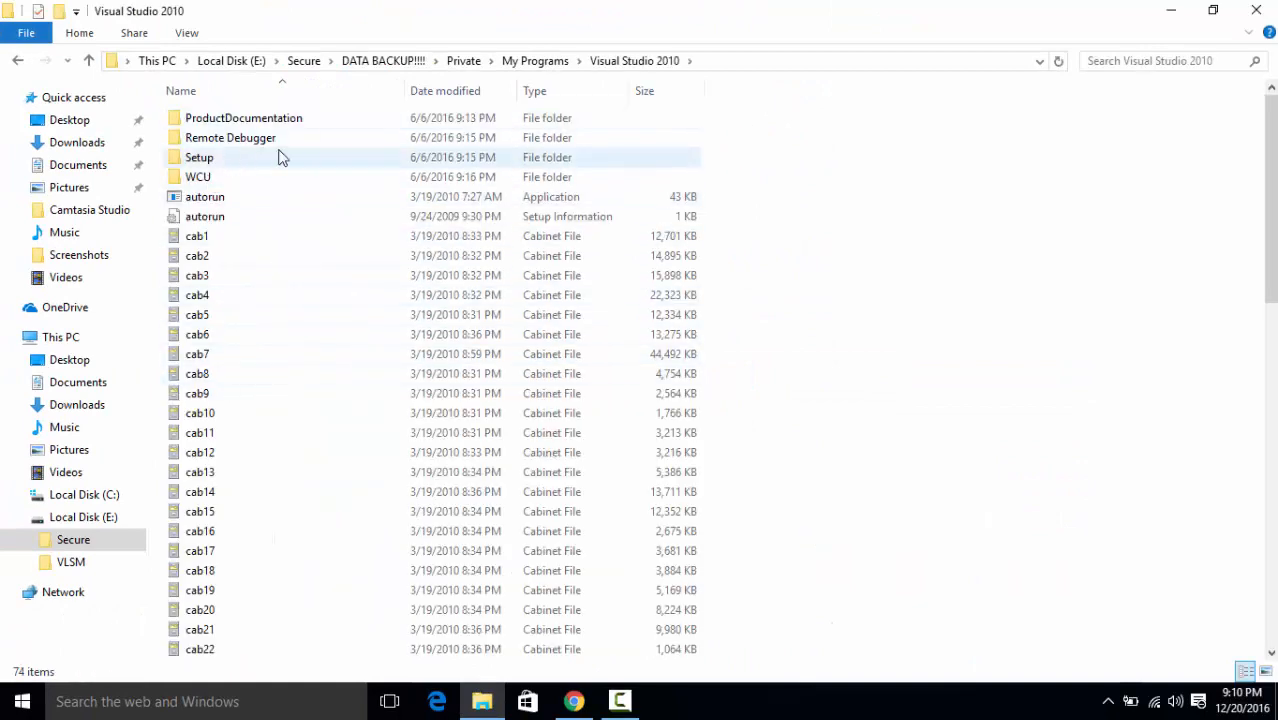
{"action": "left_click", "coordinate": [16, 60]}
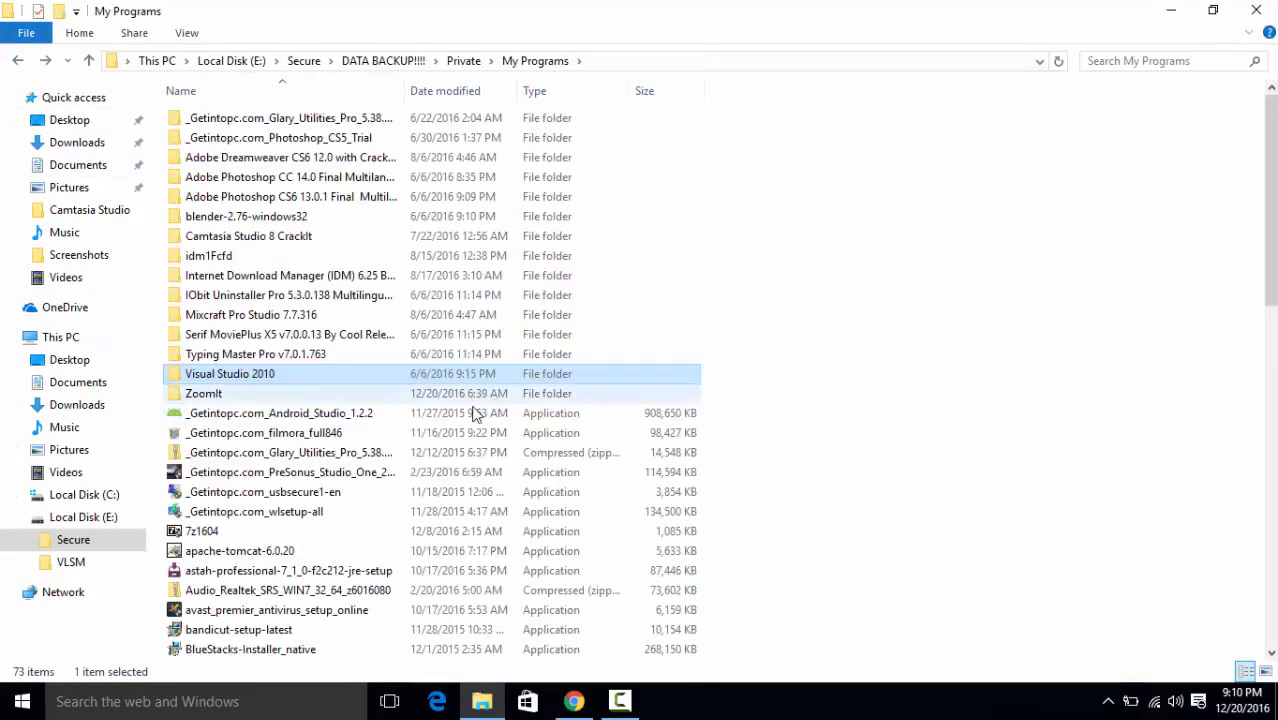
{"action": "scroll", "scroll_direction": "down", "scroll_amount": 3}
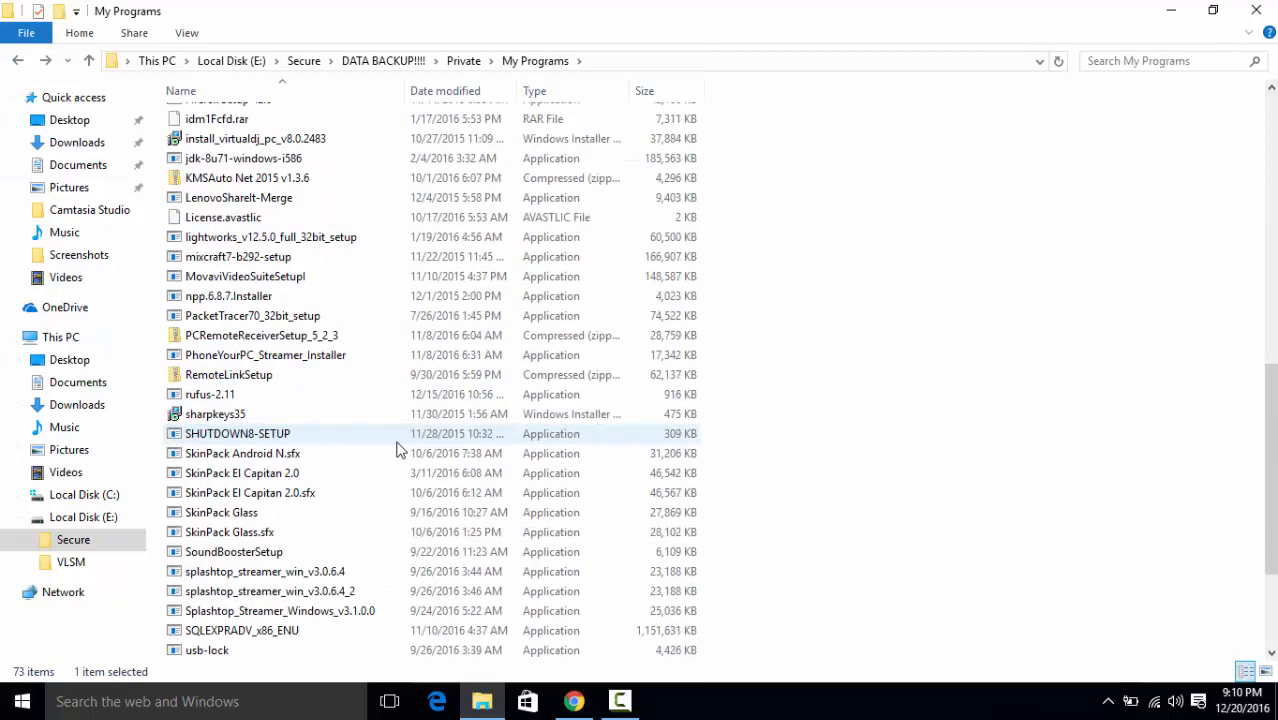
{"action": "scroll", "scroll_direction": "down", "scroll_amount": 3}
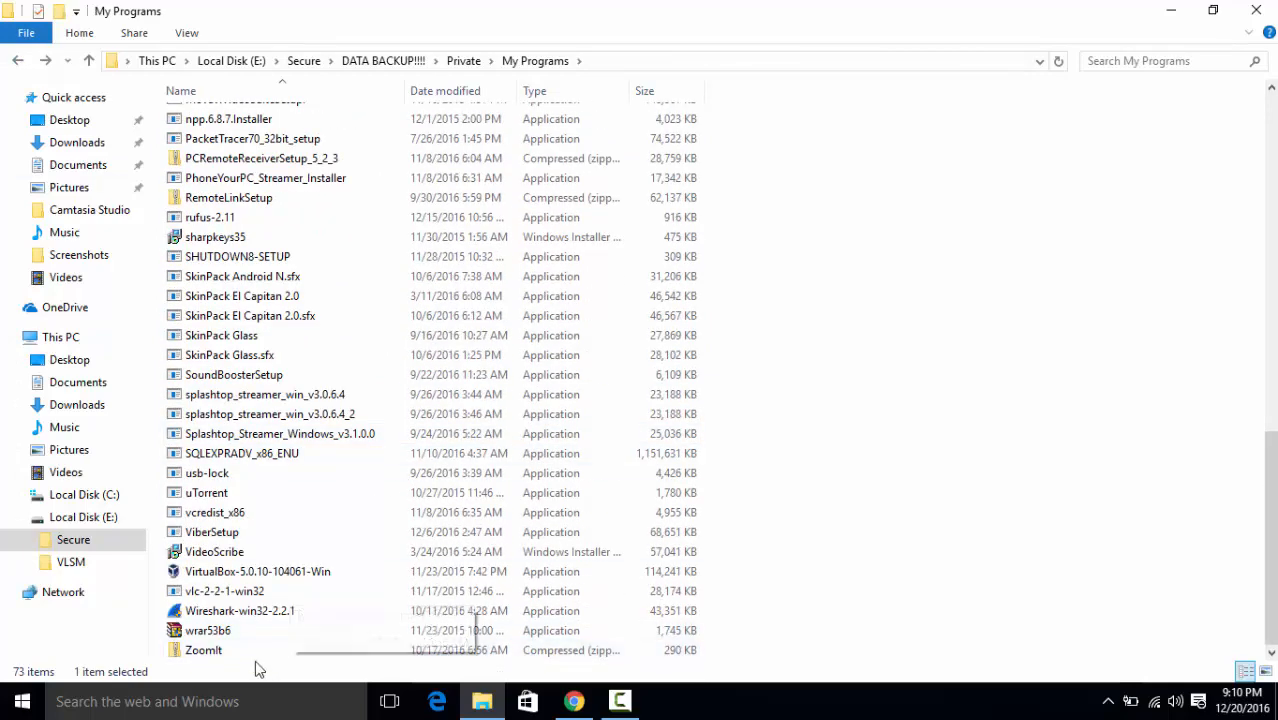
{"action": "left_click", "coordinate": [202, 650]}
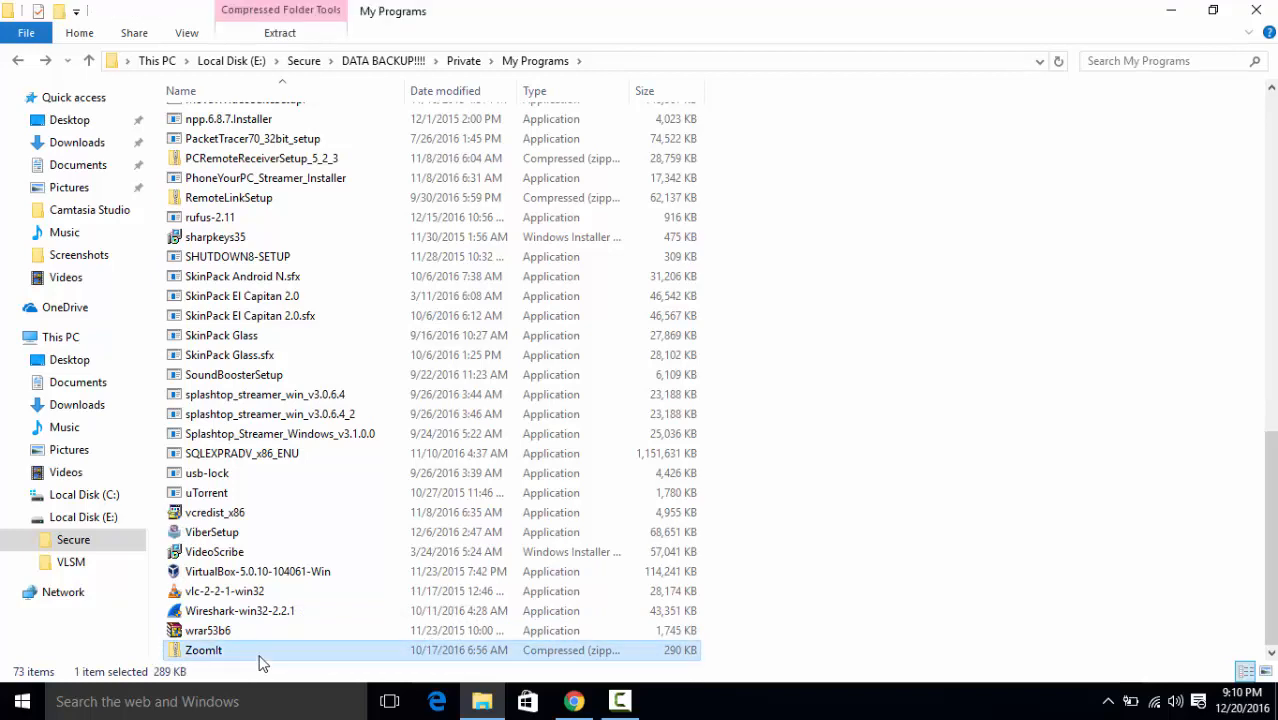
{"action": "right_click", "coordinate": [202, 650]}
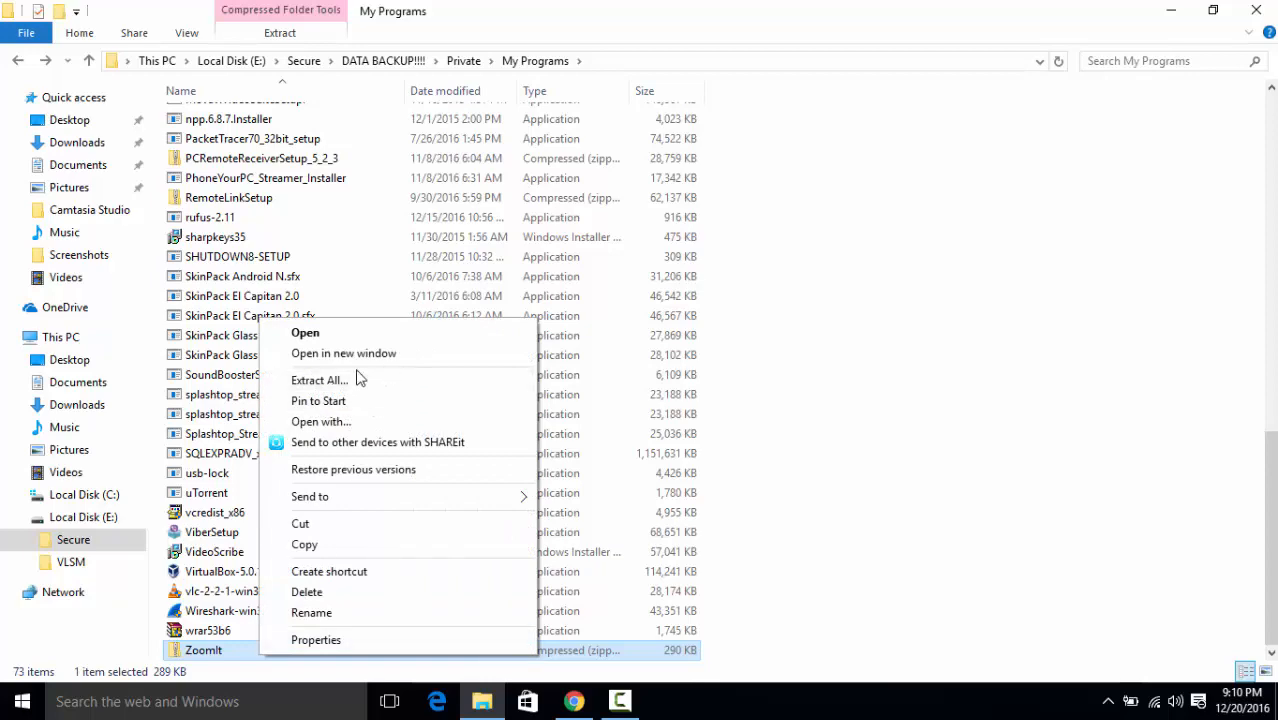
{"action": "mouse_move", "coordinate": [320, 380]}
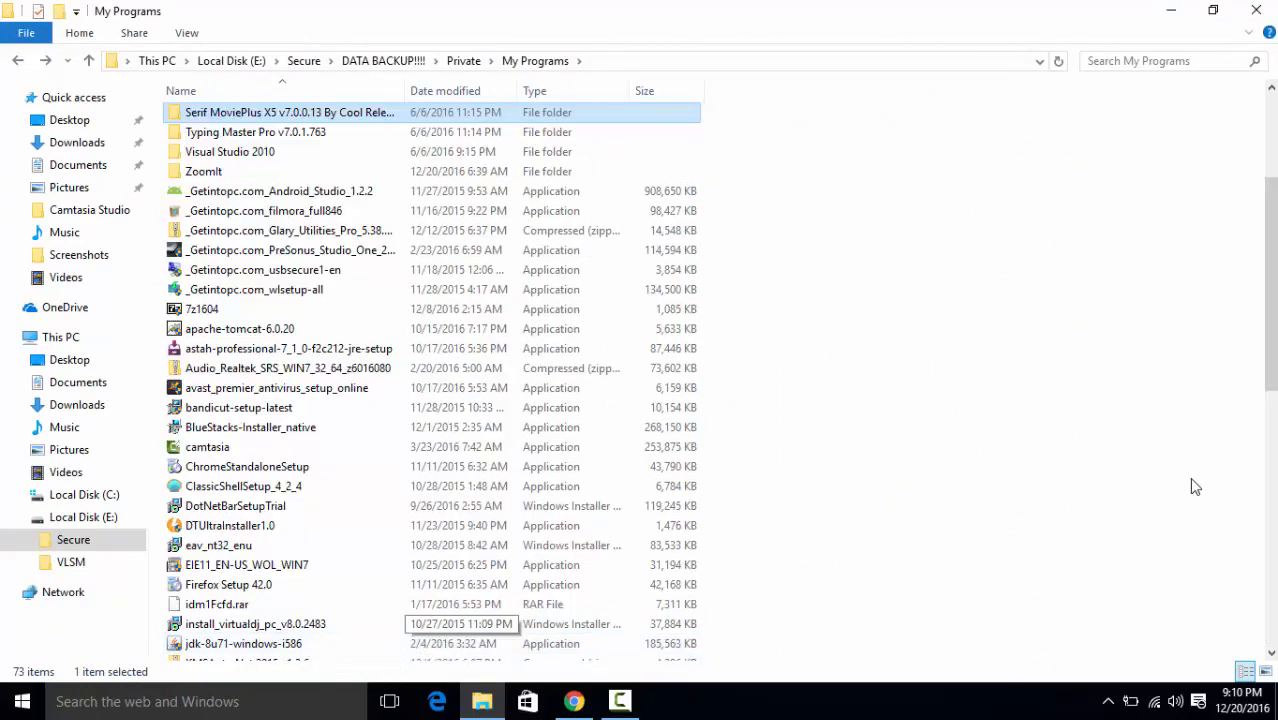
{"action": "scroll", "scroll_direction": "down", "scroll_amount": 3}
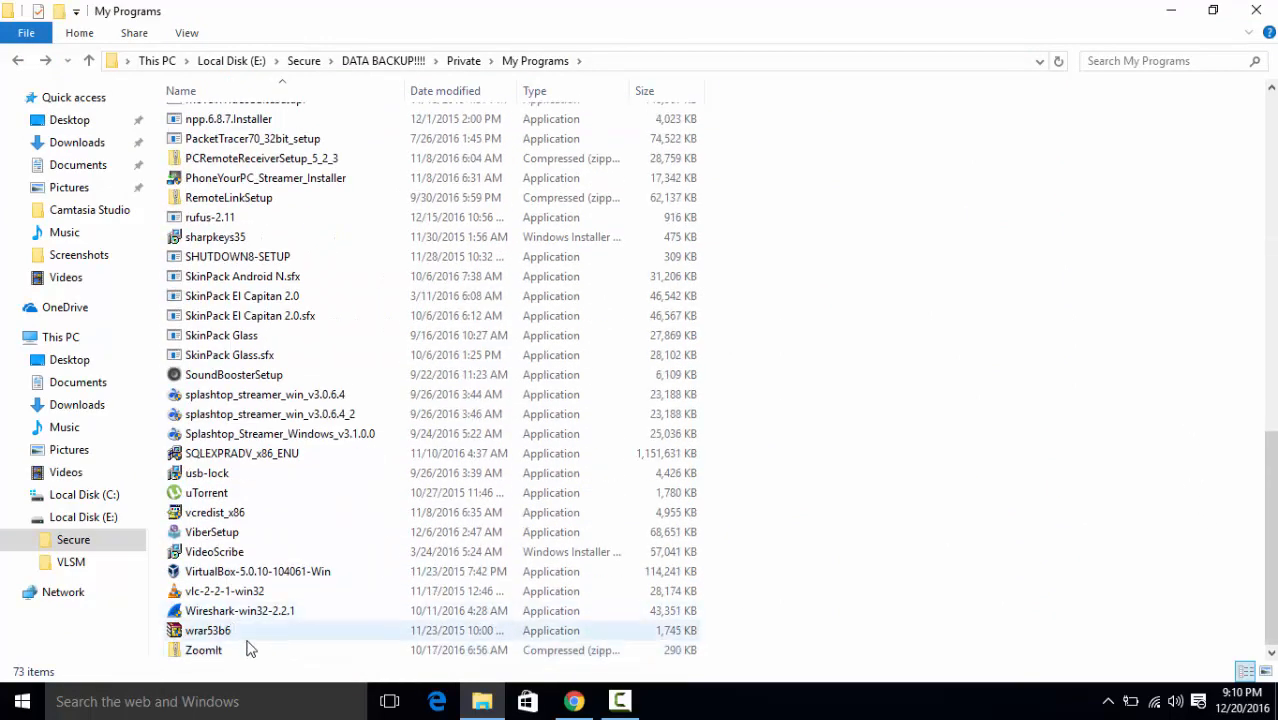
{"action": "scroll", "scroll_direction": "up", "scroll_amount": 3}
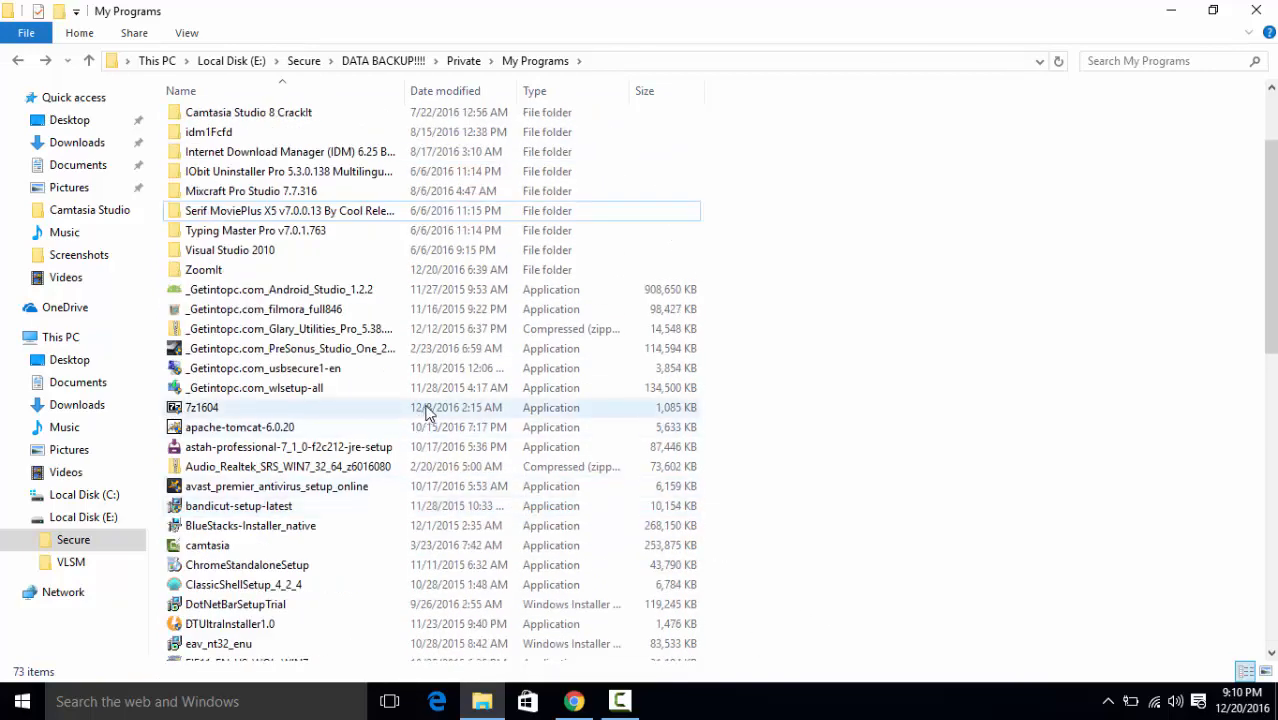
{"action": "scroll", "scroll_direction": "down", "scroll_amount": 3}
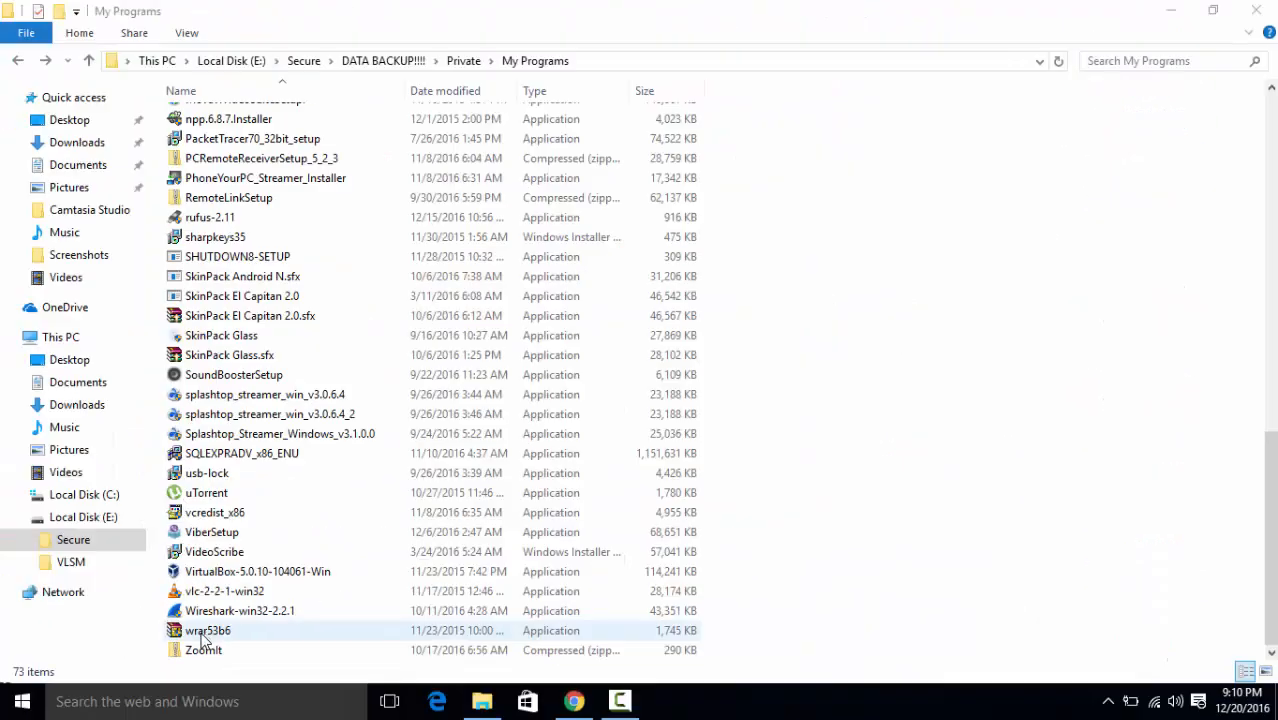
{"action": "scroll", "scroll_direction": "up", "scroll_amount": 3}
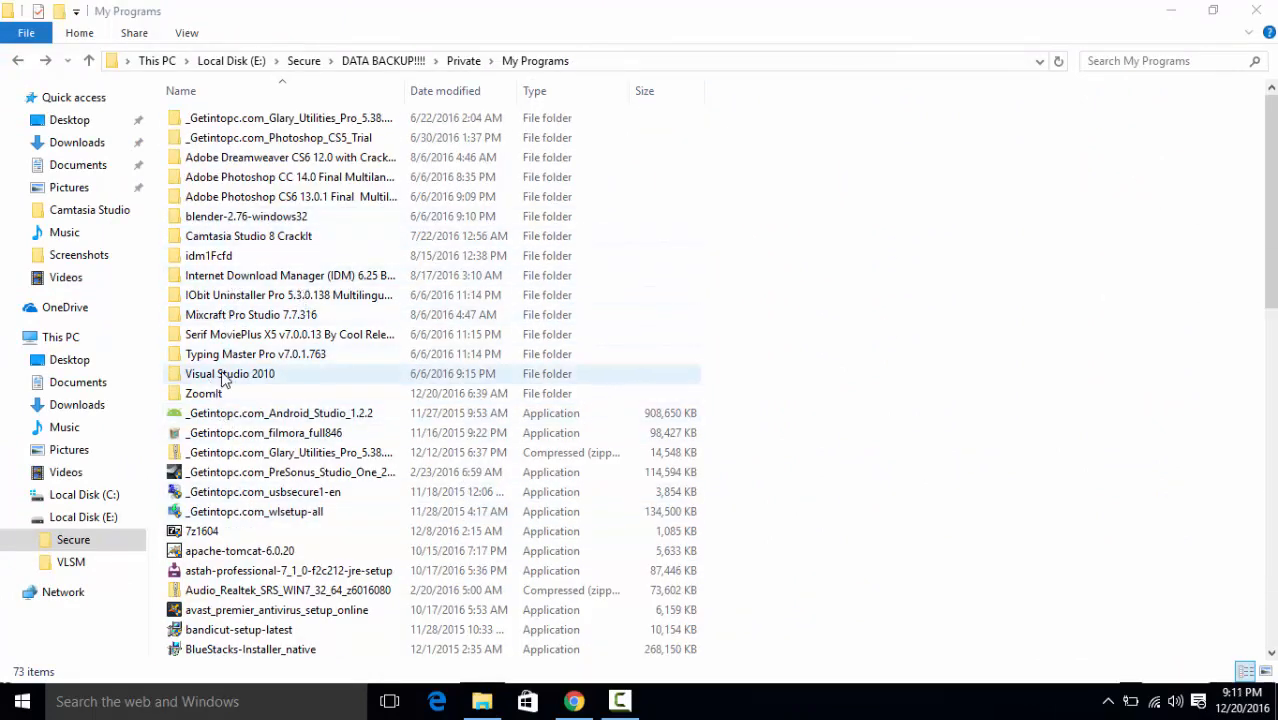
- In the Visual Studio 2010 folder, run the setup application at the bottom of the file list
{"action": "double_click", "coordinate": [228, 374]}
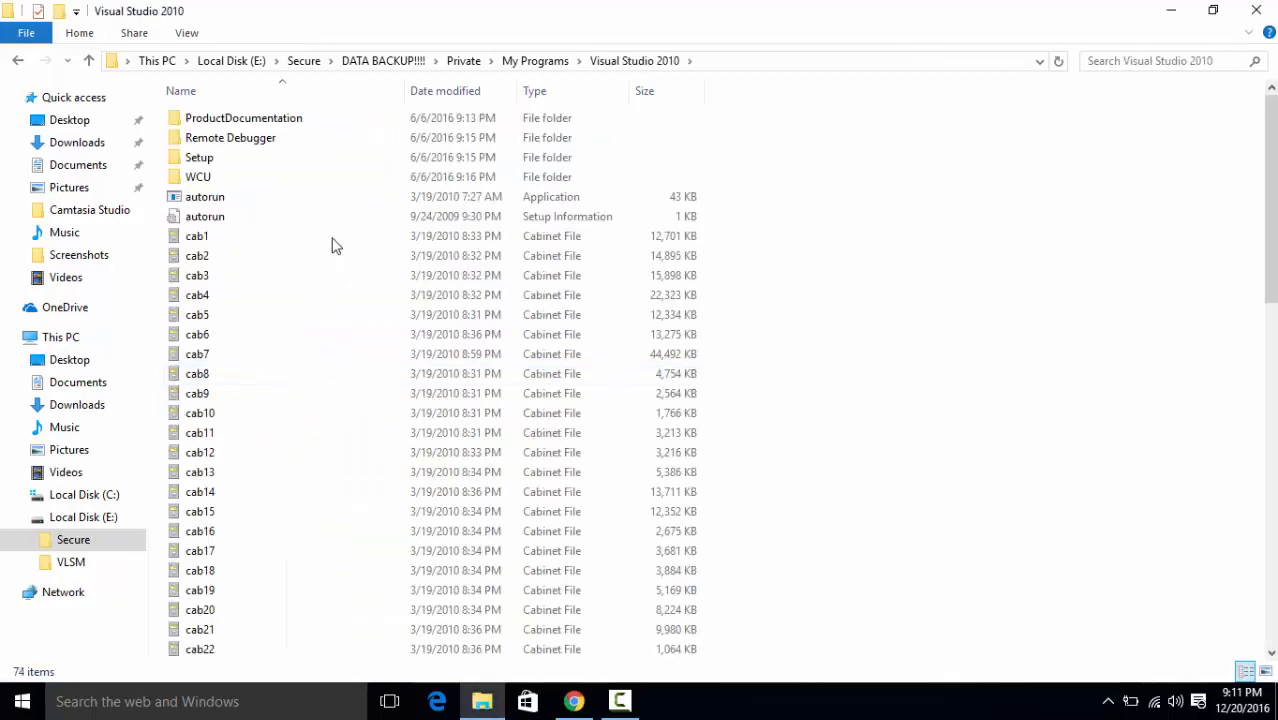
{"action": "scroll", "scroll_direction": "down", "scroll_amount": 3}
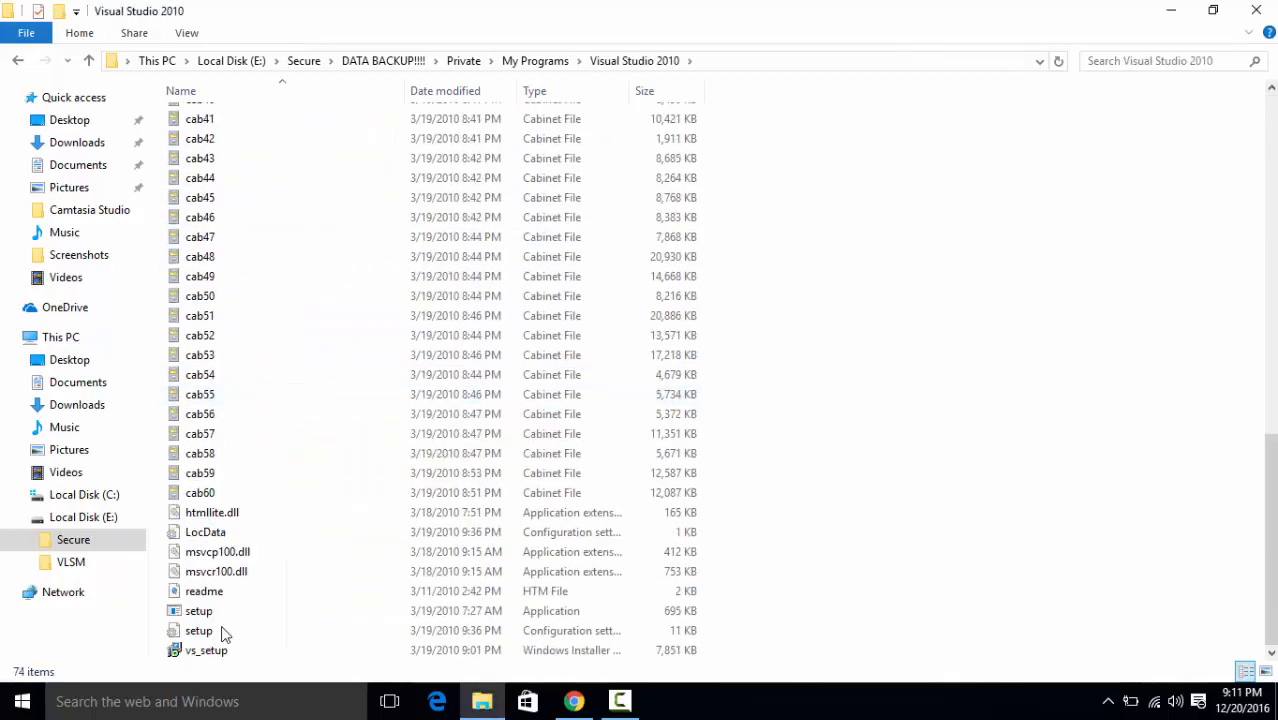
{"action": "mouse_move", "coordinate": [198, 612]}
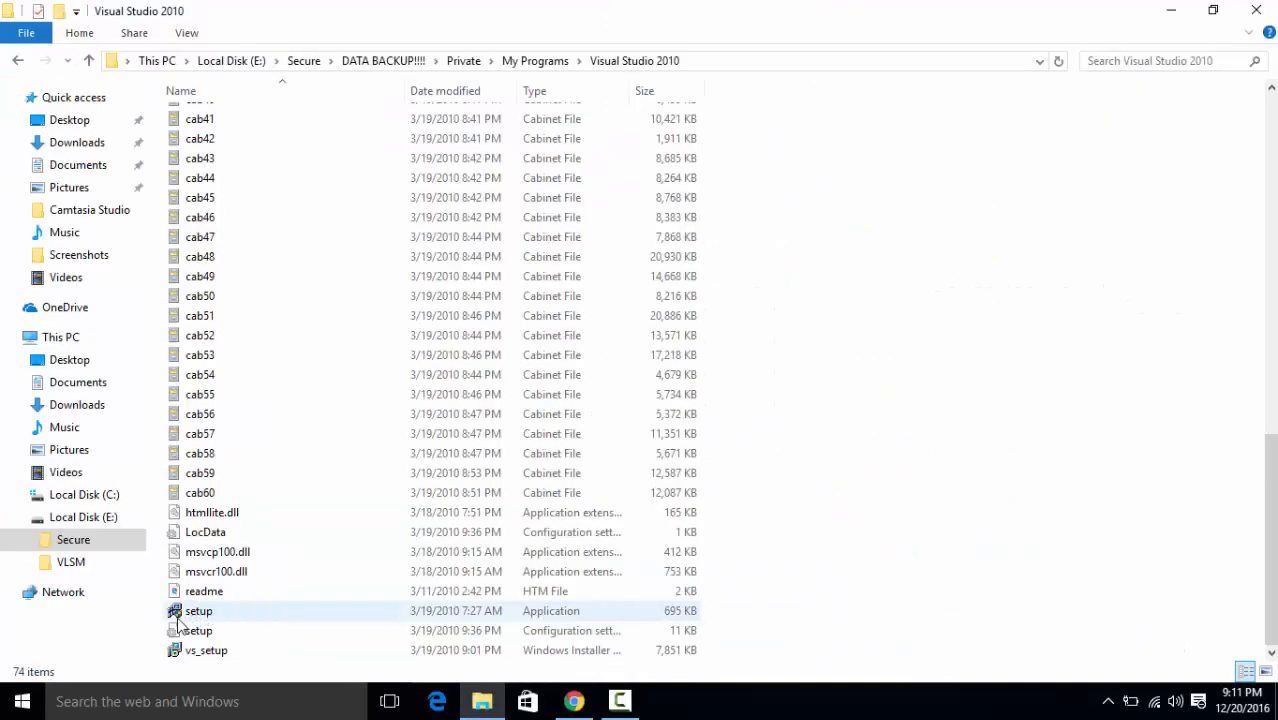
{"action": "mouse_move", "coordinate": [196, 612]}
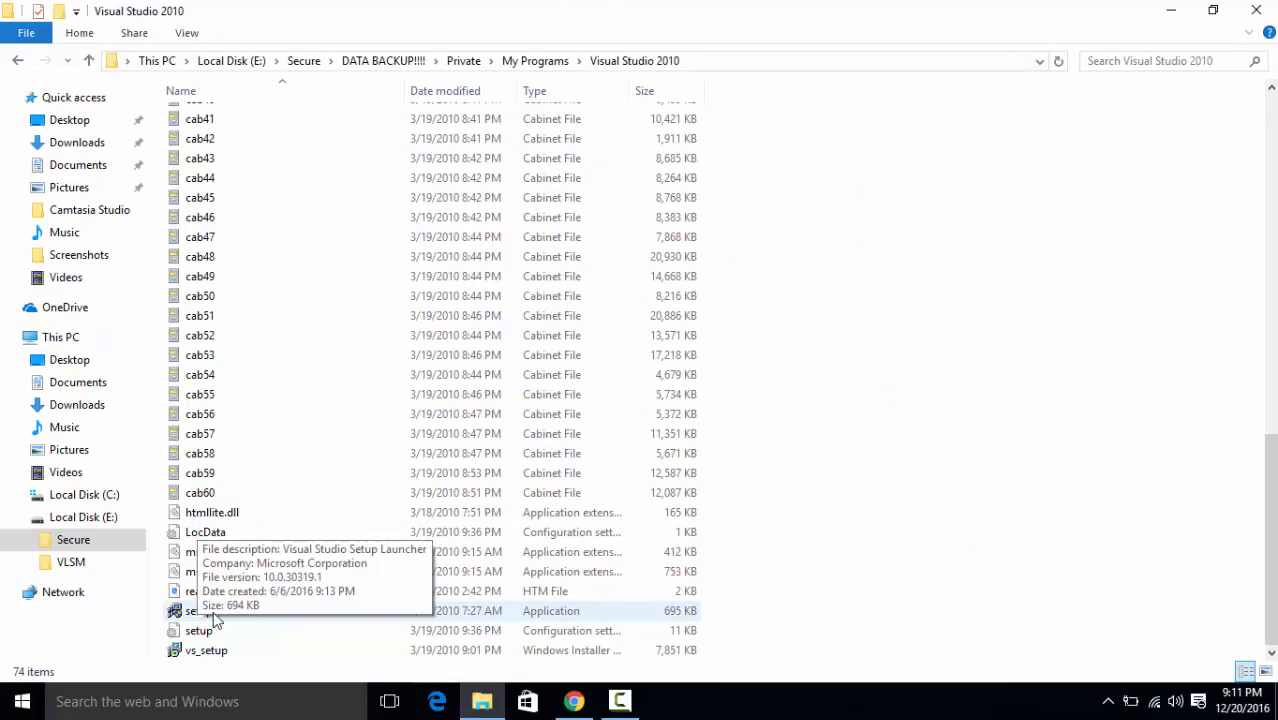
{"action": "left_click", "coordinate": [198, 610]}
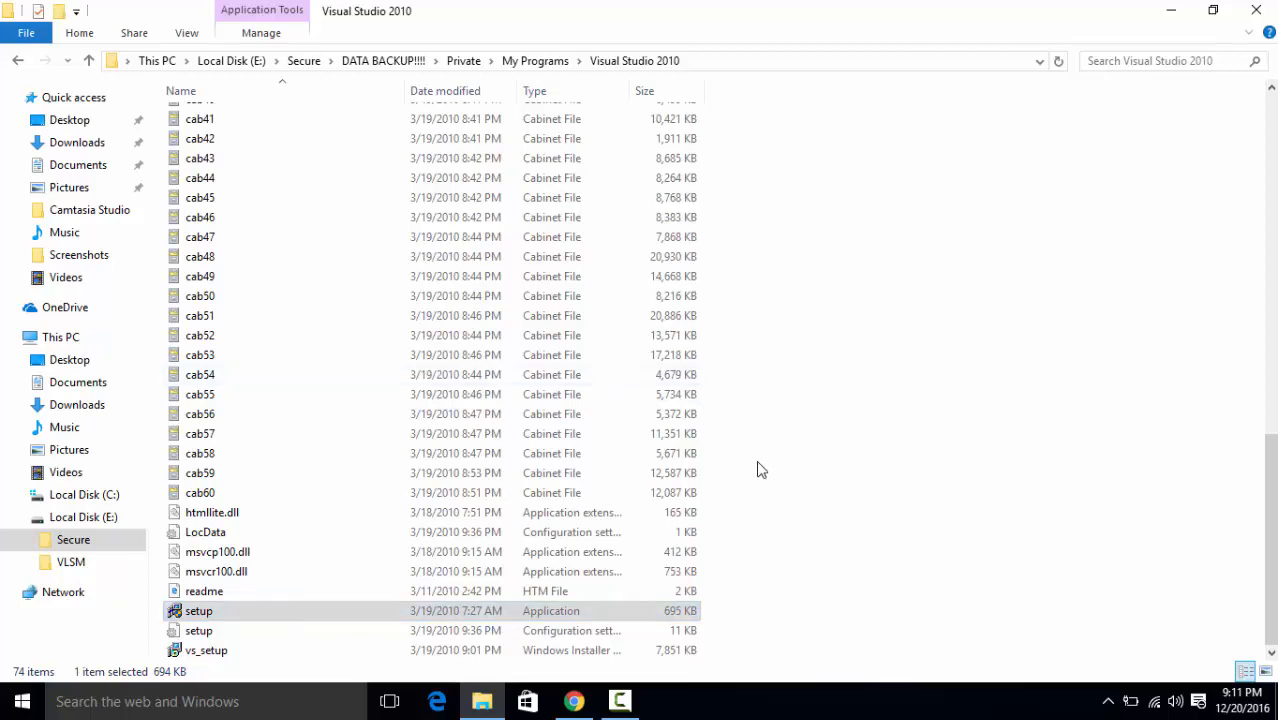
{"action": "double_click", "coordinate": [200, 610]}
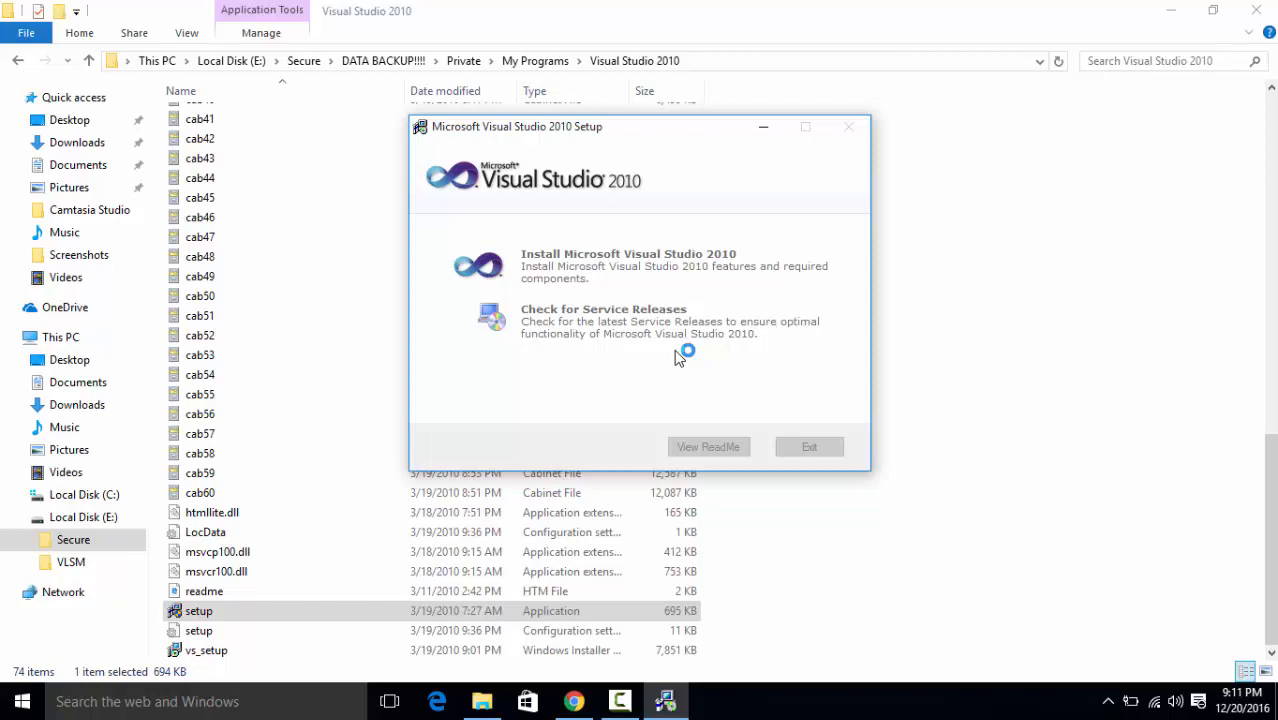
- Choose 'Install Microsoft Visual Studio 2010' in the setup launcher so the wizard starts loading components
{"action": "left_click", "coordinate": [628, 252]}
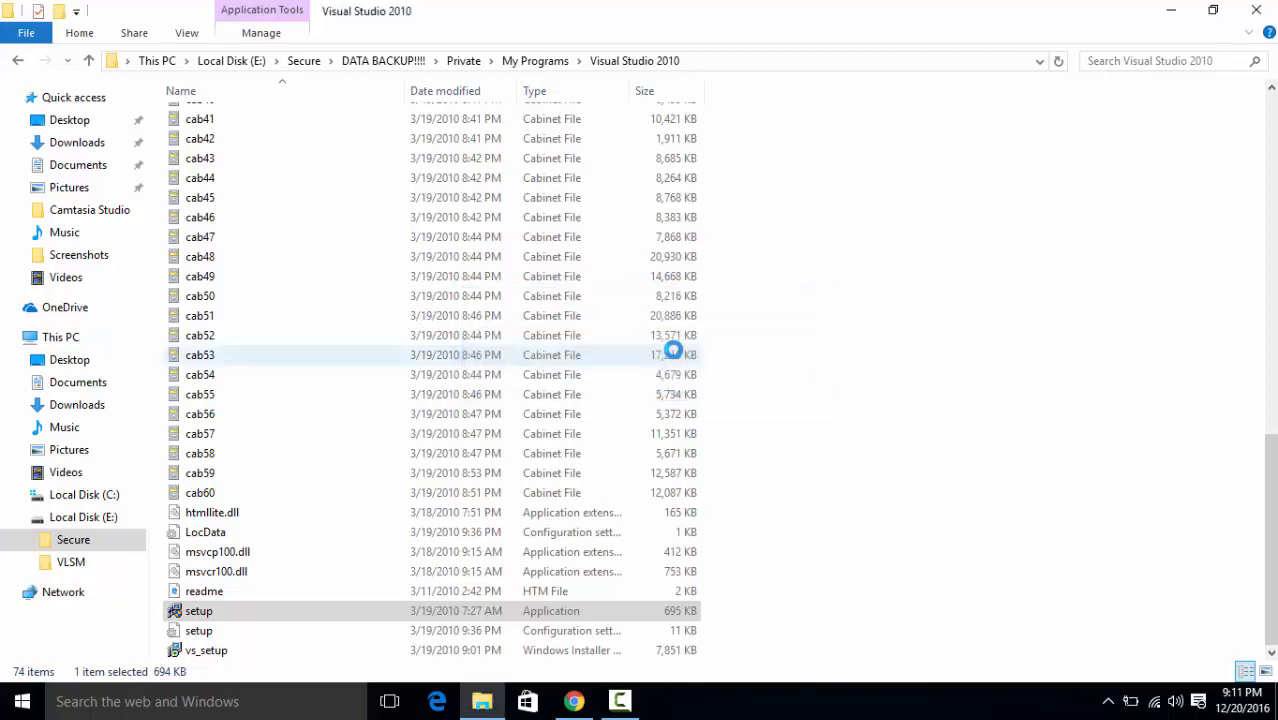
{"action": "double_click", "coordinate": [198, 610]}
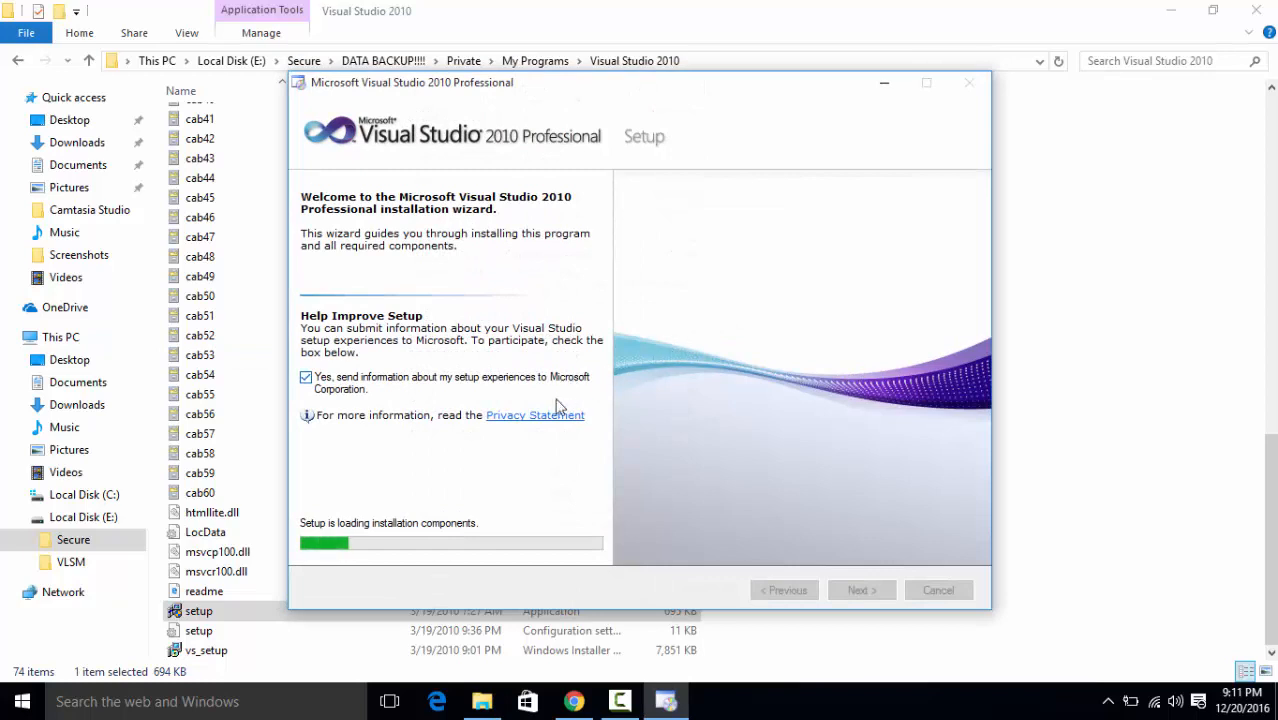
{"action": "mouse_move", "coordinate": [624, 500]}
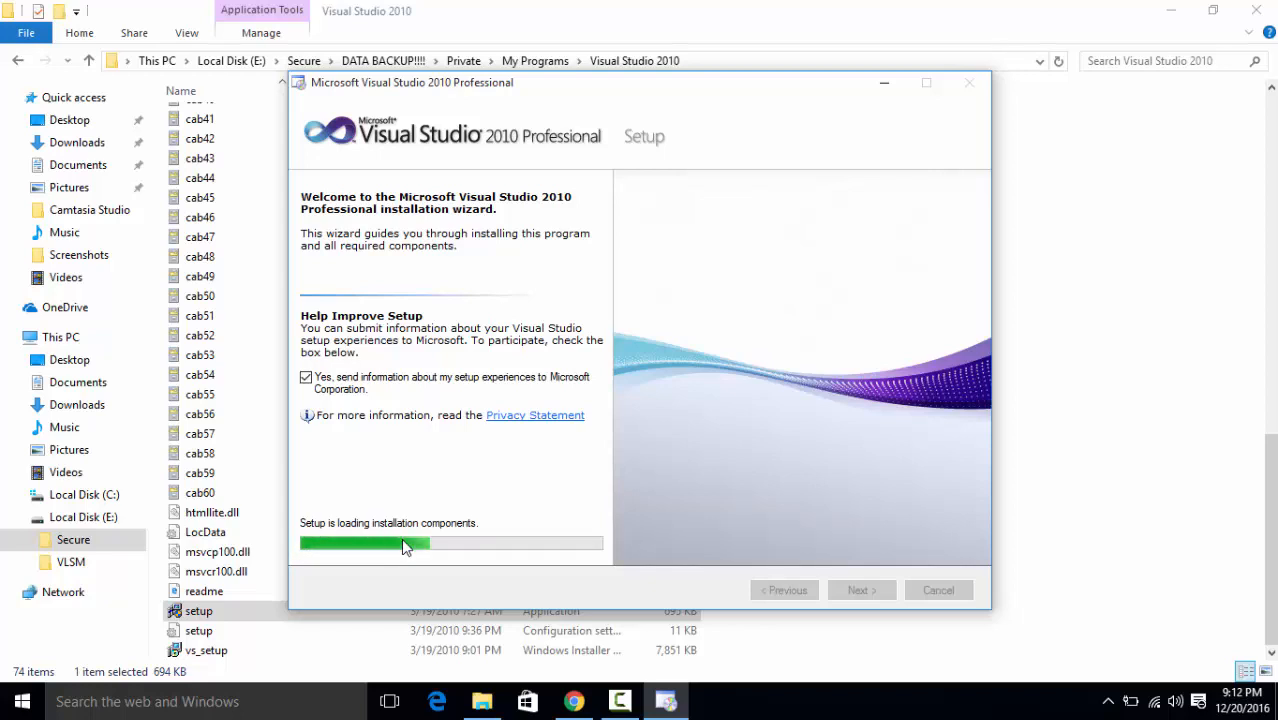
{"action": "mouse_move", "coordinate": [604, 598]}
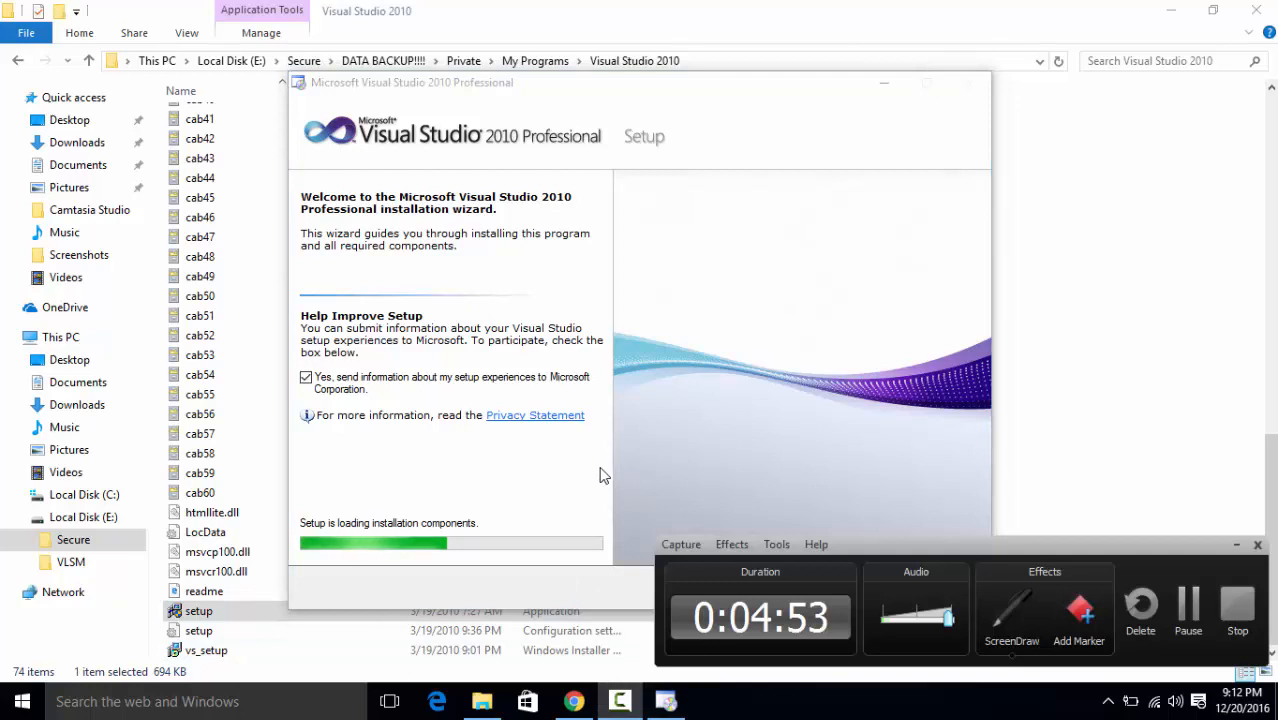
{"action": "mouse_move", "coordinate": [744, 522]}
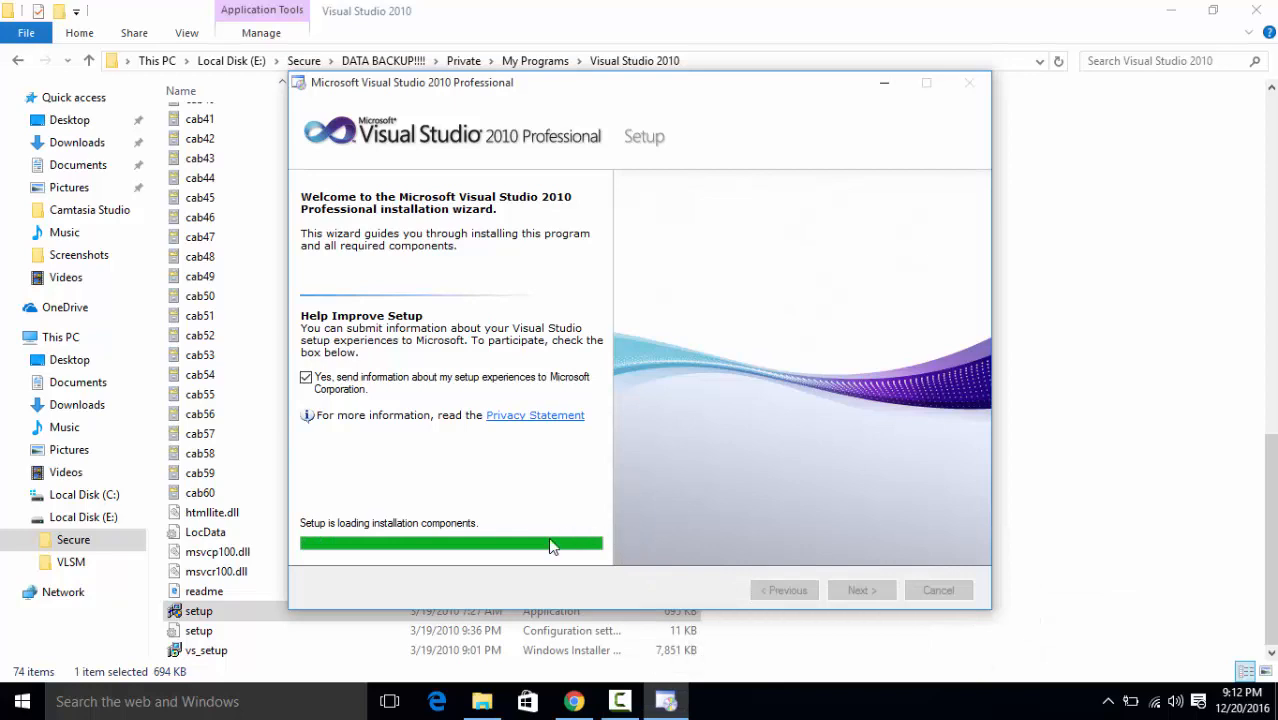
{"action": "mouse_move", "coordinate": [340, 530]}
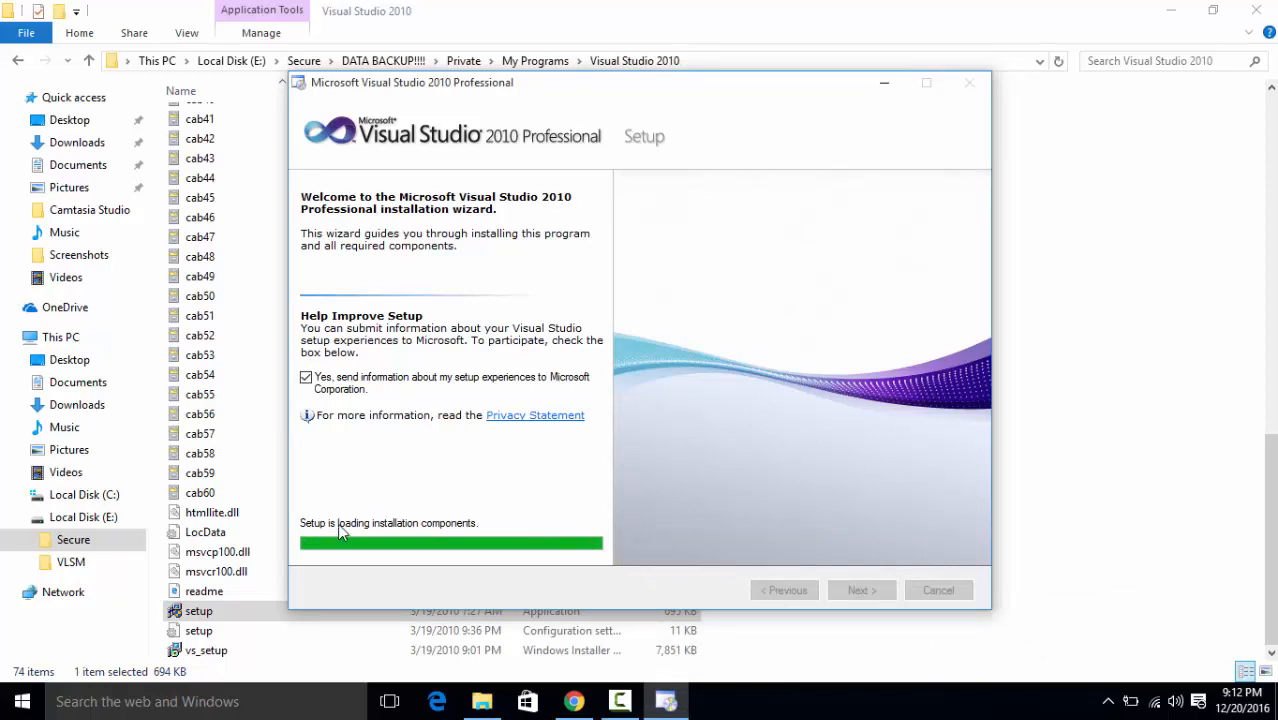
{"action": "mouse_move", "coordinate": [508, 550]}
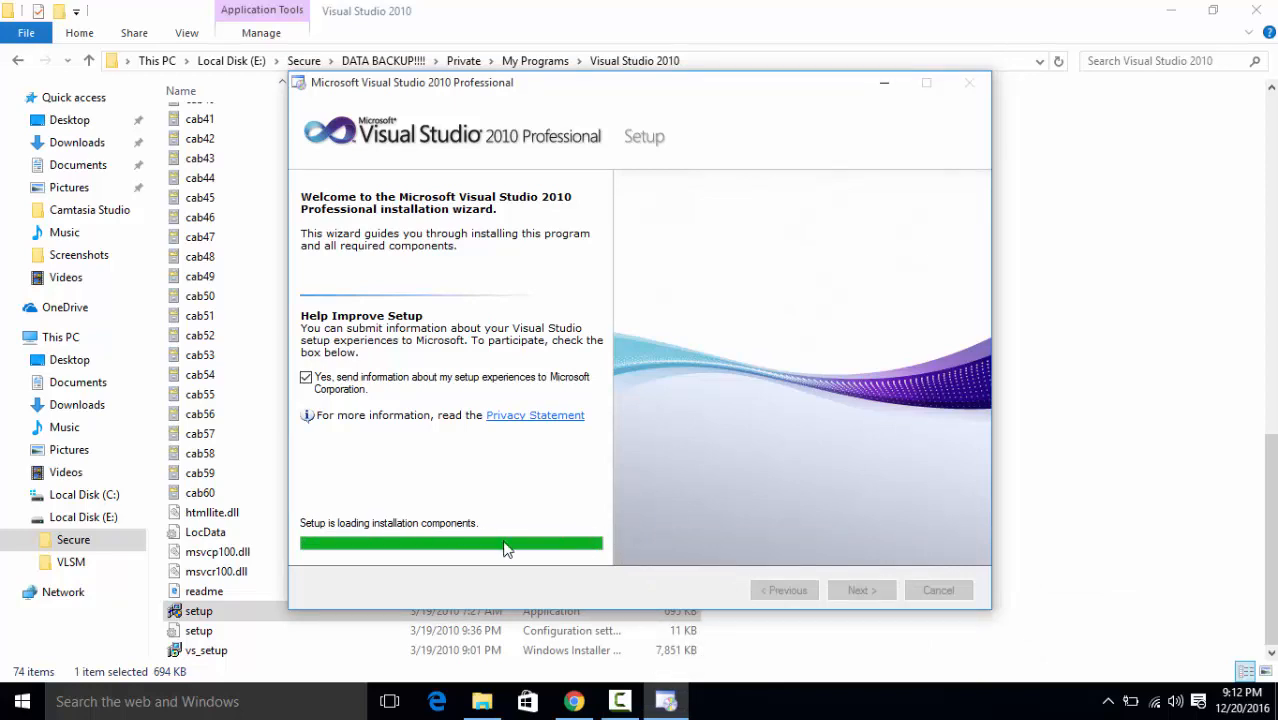
{"action": "mouse_move", "coordinate": [448, 532]}
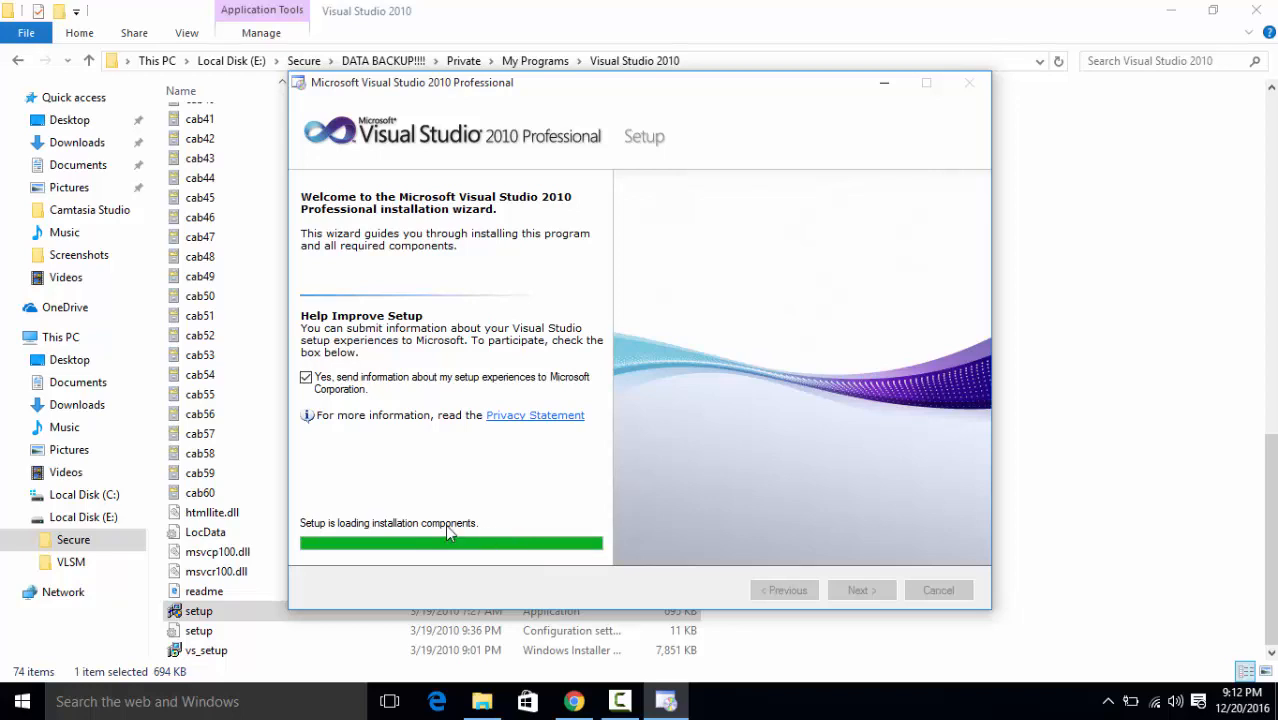
{"action": "mouse_move", "coordinate": [688, 130]}
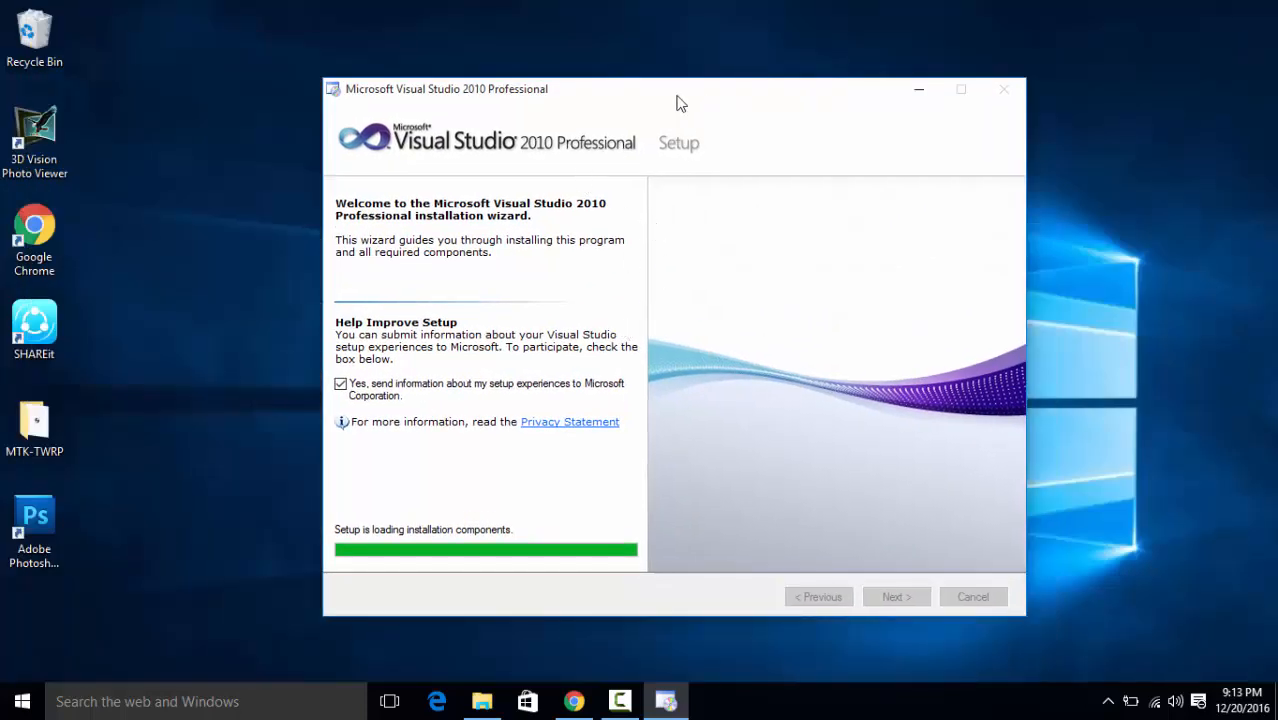
- Centre the setup window, glance through the Chrome tabs back to the GetIntoPC post, and return to the wizard
{"action": "left_click_drag", "start_coordinate": [680, 100], "coordinate": [590, 104]}
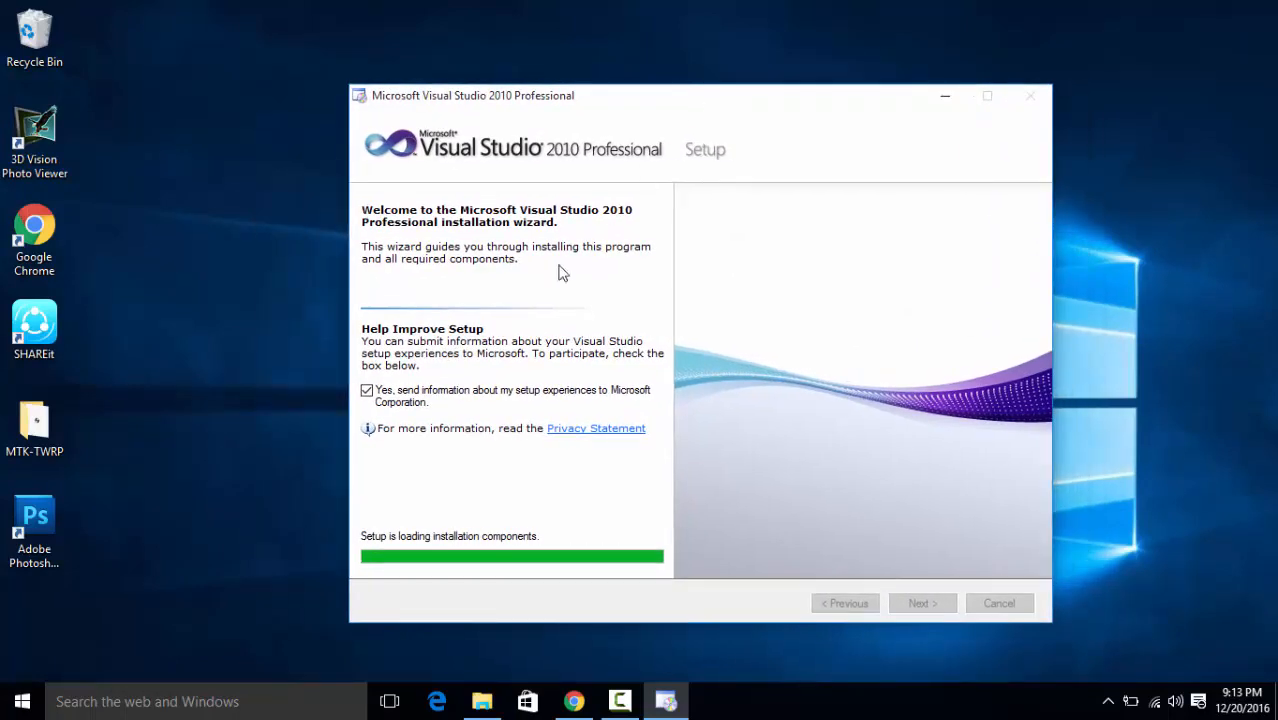
{"action": "left_click", "coordinate": [572, 700]}
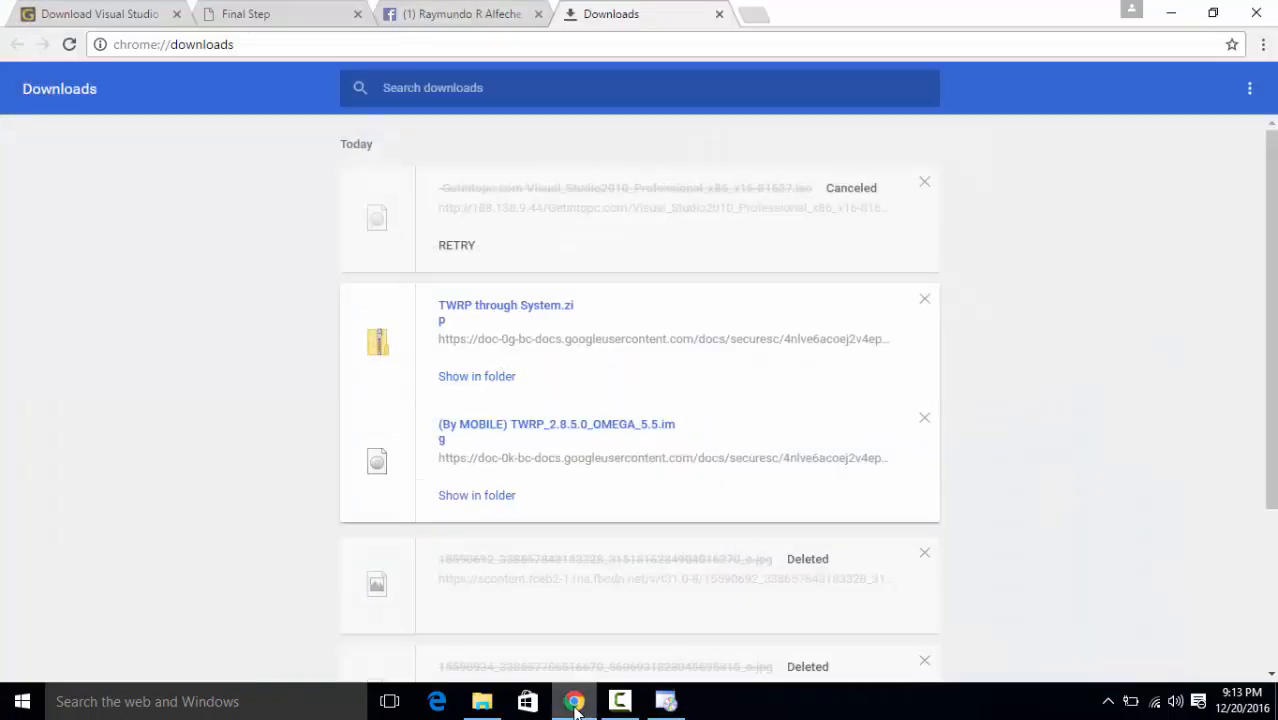
{"action": "left_click", "coordinate": [460, 14]}
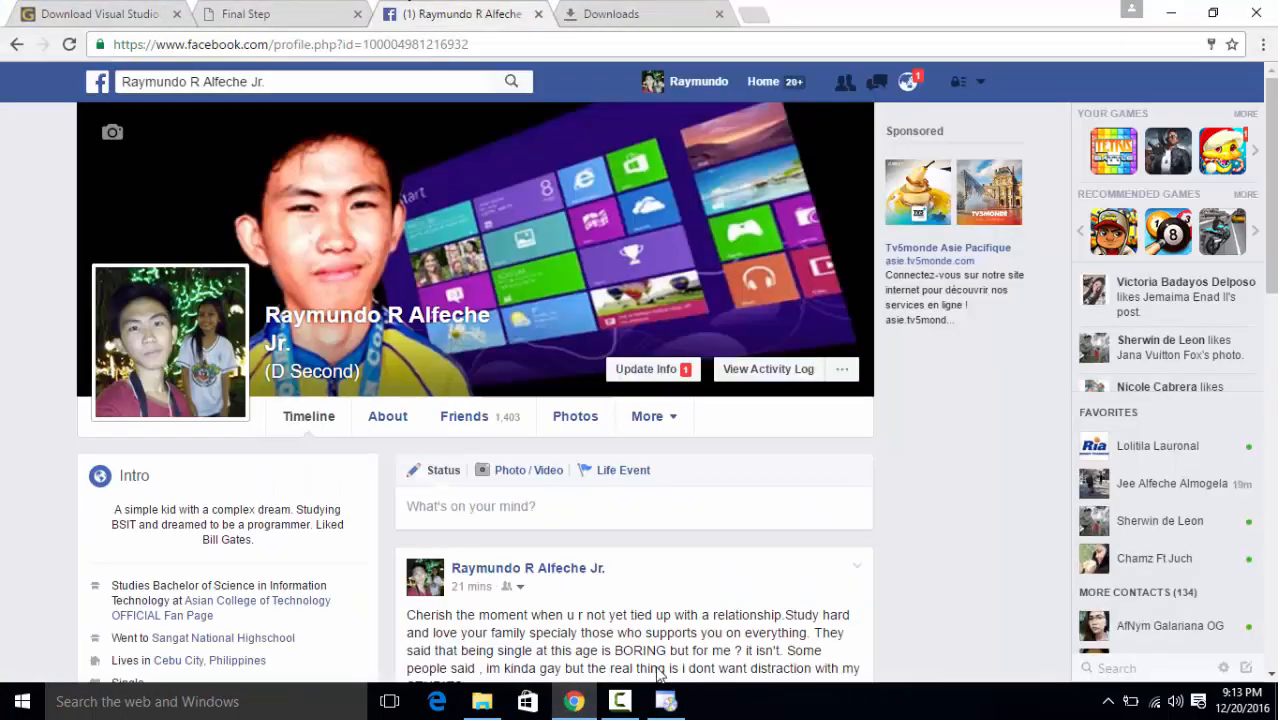
{"action": "left_click", "coordinate": [666, 700]}
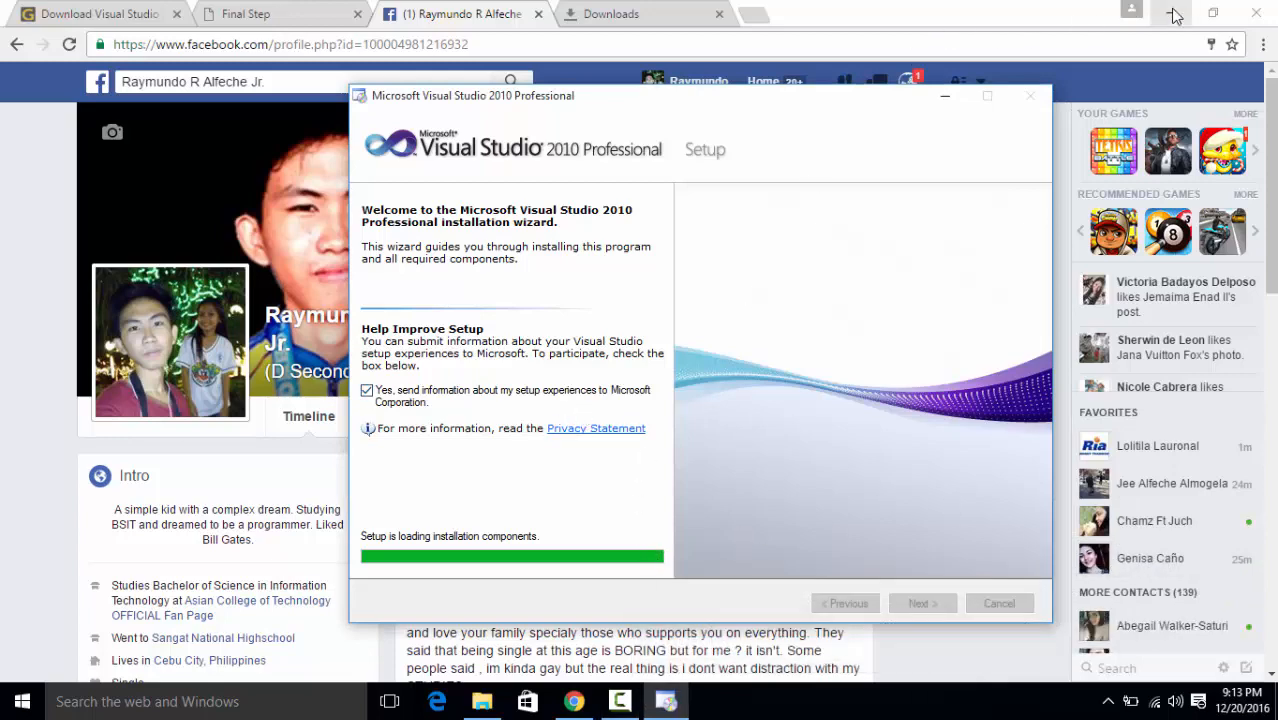
{"action": "left_click", "coordinate": [90, 14]}
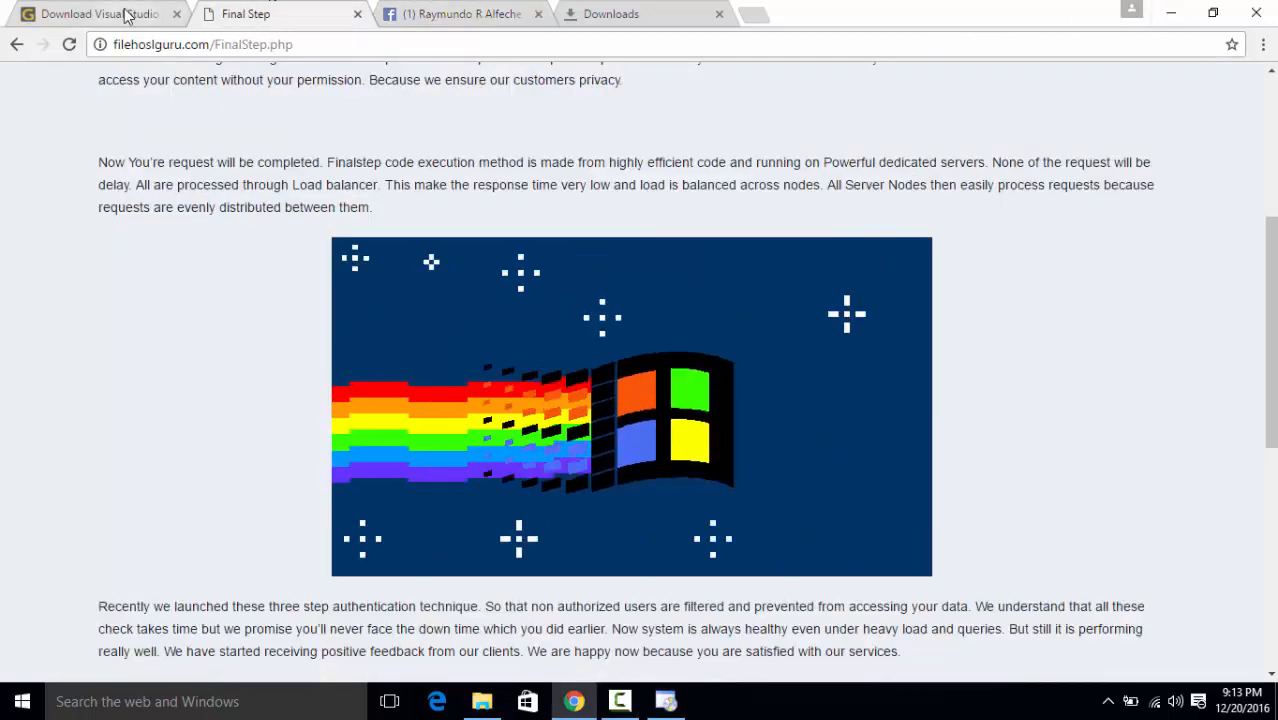
{"action": "left_click", "coordinate": [90, 14]}
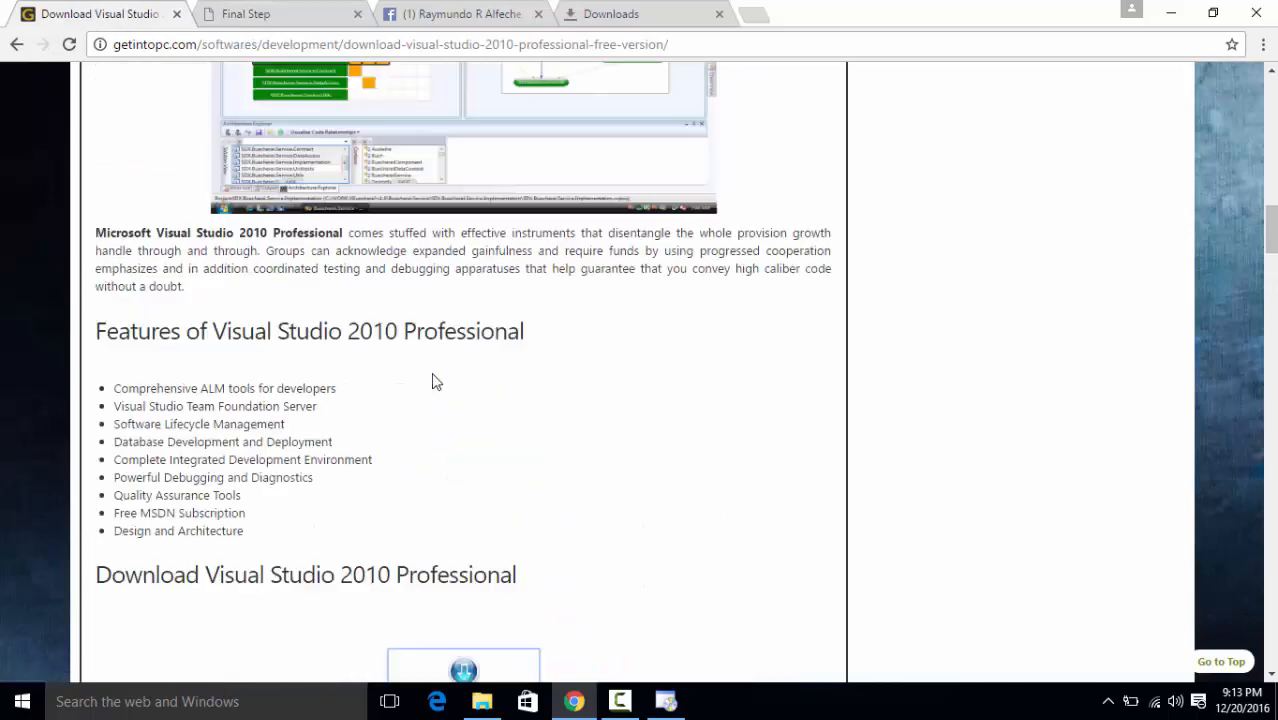
{"action": "scroll", "scroll_direction": "up", "scroll_amount": 3}
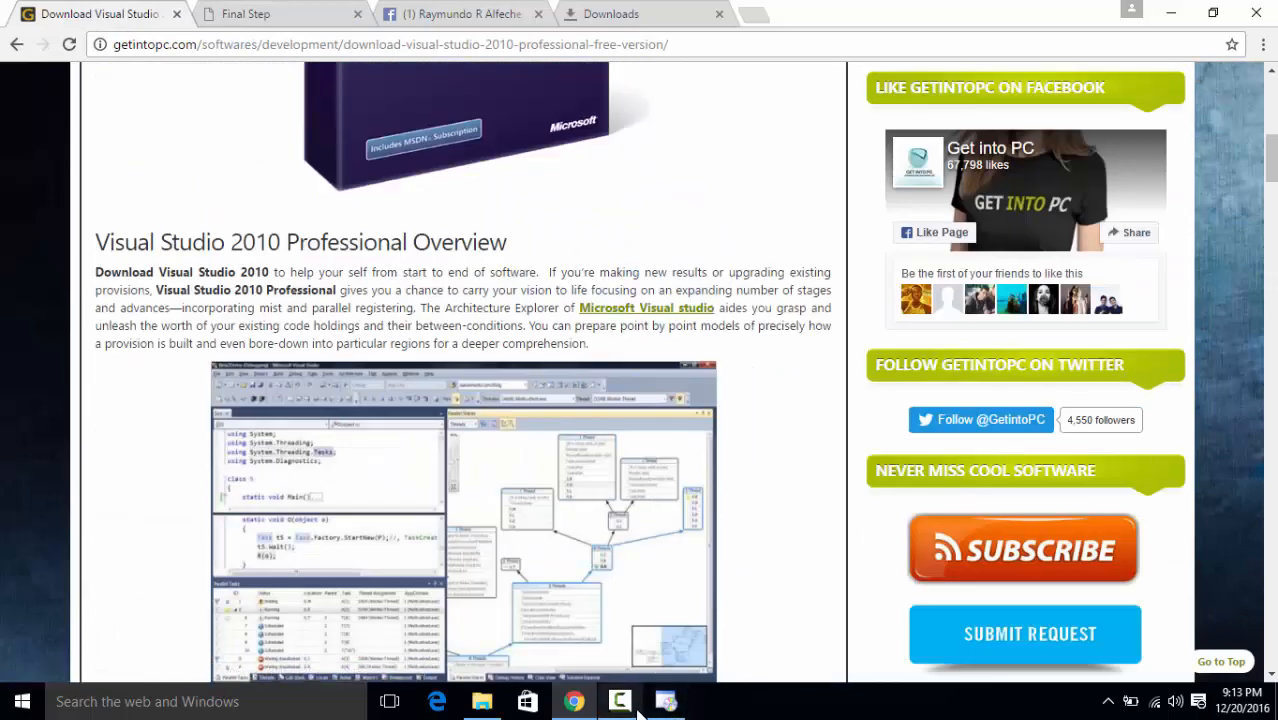
{"action": "left_click", "coordinate": [664, 700]}
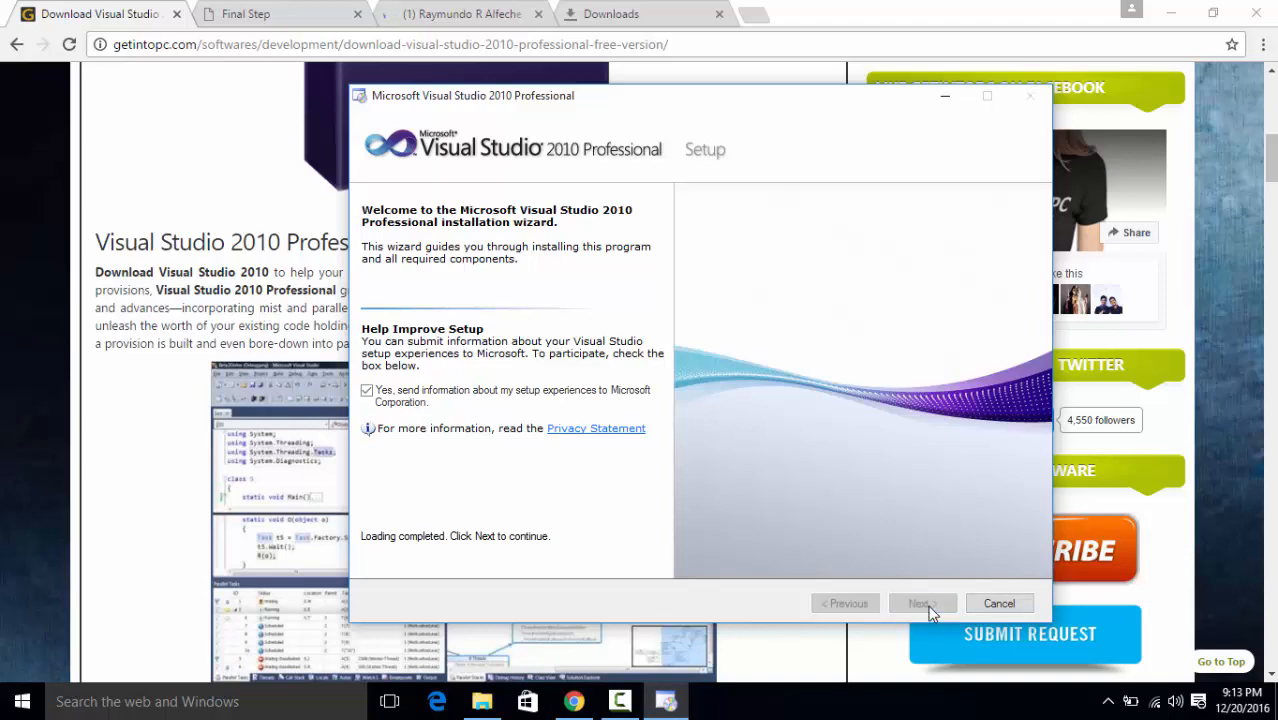
- Accept 'I have read and accept the license terms' and advance to the Options page
{"action": "left_click", "coordinate": [920, 604]}
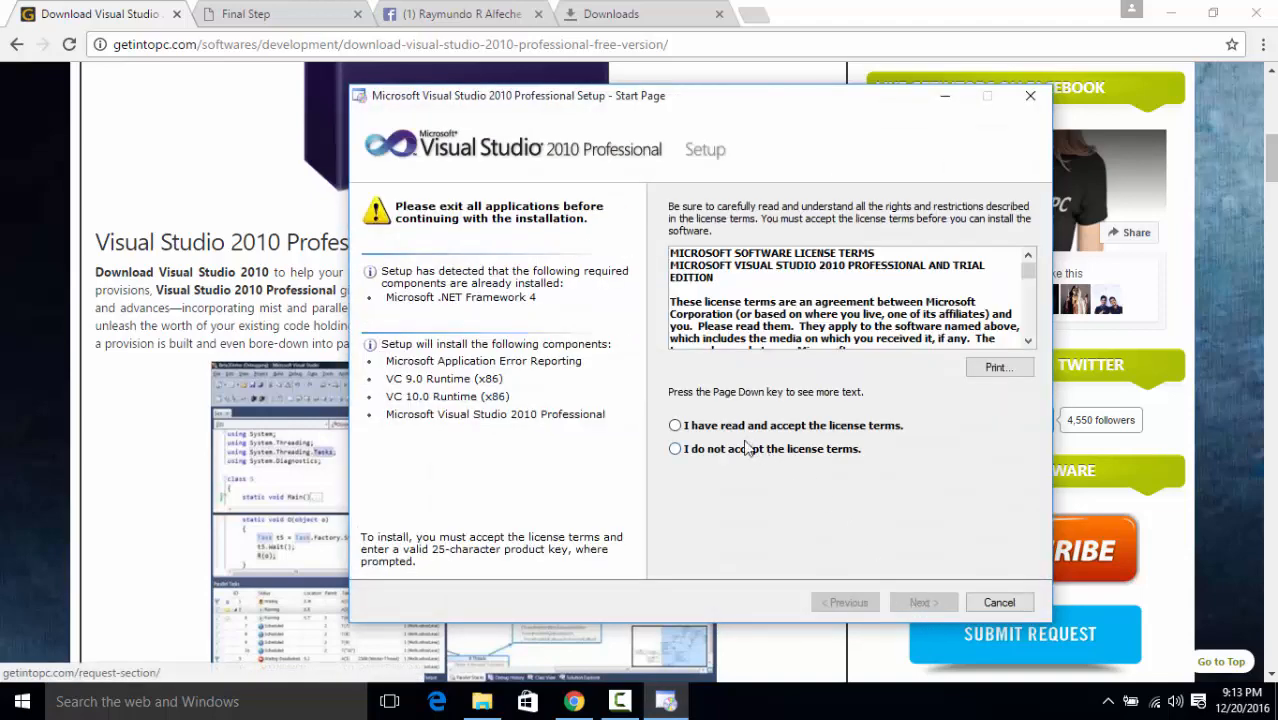
{"action": "left_click", "coordinate": [676, 424]}
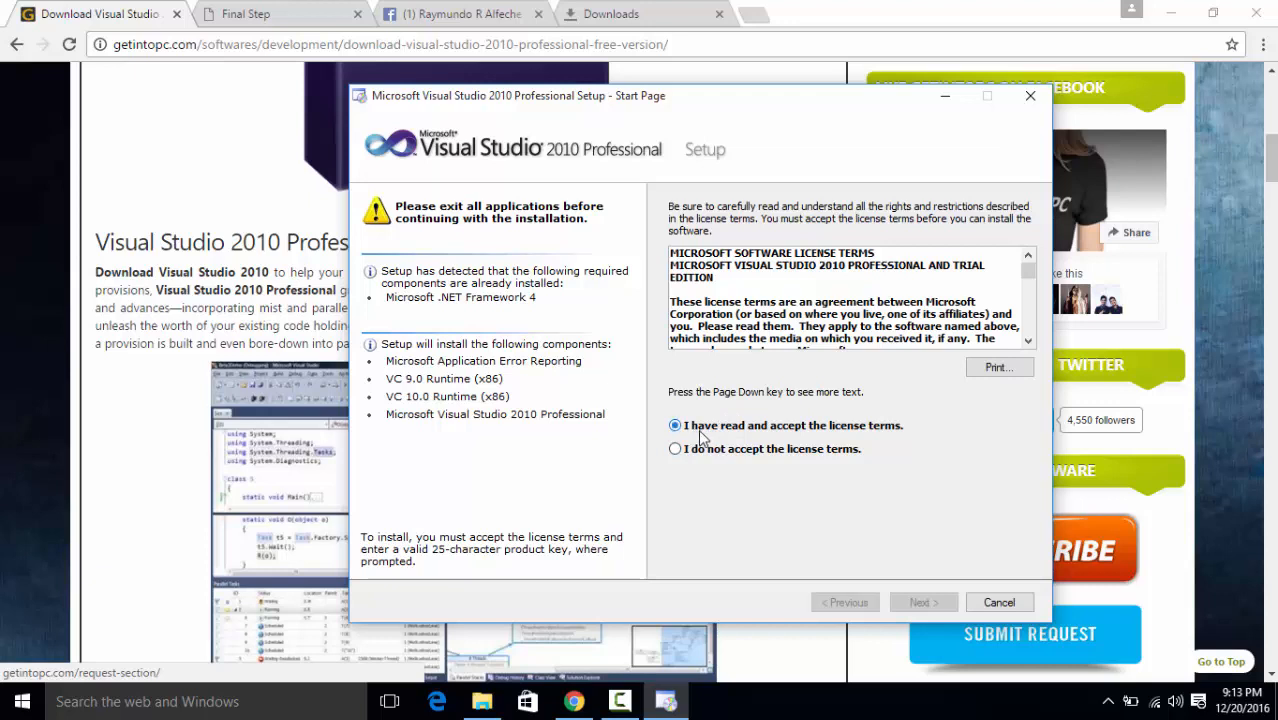
{"action": "left_click", "coordinate": [676, 424]}
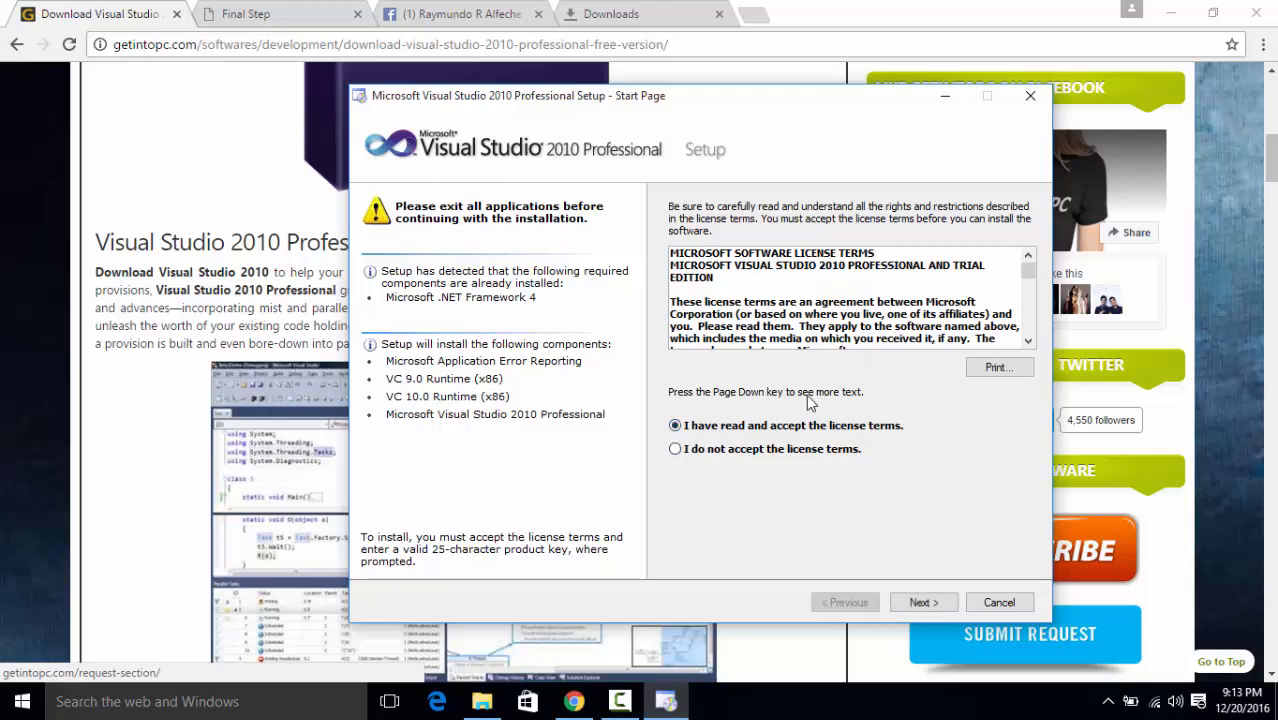
{"action": "mouse_move", "coordinate": [948, 528]}
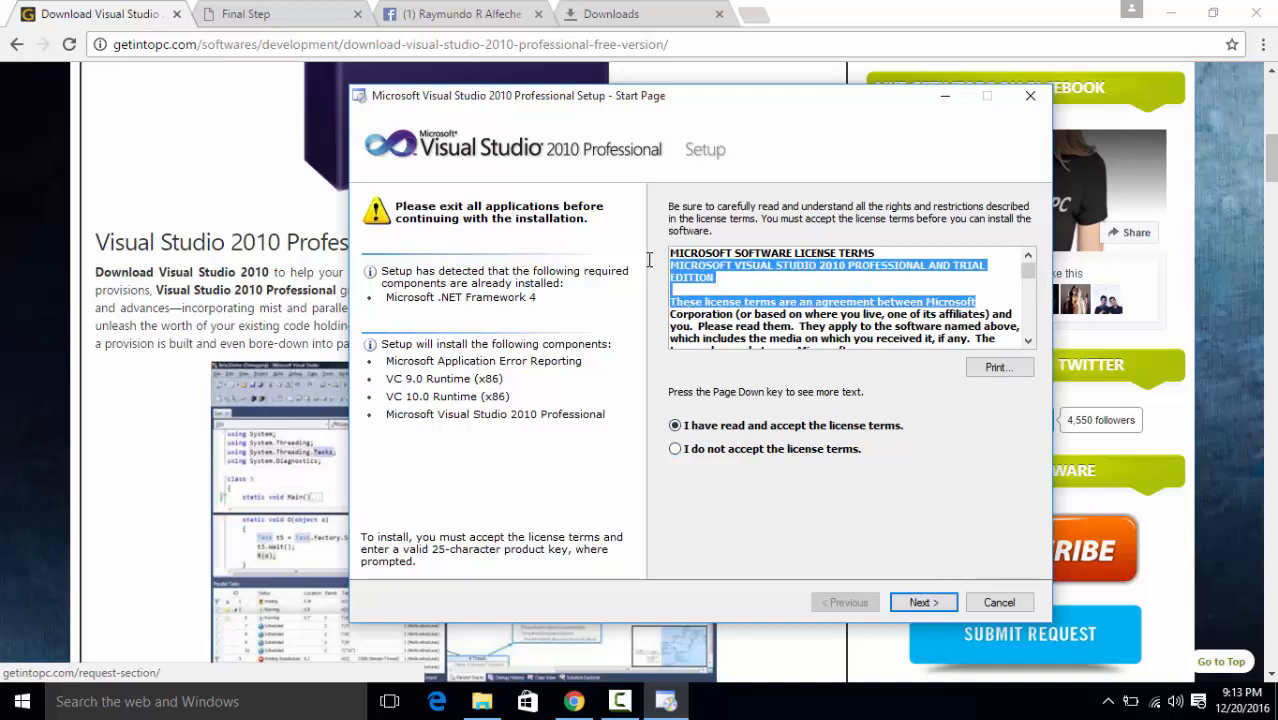
{"action": "left_click", "coordinate": [920, 602]}
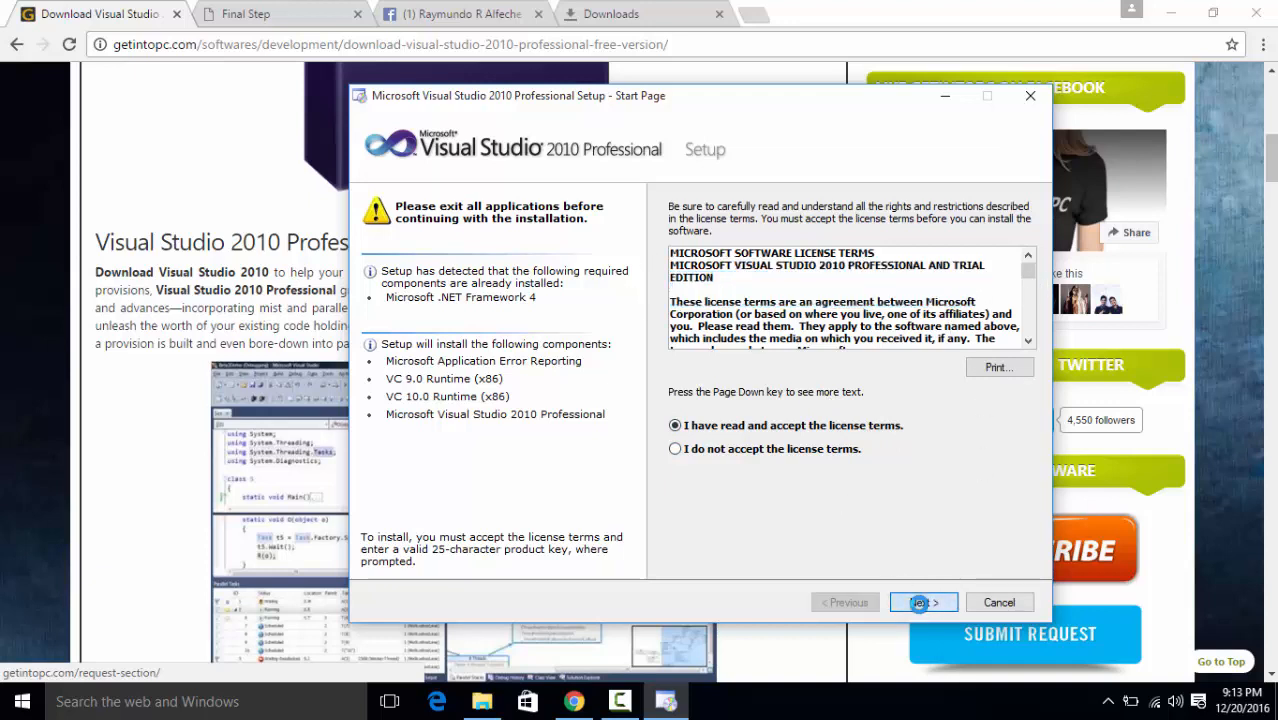
{"action": "left_click", "coordinate": [920, 600]}
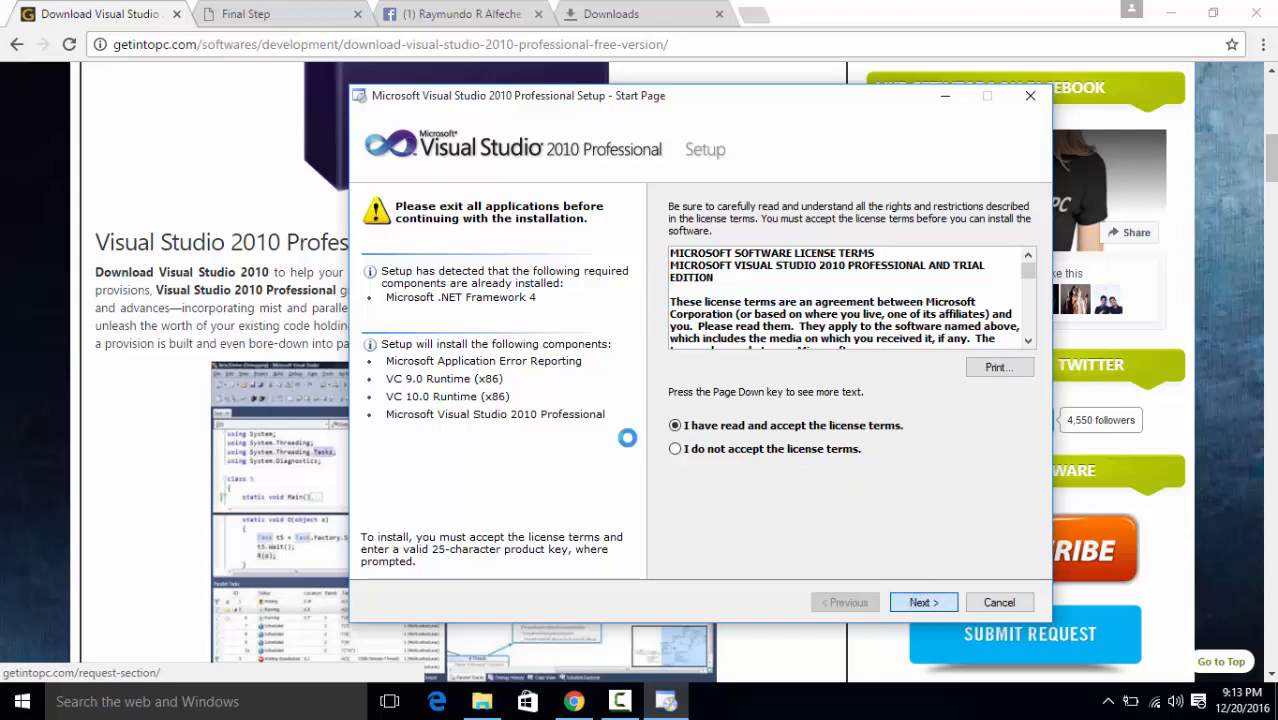
{"action": "left_click", "coordinate": [920, 600]}
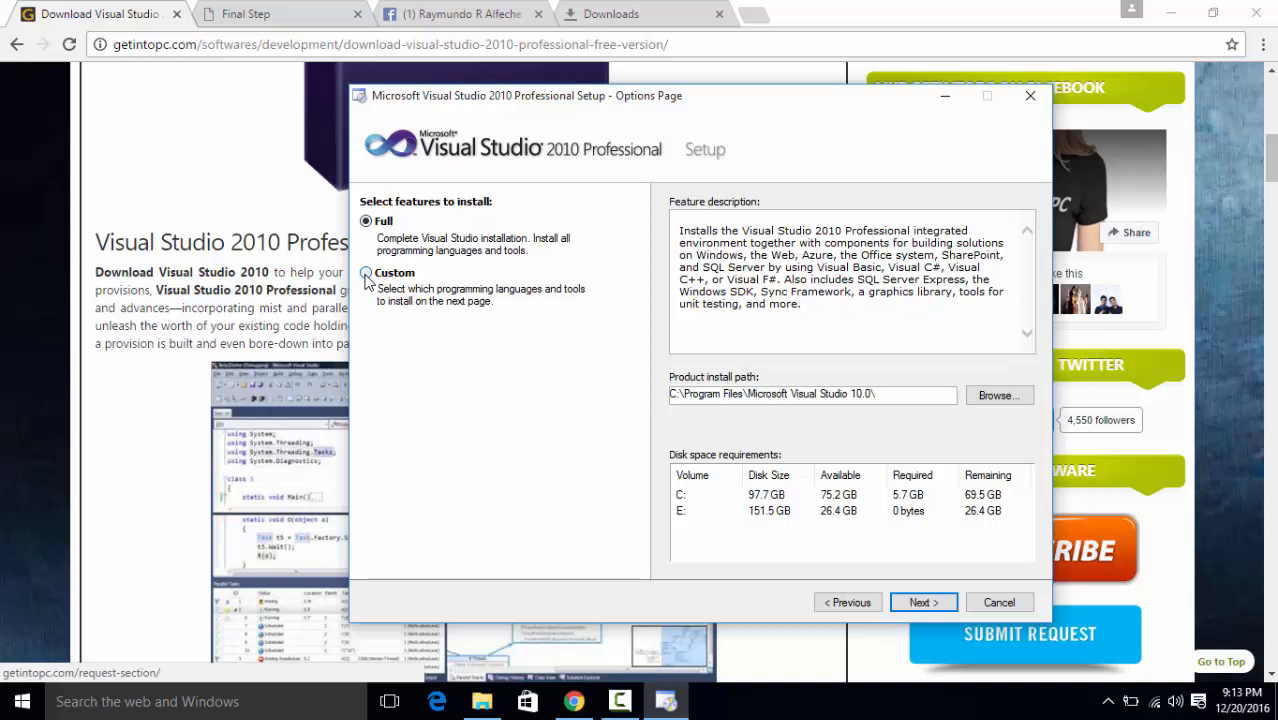
- Select Full installation, keeping the default C:\Program Files\Microsoft Visual Studio 10.0 path
{"action": "left_click", "coordinate": [366, 220]}
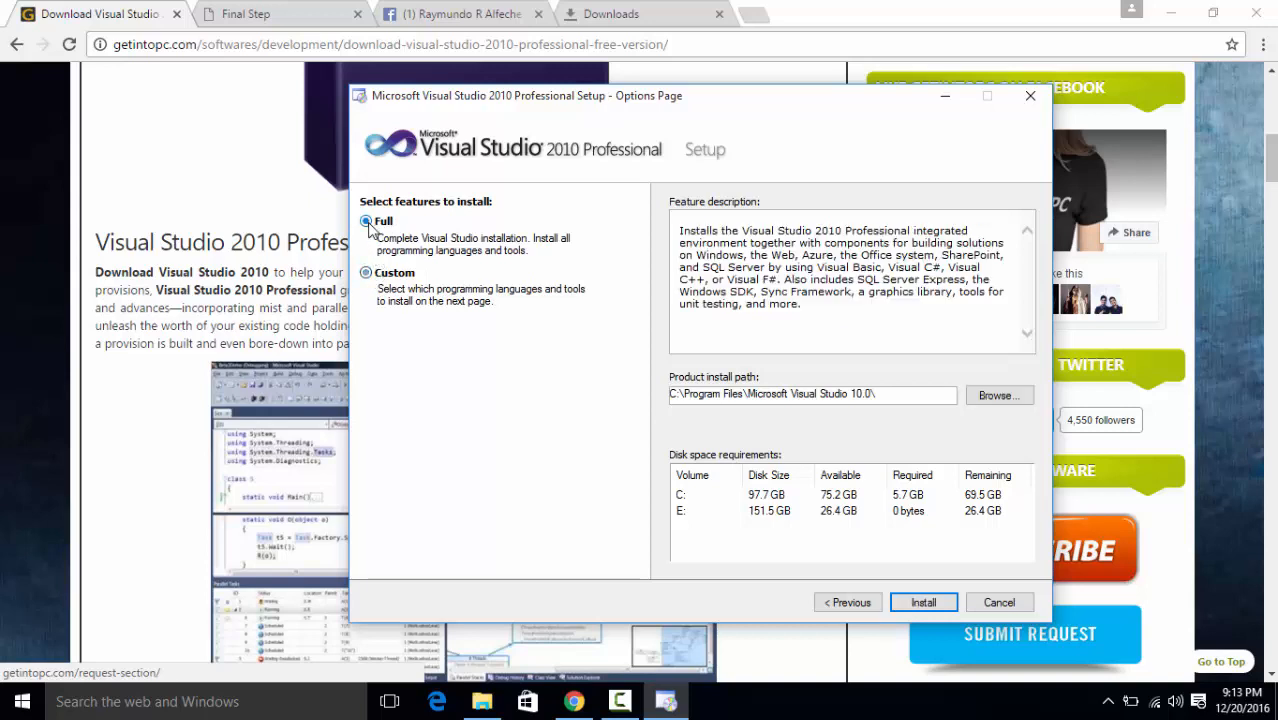
{"action": "left_click", "coordinate": [366, 220]}
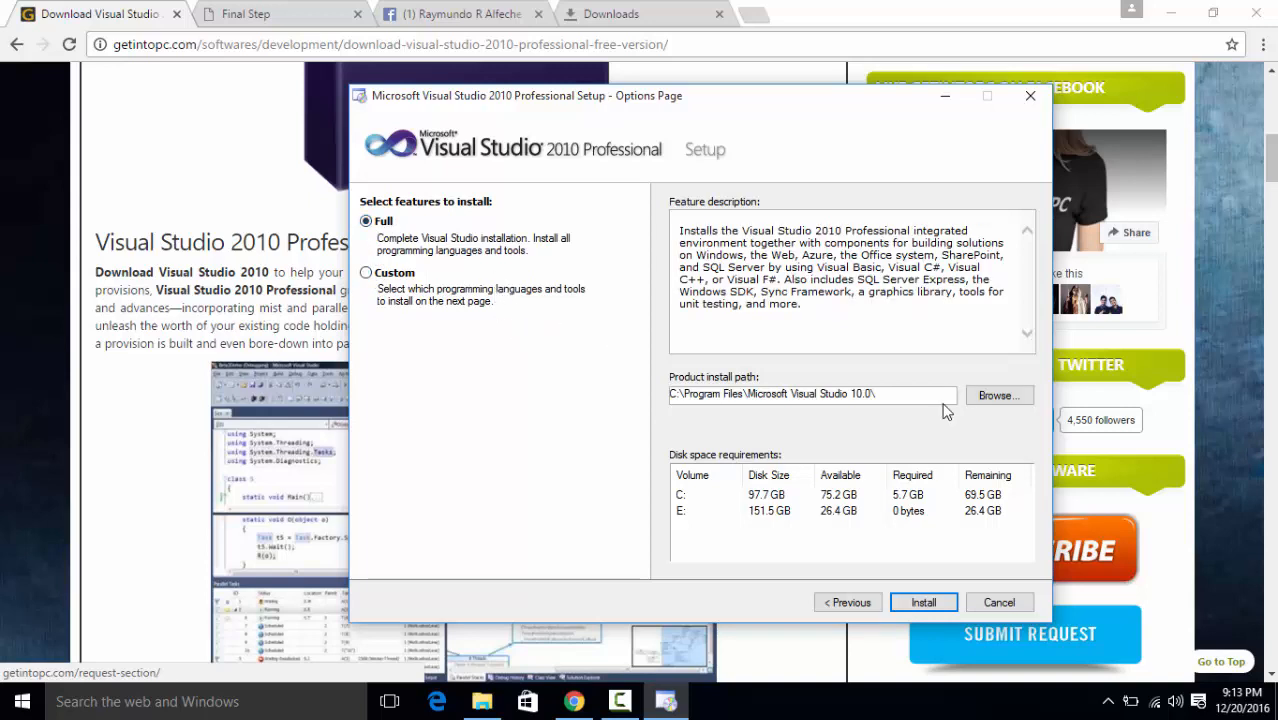
{"action": "triple_click", "coordinate": [810, 392]}
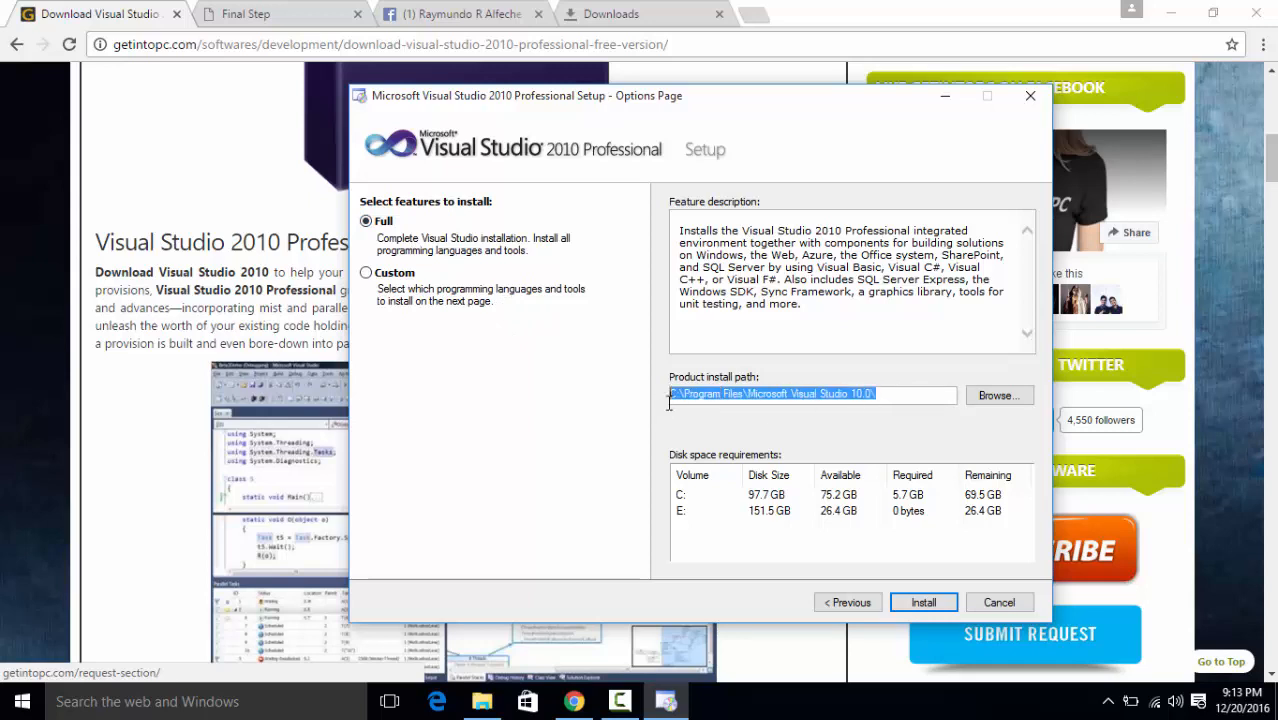
{"action": "mouse_move", "coordinate": [818, 548]}
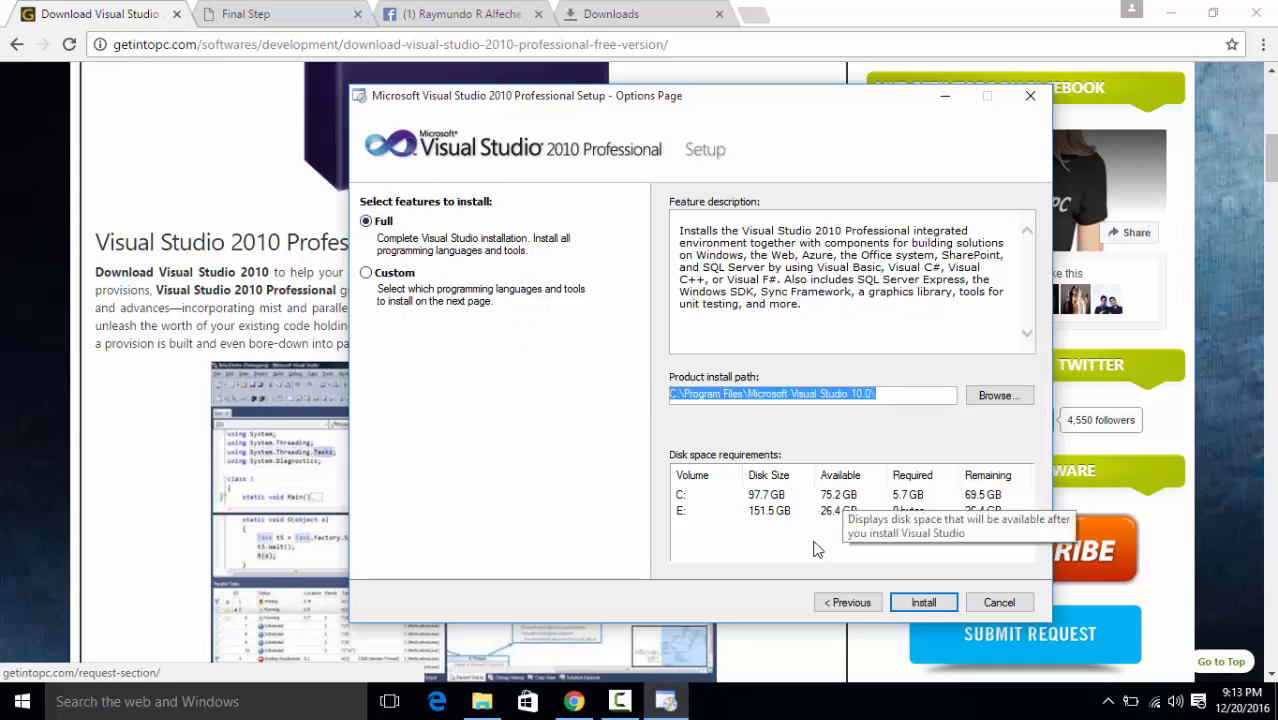
{"action": "mouse_move", "coordinate": [768, 512]}
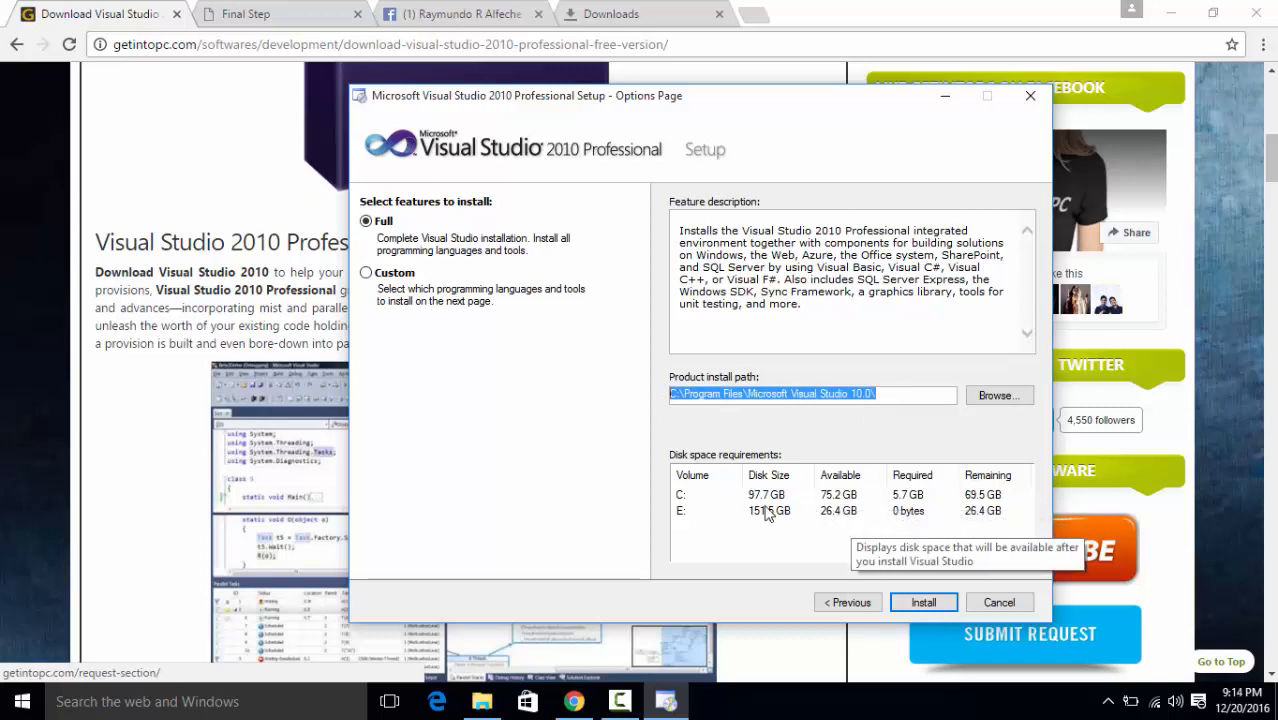
{"action": "mouse_move", "coordinate": [910, 510]}
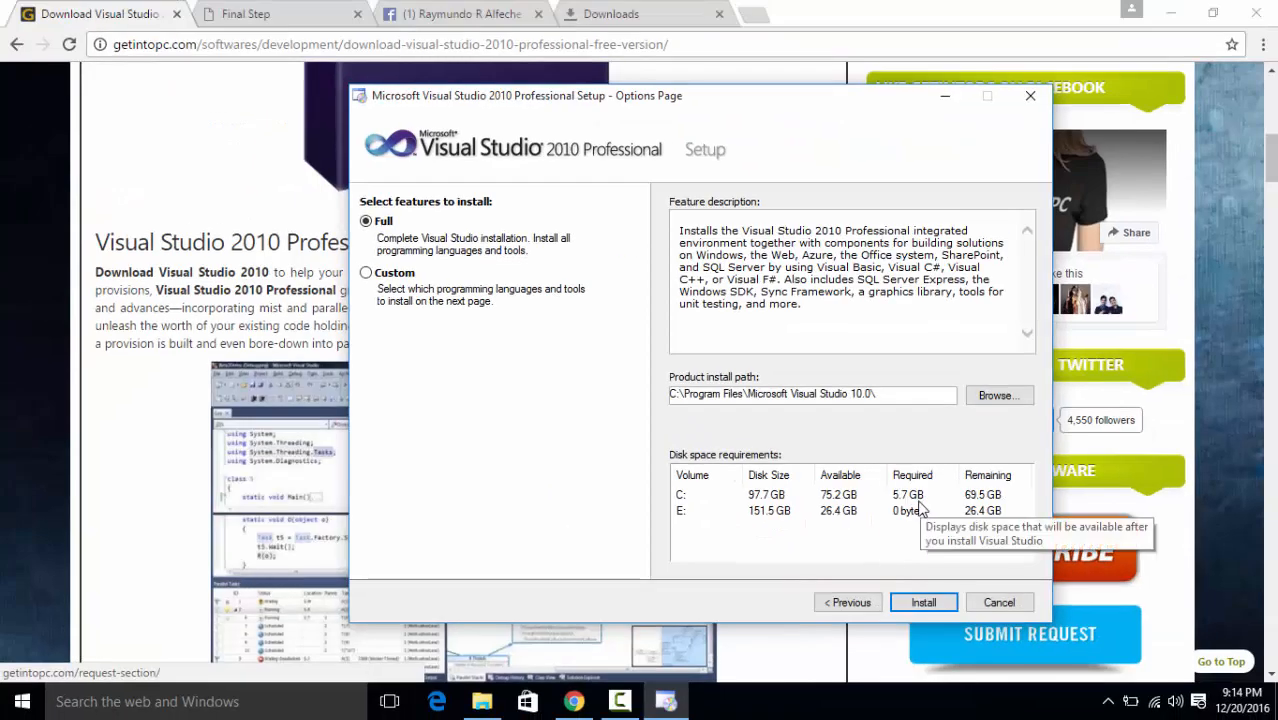
{"action": "mouse_move", "coordinate": [922, 602]}
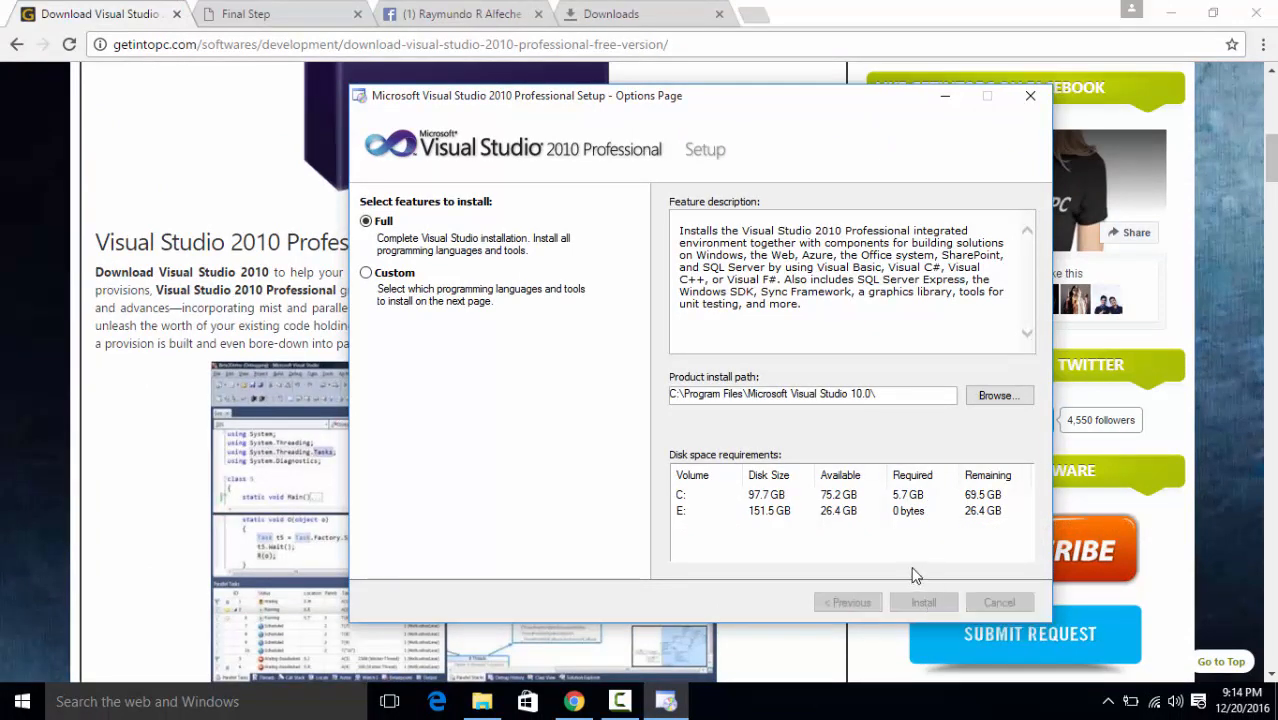
{"action": "mouse_move", "coordinate": [896, 576]}
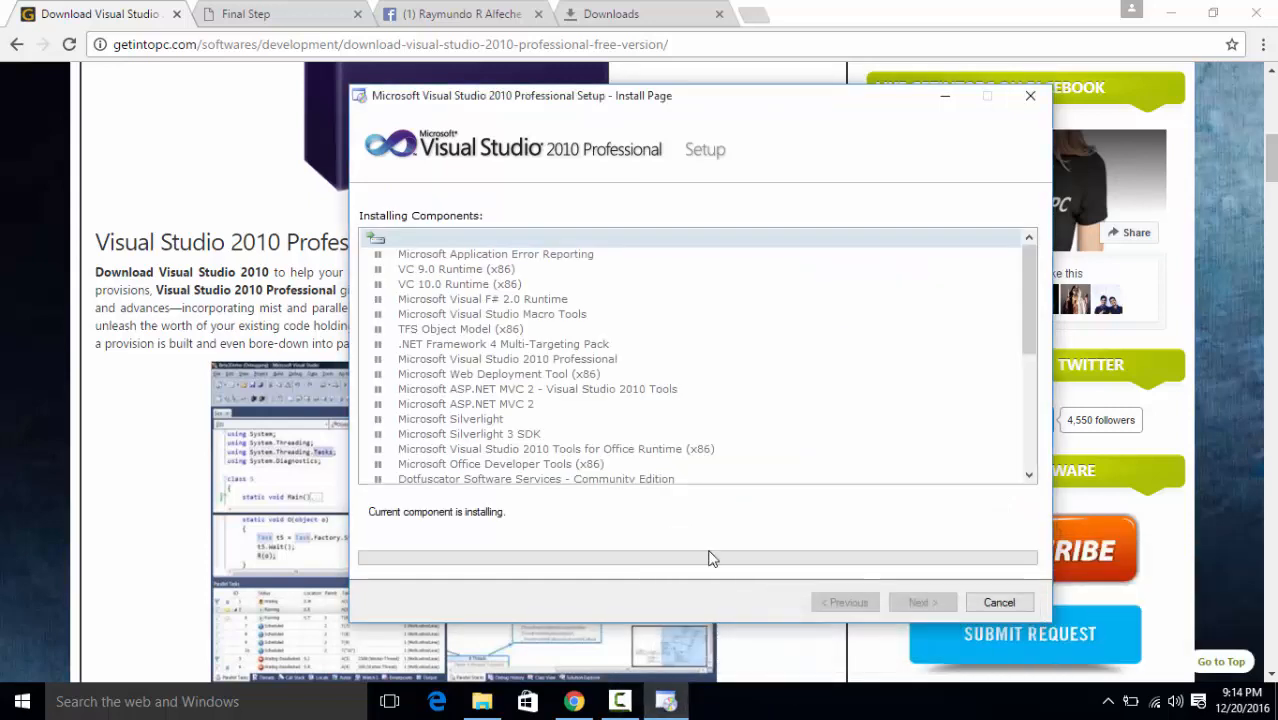
{"action": "mouse_move", "coordinate": [452, 488]}
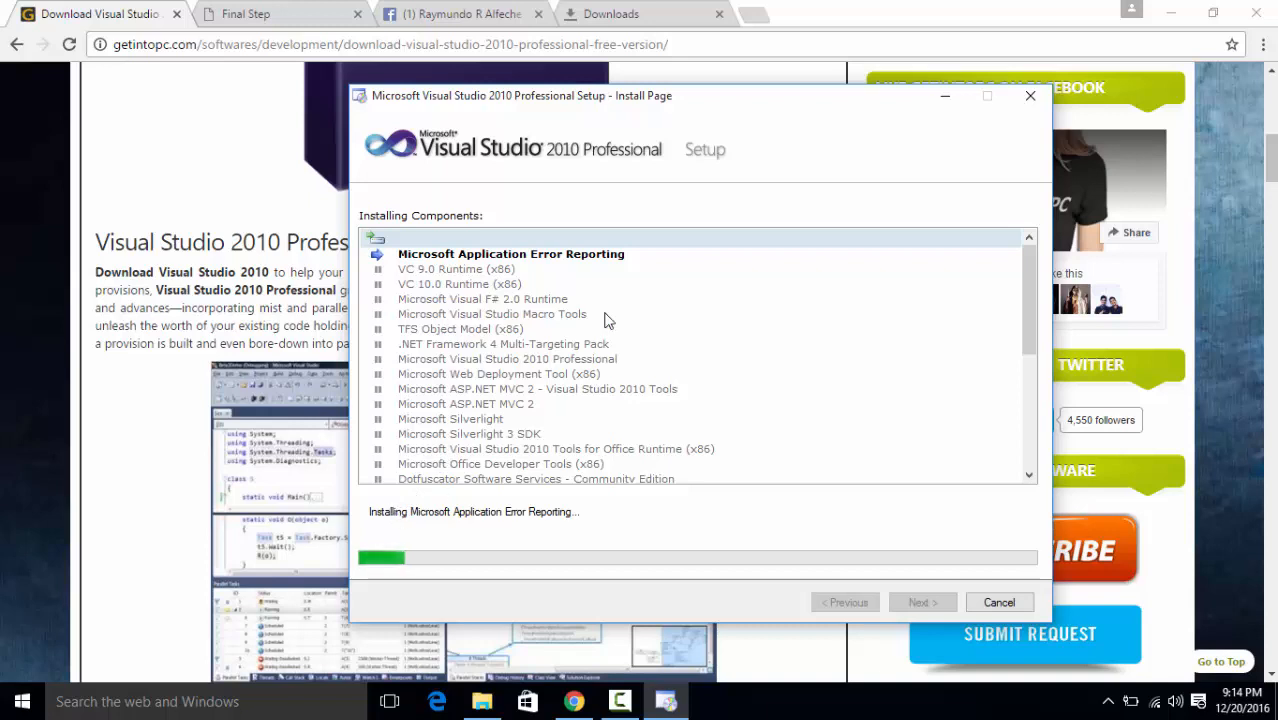
{"action": "mouse_move", "coordinate": [1132, 312]}
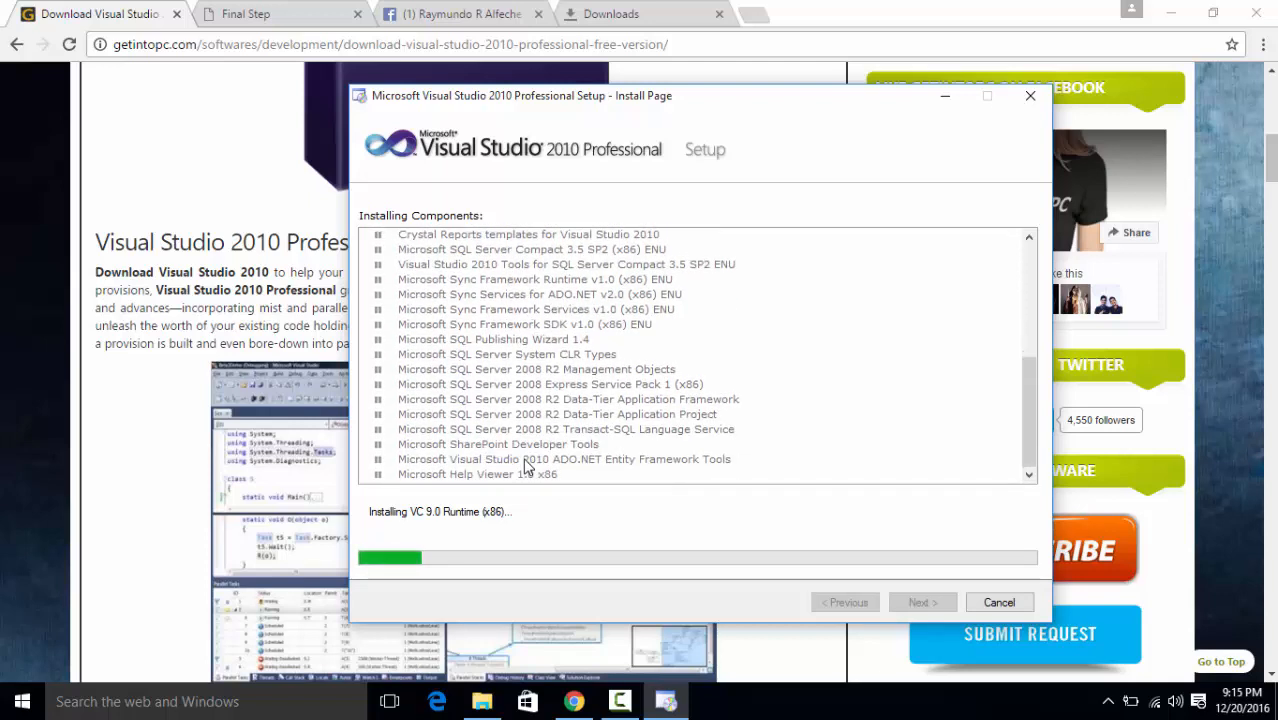
{"action": "mouse_move", "coordinate": [576, 528]}
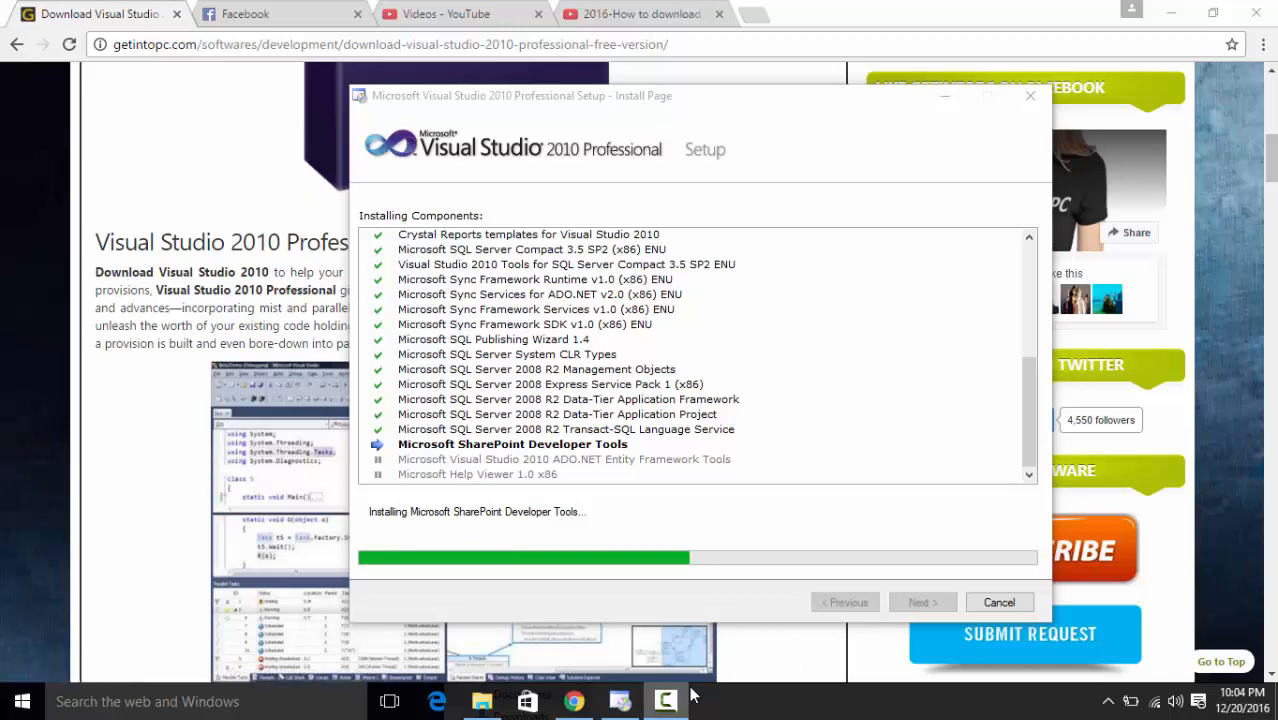
- Wait on the Install Page until all components install and the Success finish page appears
{"action": "left_click", "coordinate": [664, 700]}
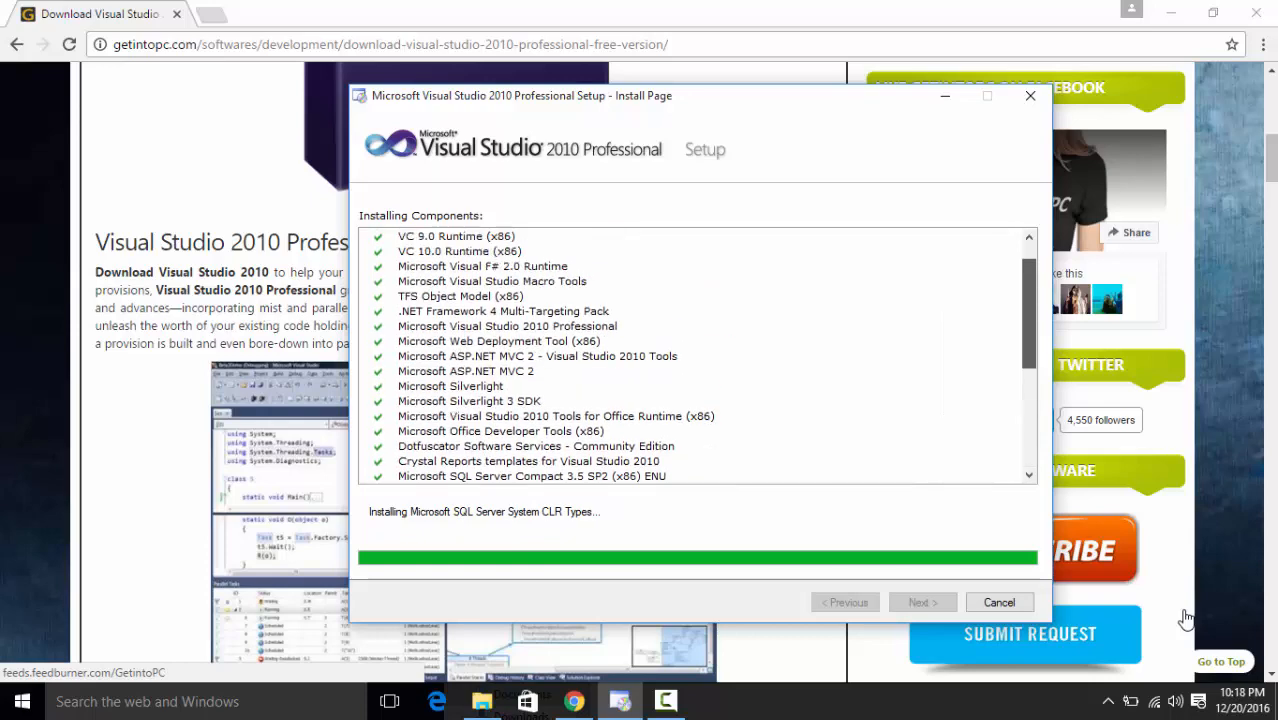
{"action": "scroll", "scroll_direction": "down", "scroll_amount": 3}
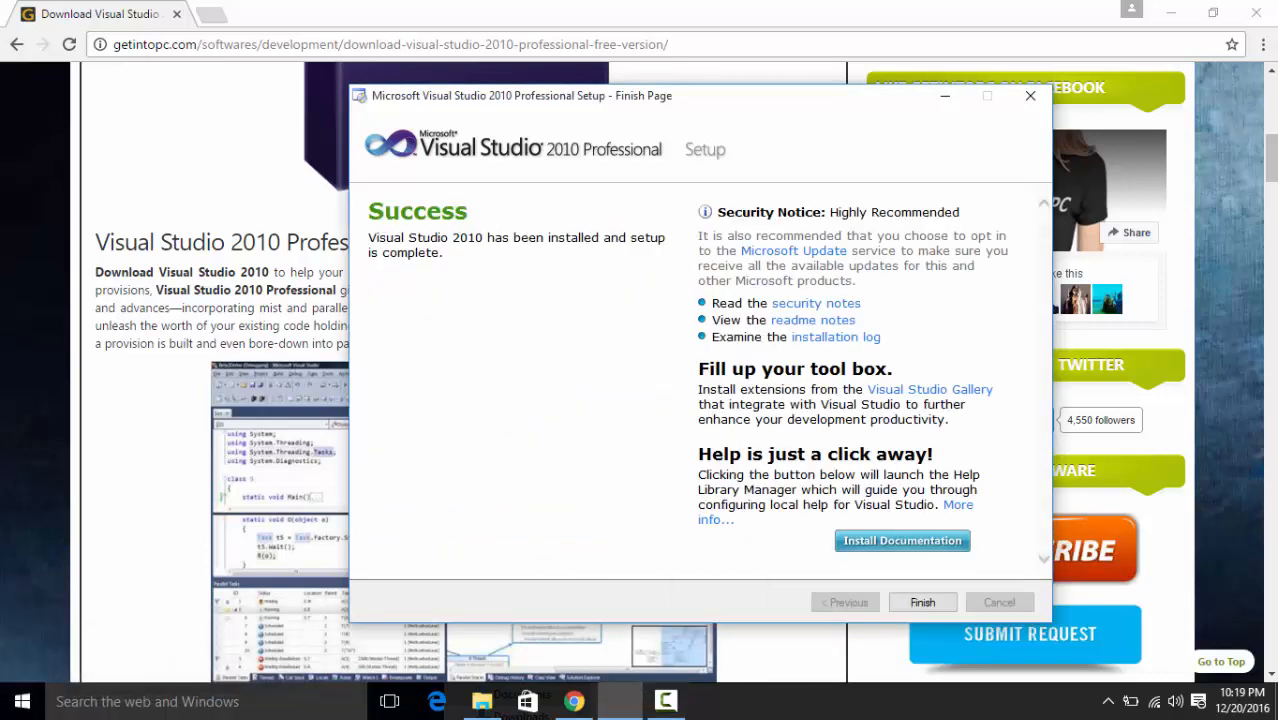
{"action": "mouse_move", "coordinate": [596, 176]}
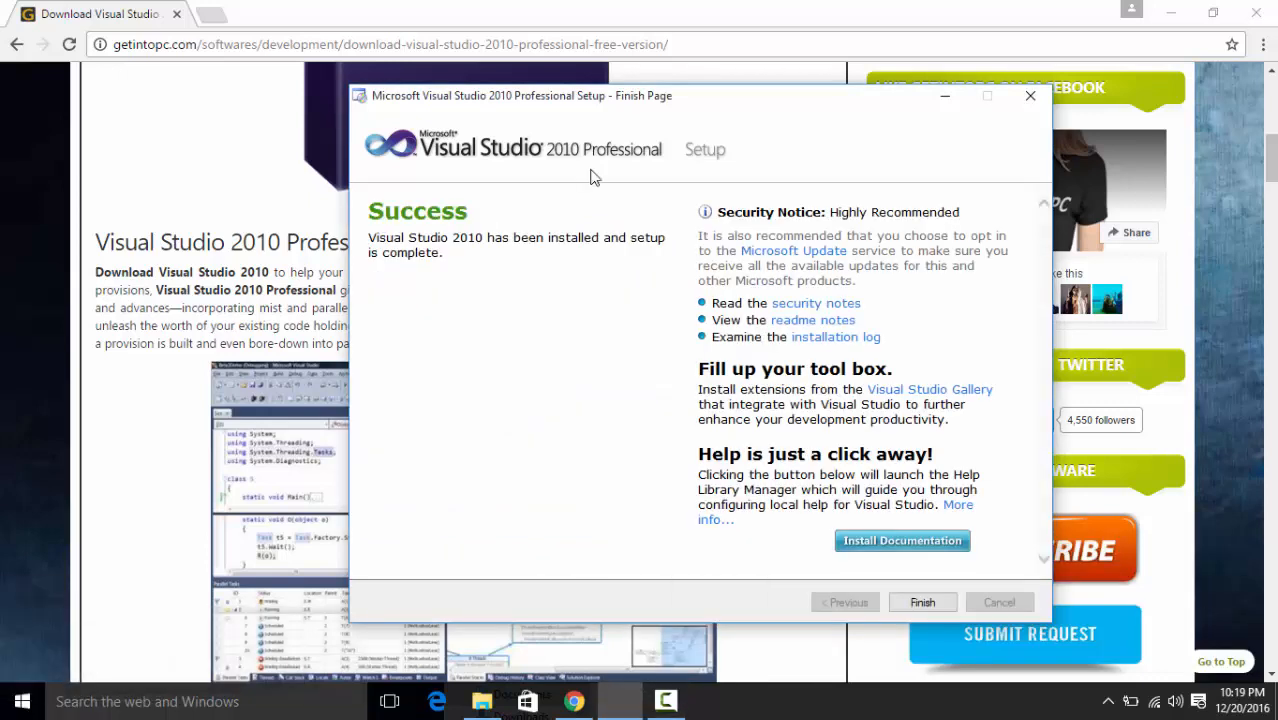
{"action": "mouse_move", "coordinate": [900, 540]}
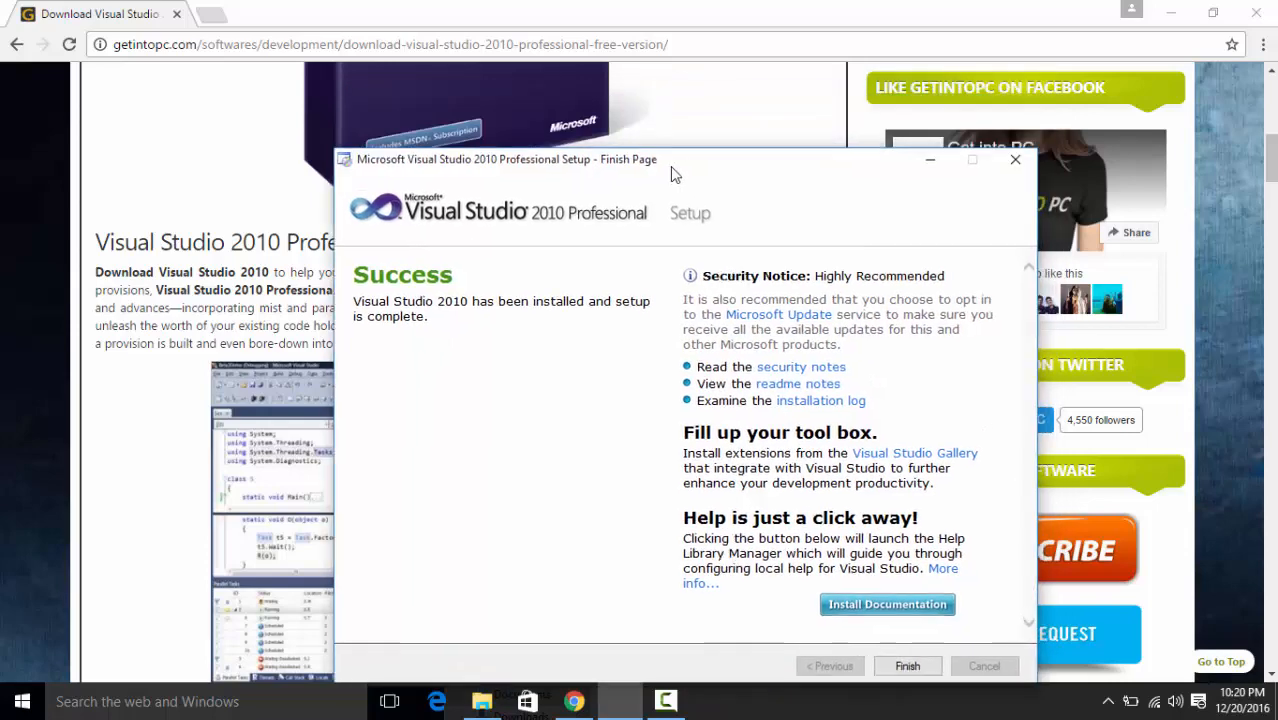
- Move the setup window toward the centre and finish the completed wizard
{"action": "left_click_drag", "start_coordinate": [676, 160], "coordinate": [630, 132]}
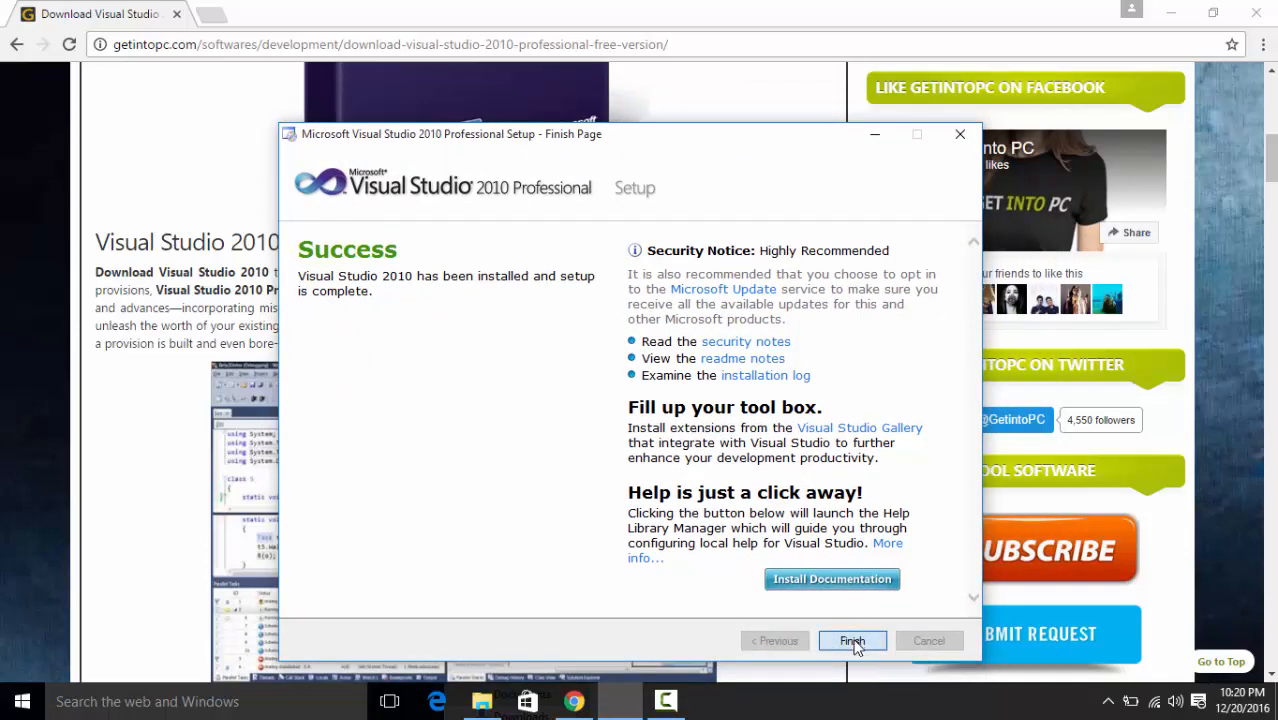
{"action": "left_click", "coordinate": [850, 640]}
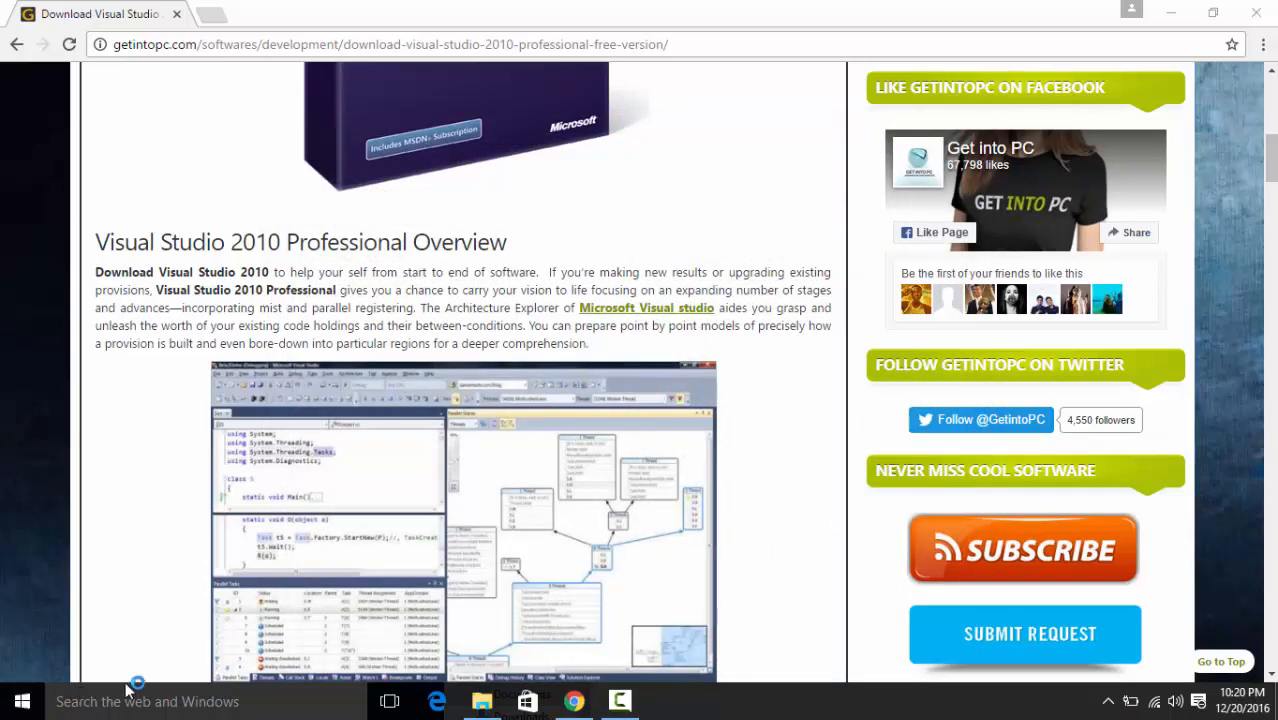
{"action": "left_click", "coordinate": [22, 700]}
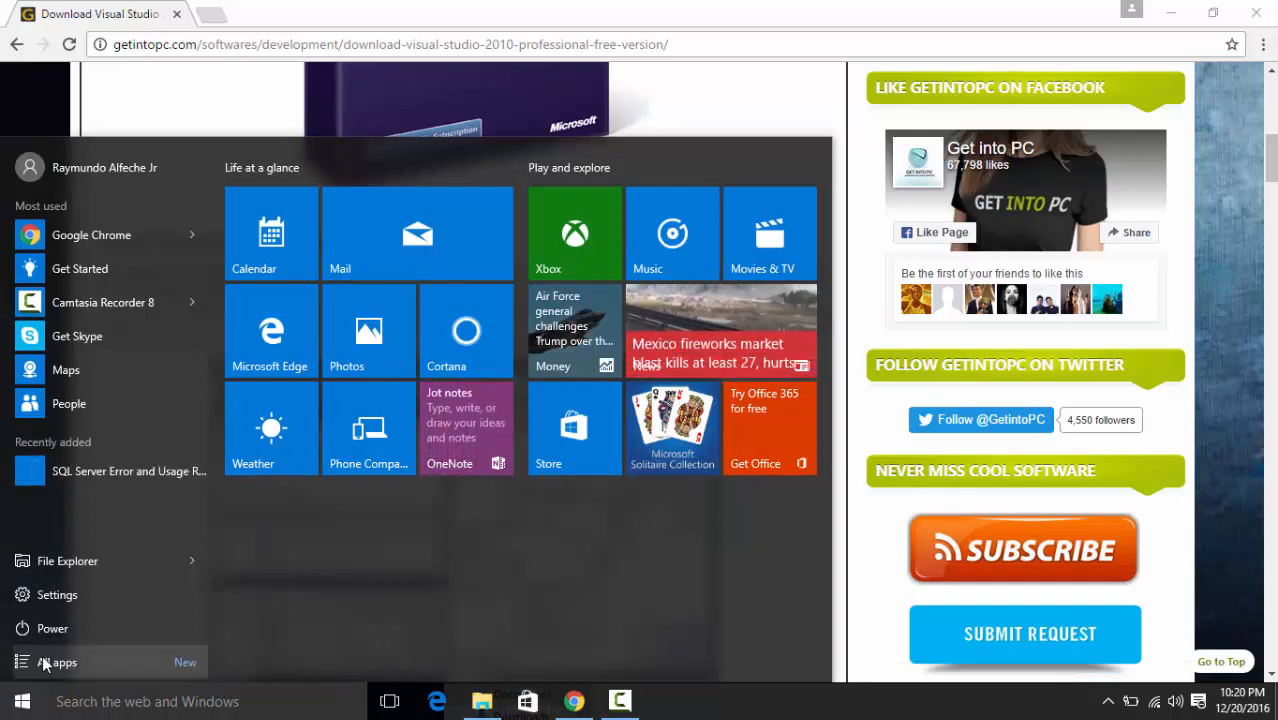
{"action": "mouse_move", "coordinate": [156, 530]}
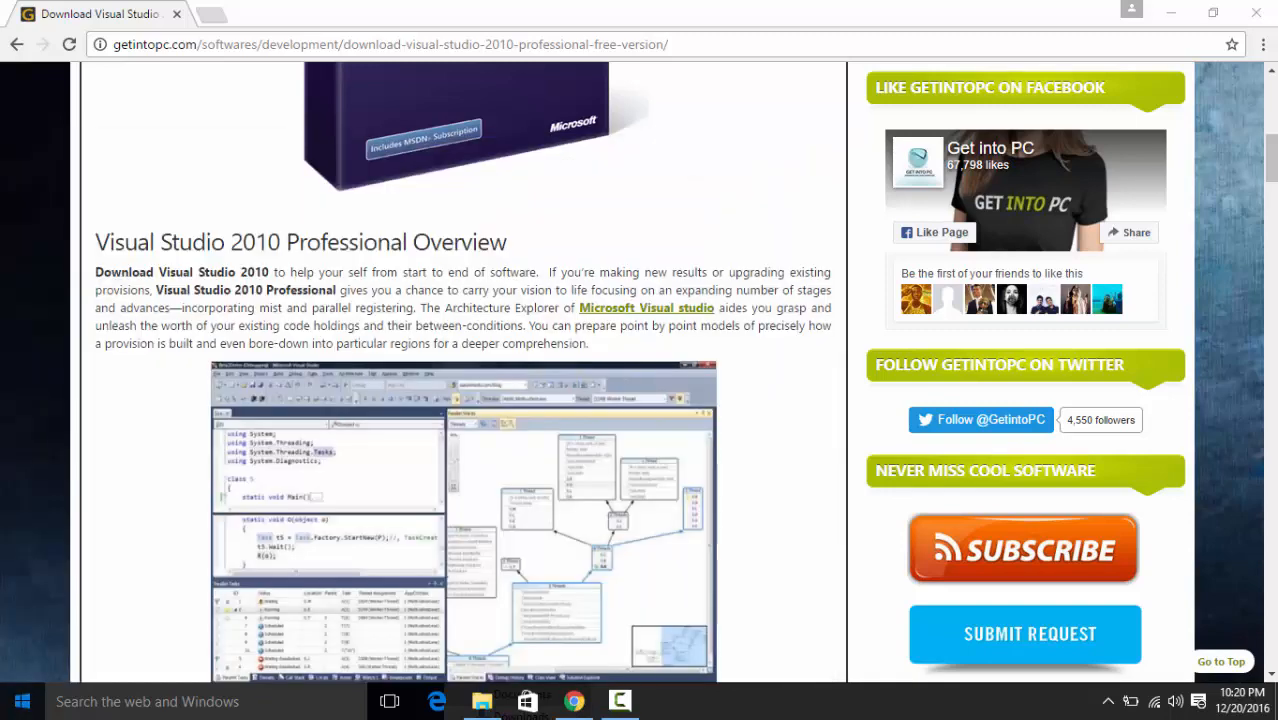
{"action": "left_click", "coordinate": [22, 700]}
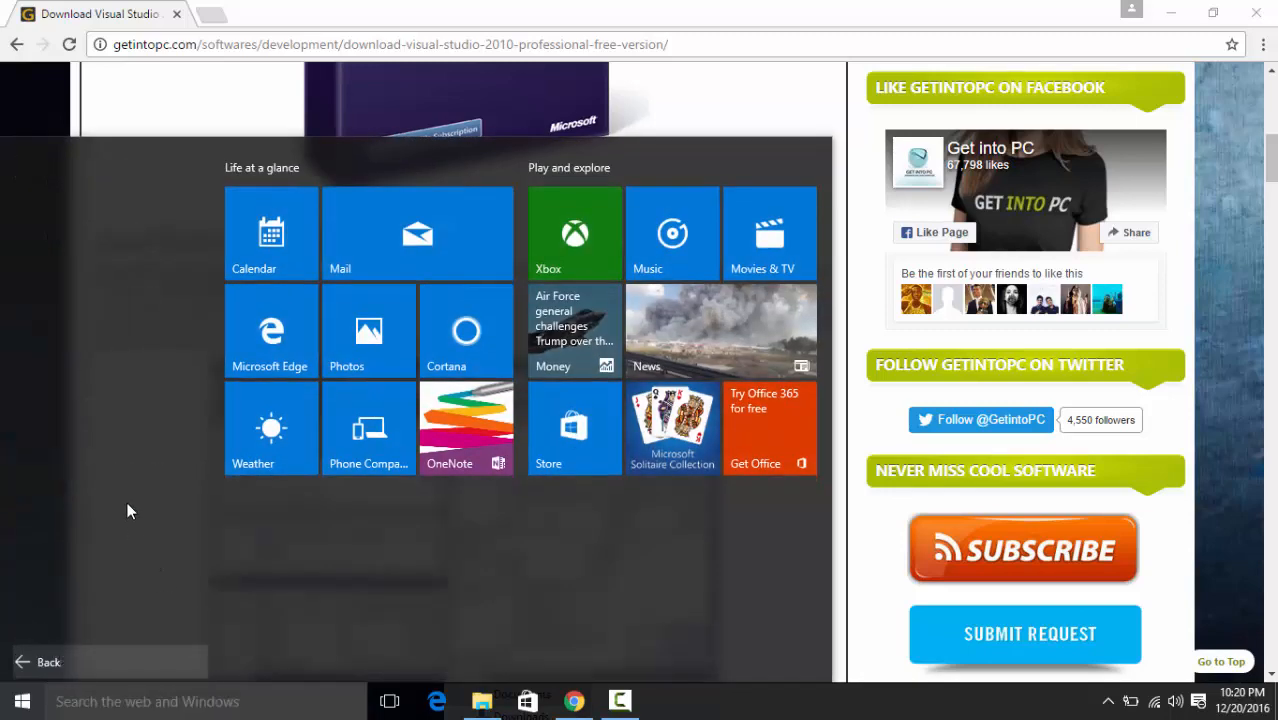
{"action": "mouse_move", "coordinate": [176, 294]}
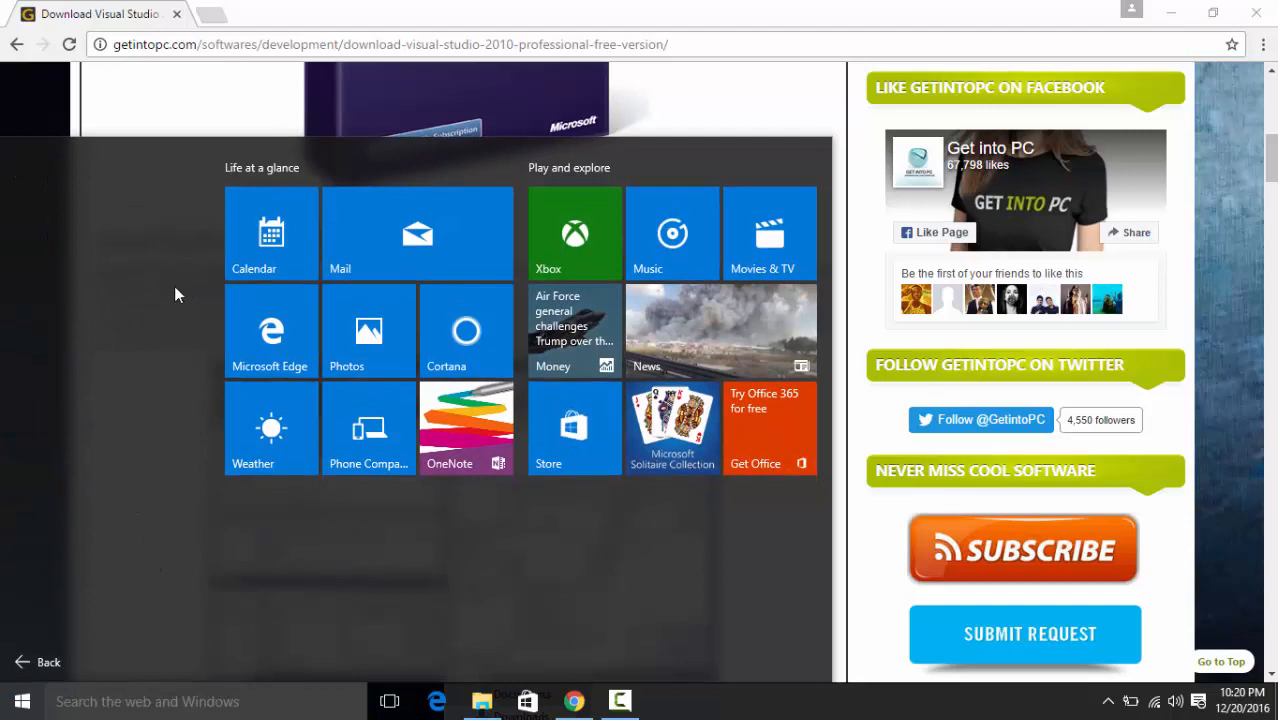
{"action": "mouse_move", "coordinate": [128, 618]}
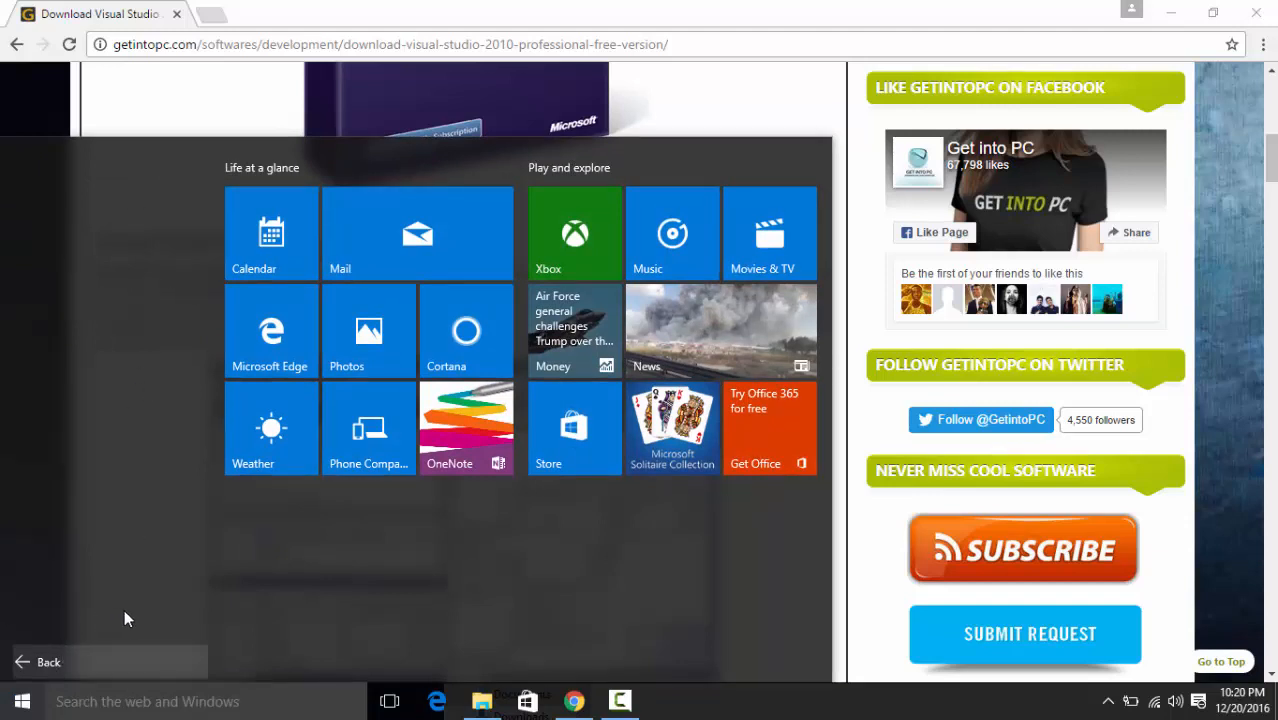
{"action": "mouse_move", "coordinate": [58, 678]}
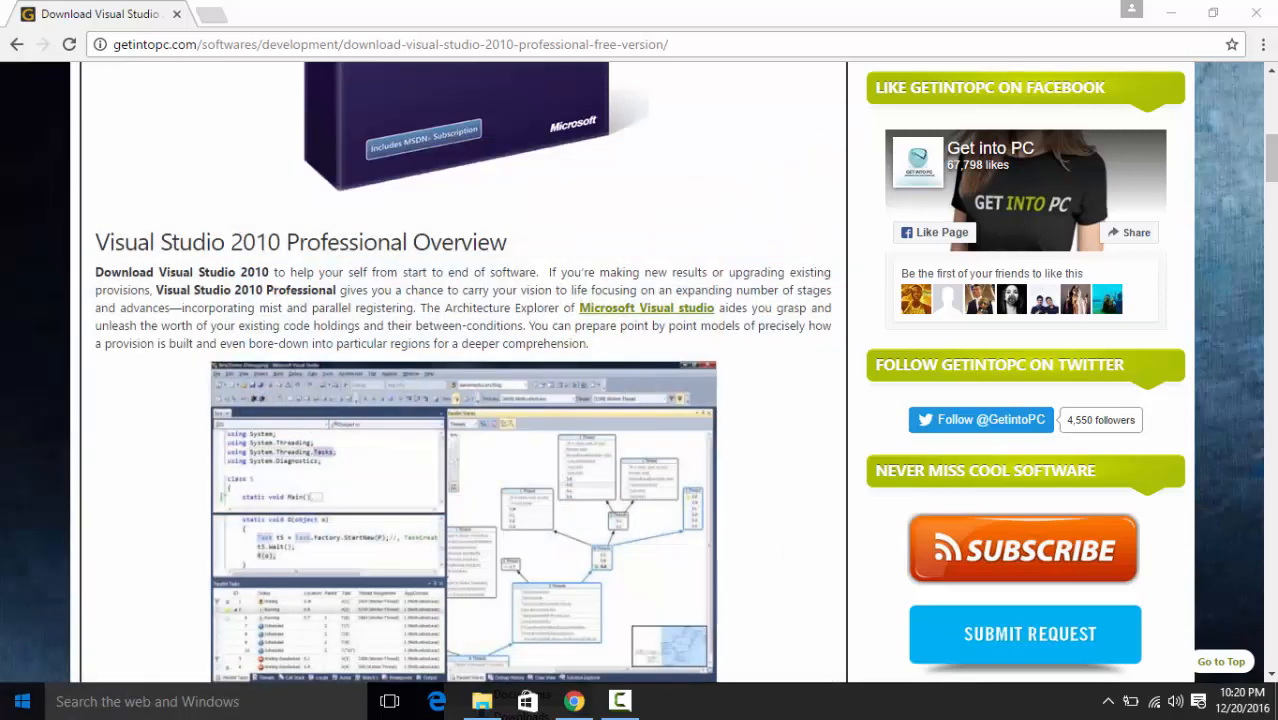
{"action": "mouse_move", "coordinate": [388, 160]}
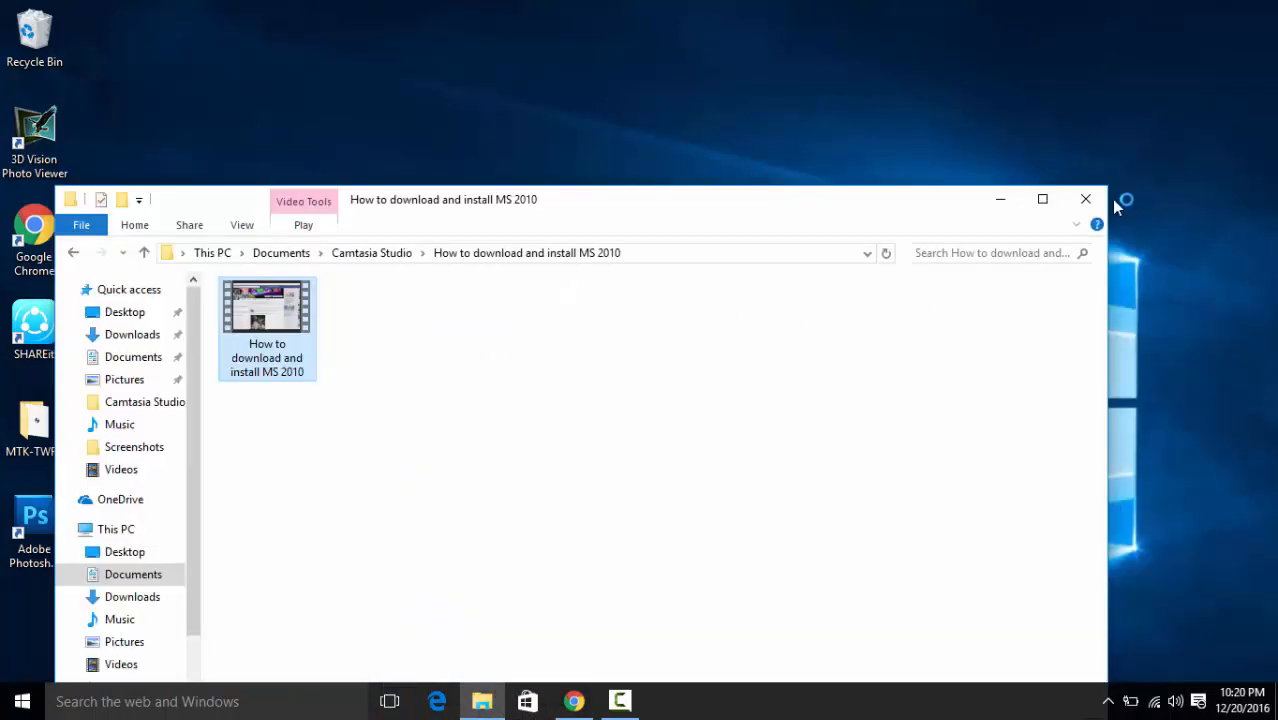
- Close the folder window and scroll the Start menu's app list down to M
{"action": "left_click", "coordinate": [1084, 200]}
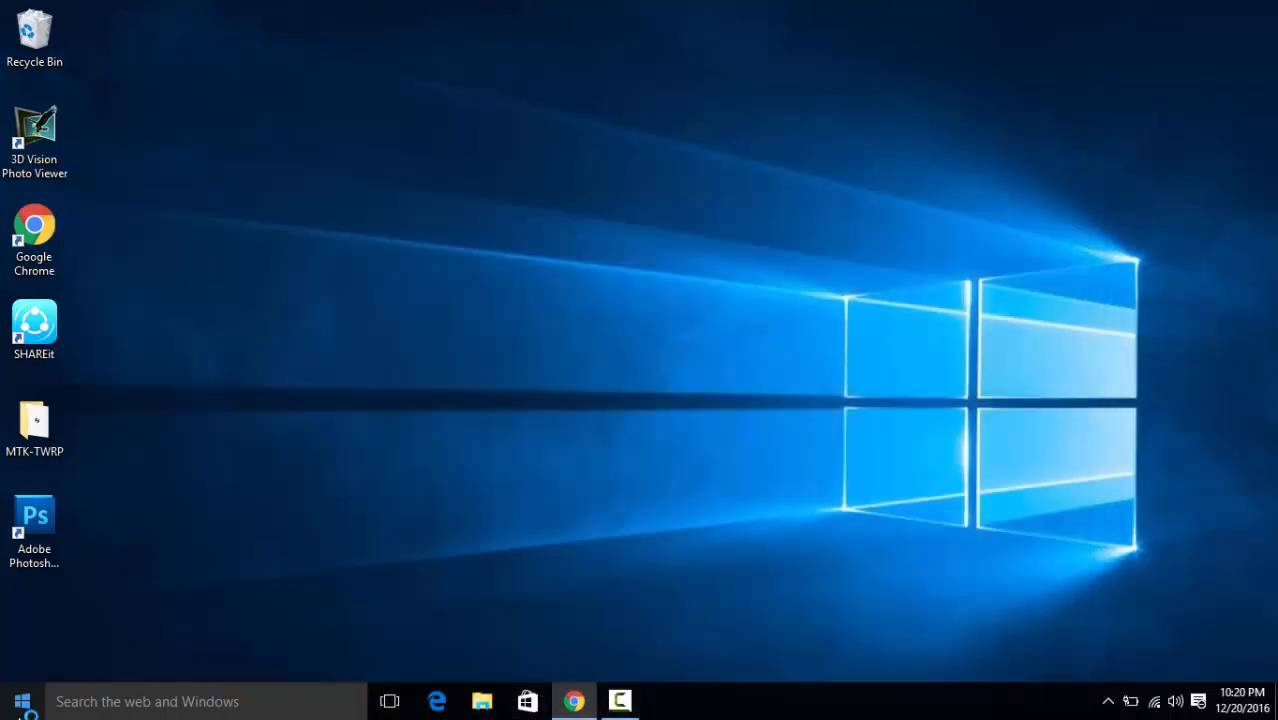
{"action": "left_click", "coordinate": [22, 700]}
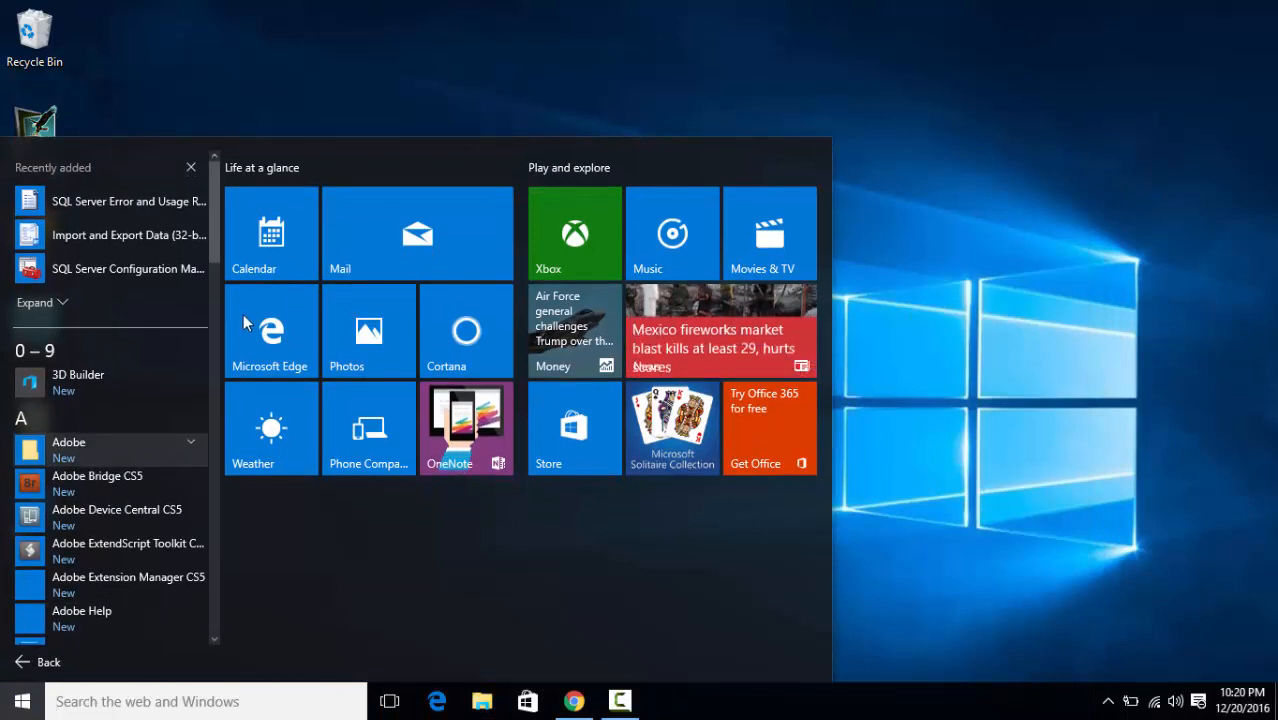
{"action": "scroll", "scroll_direction": "down", "scroll_amount": 3}
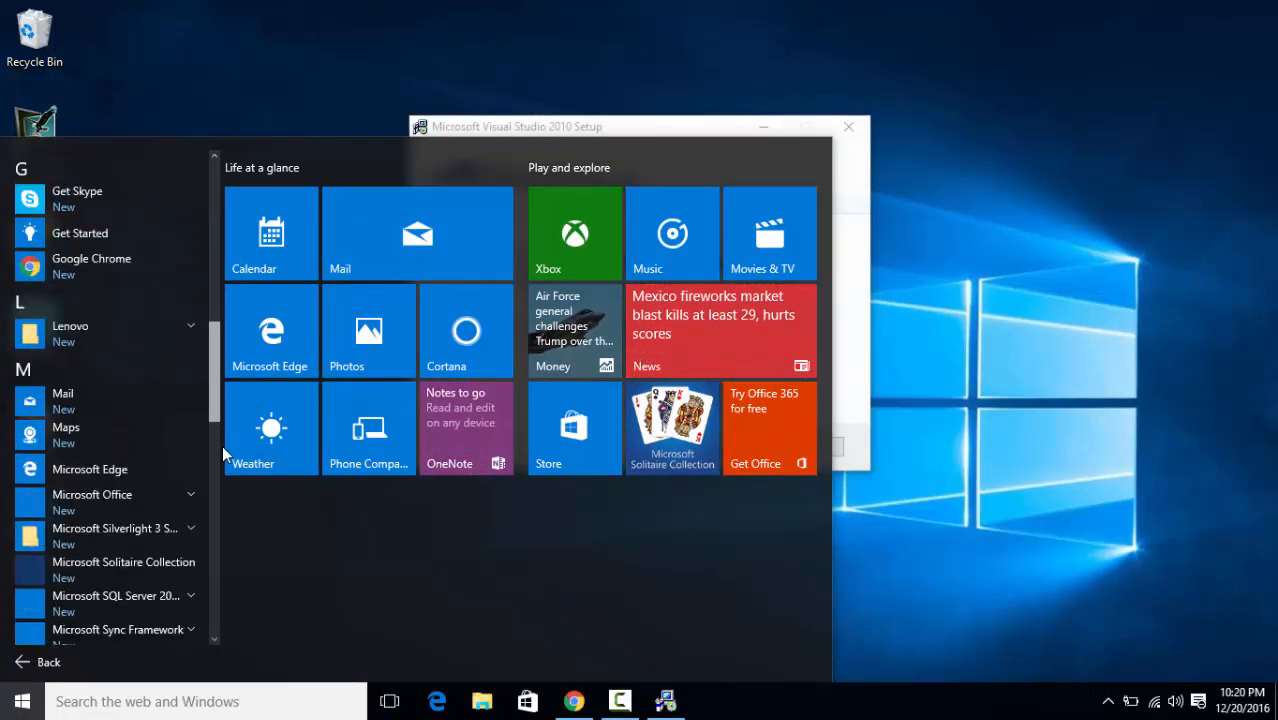
{"action": "scroll", "scroll_direction": "down", "scroll_amount": 3}
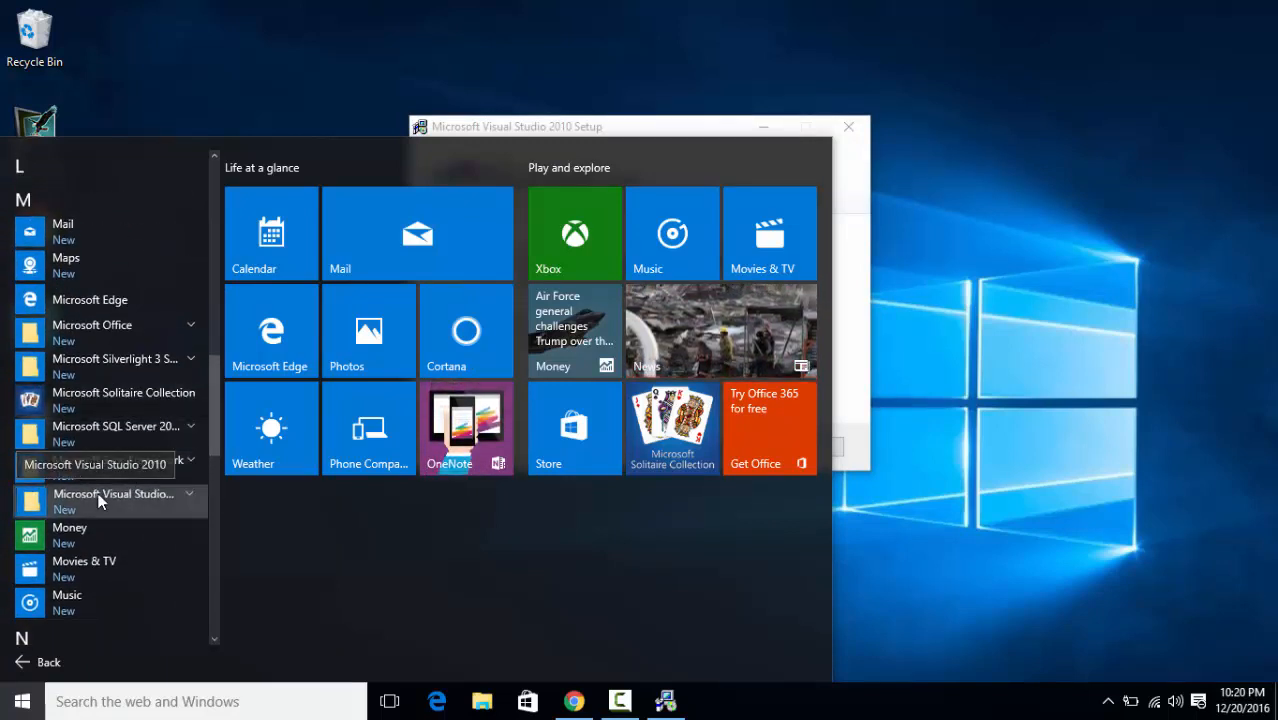
- Expand the Microsoft Visual Studio 2010 folder and scroll through its tools
{"action": "left_click", "coordinate": [112, 500]}
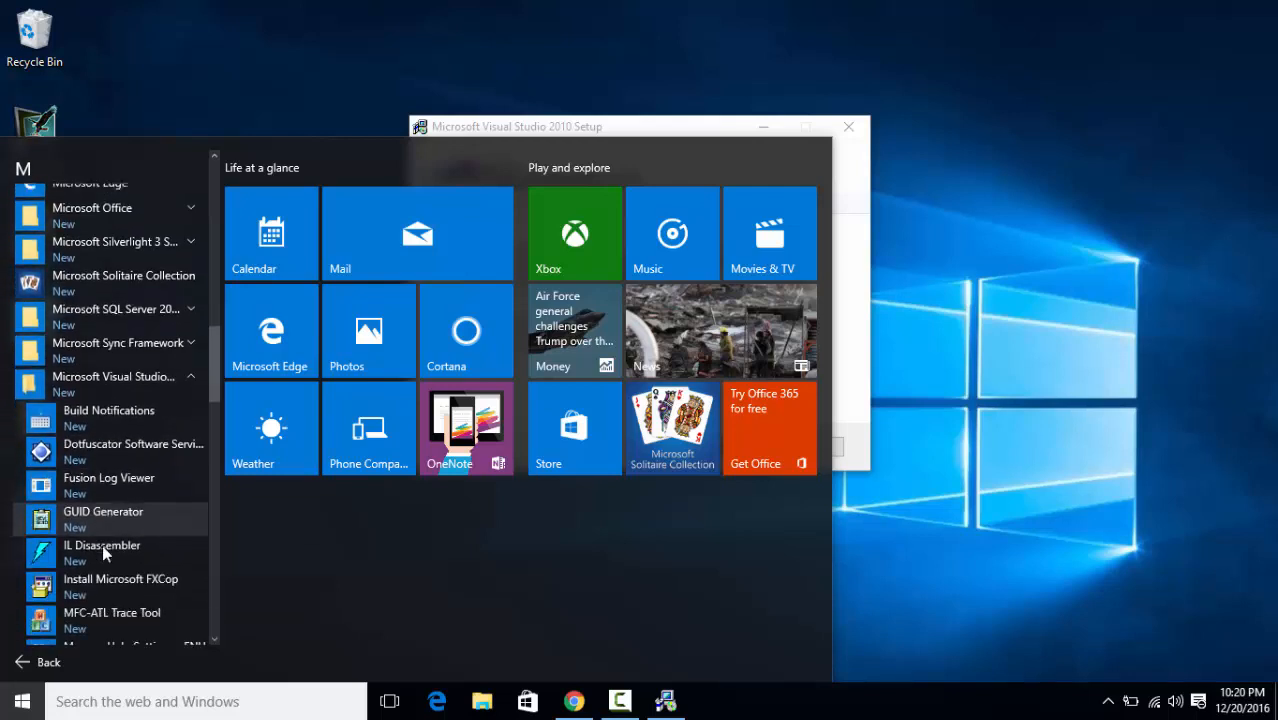
{"action": "scroll", "scroll_direction": "down", "scroll_amount": 3}
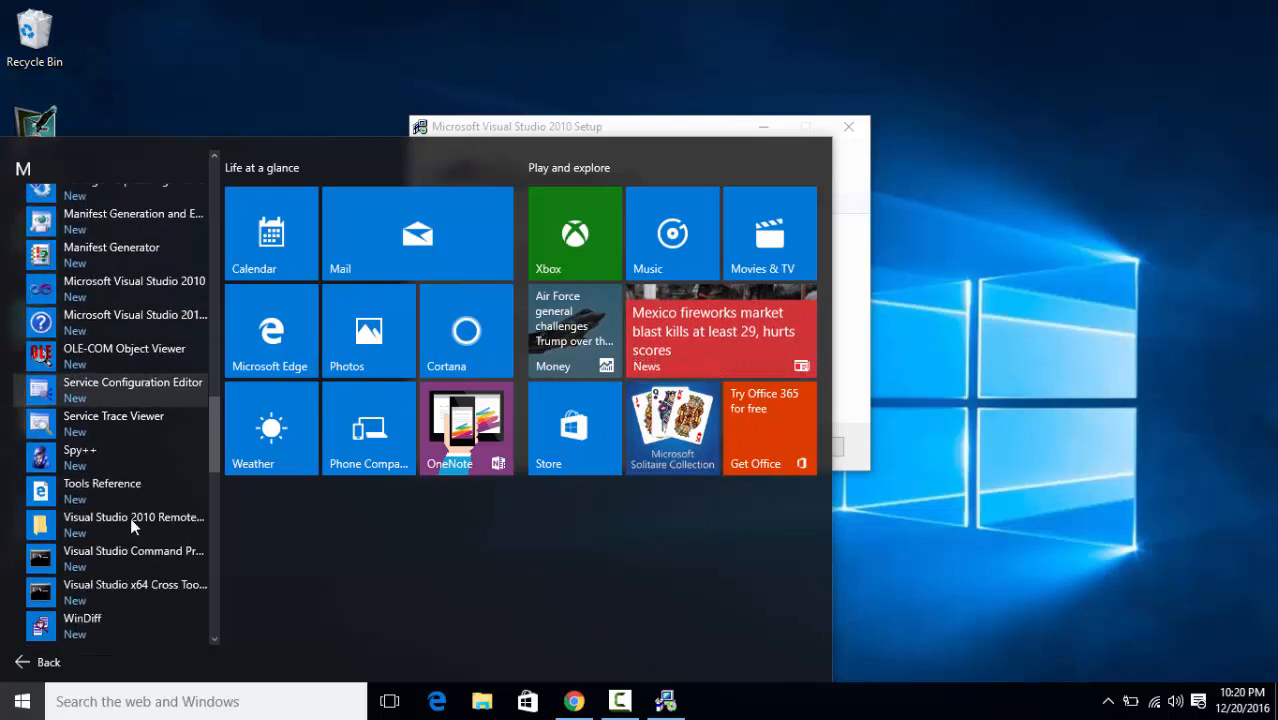
{"action": "scroll", "scroll_direction": "up", "scroll_amount": 3}
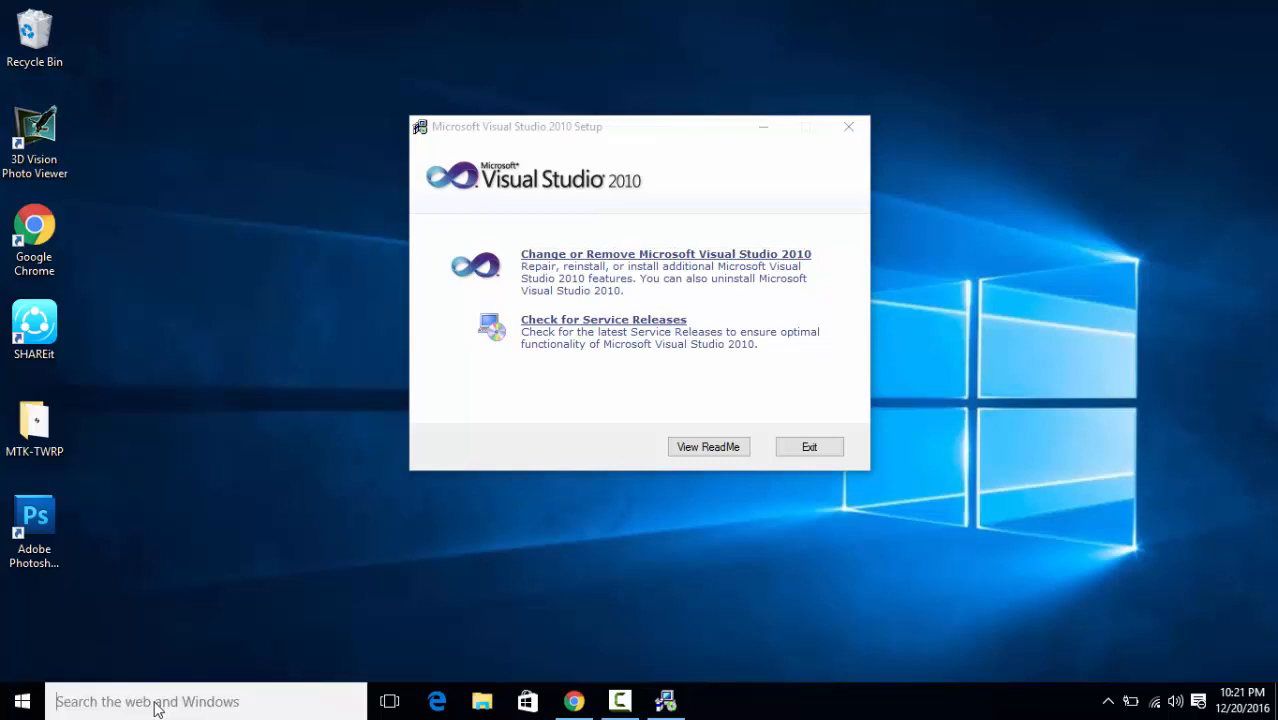
{"action": "left_click", "coordinate": [148, 700]}
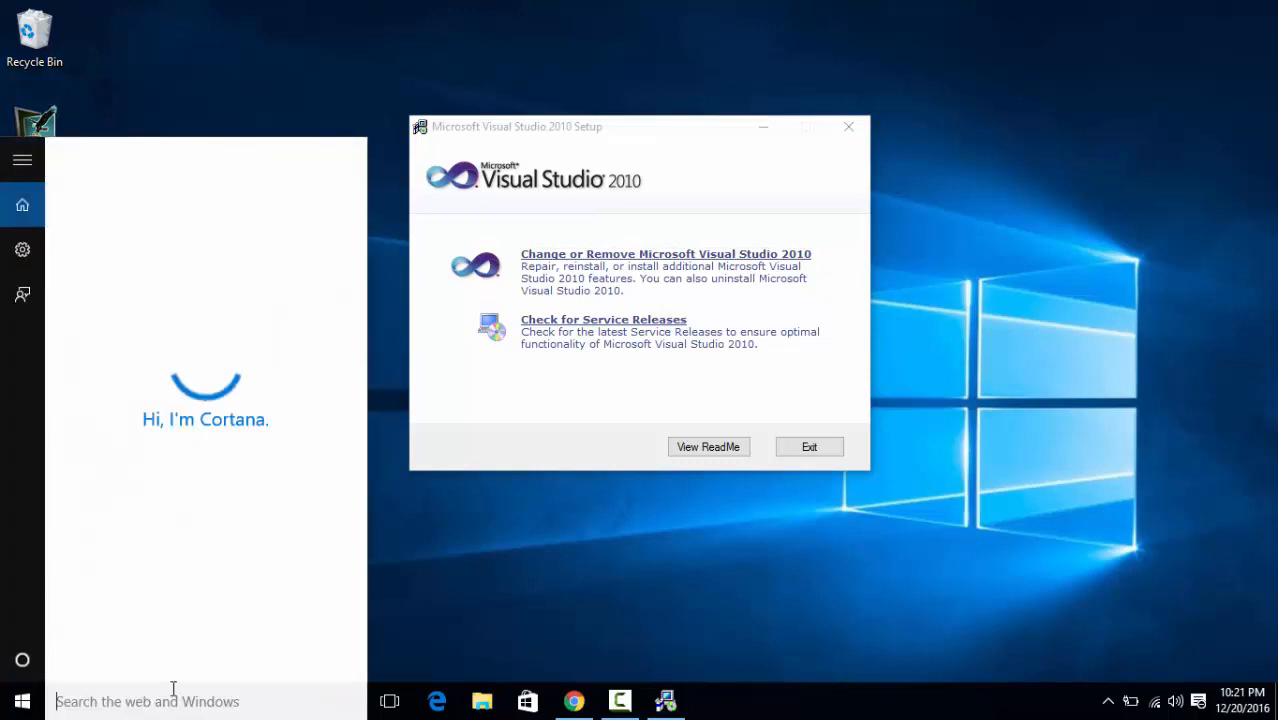
{"action": "type", "text": "mid"}
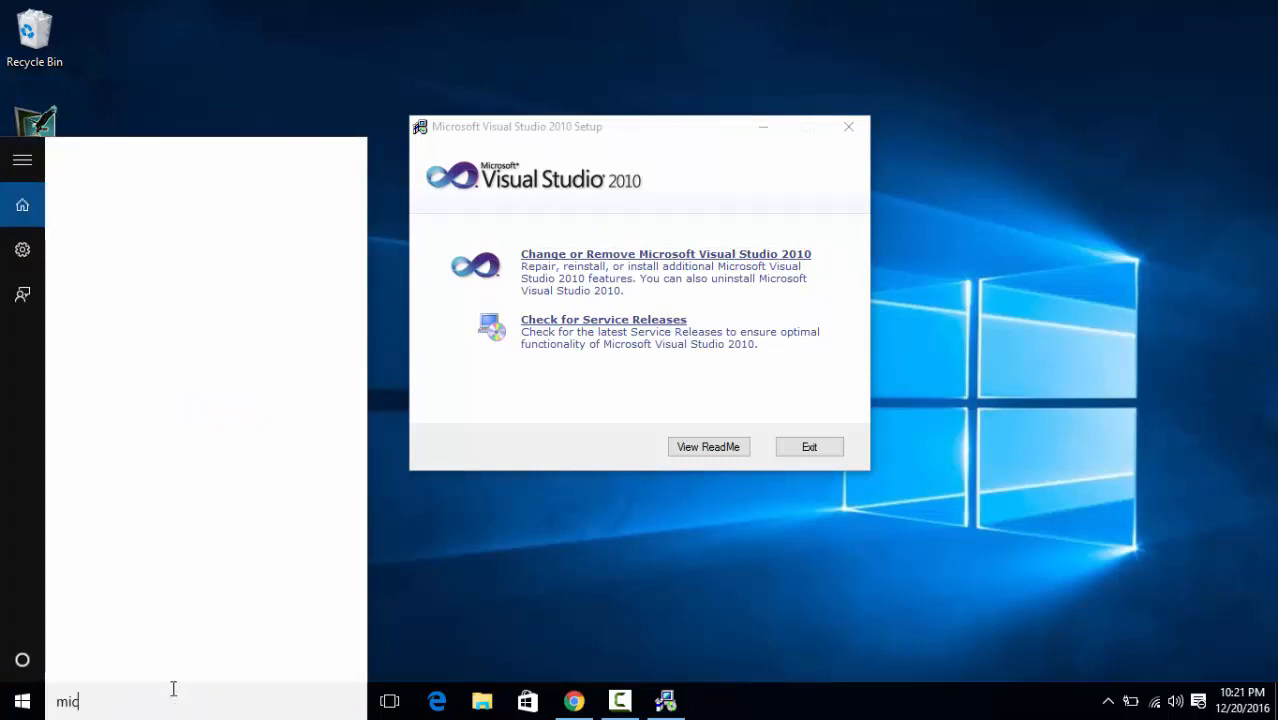
{"action": "type", "text": "mic"}
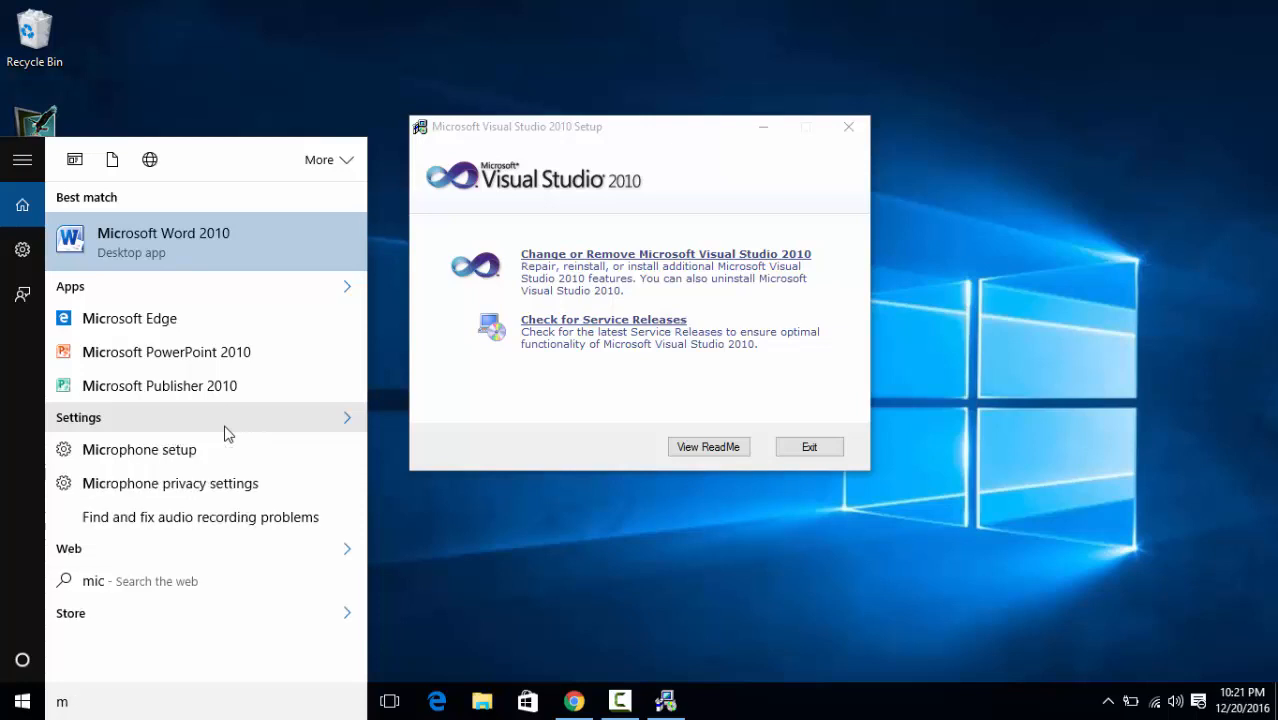
{"action": "type", "text": "v"}
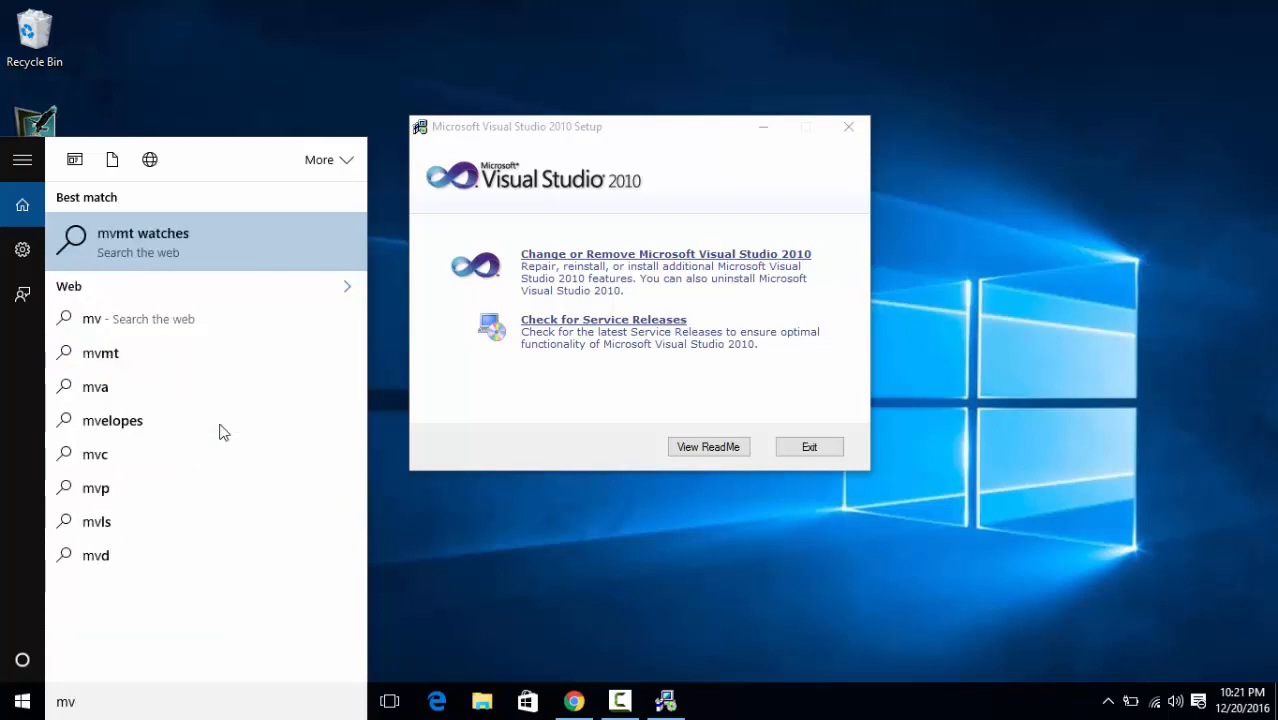
{"action": "key", "text": "Backspace"}
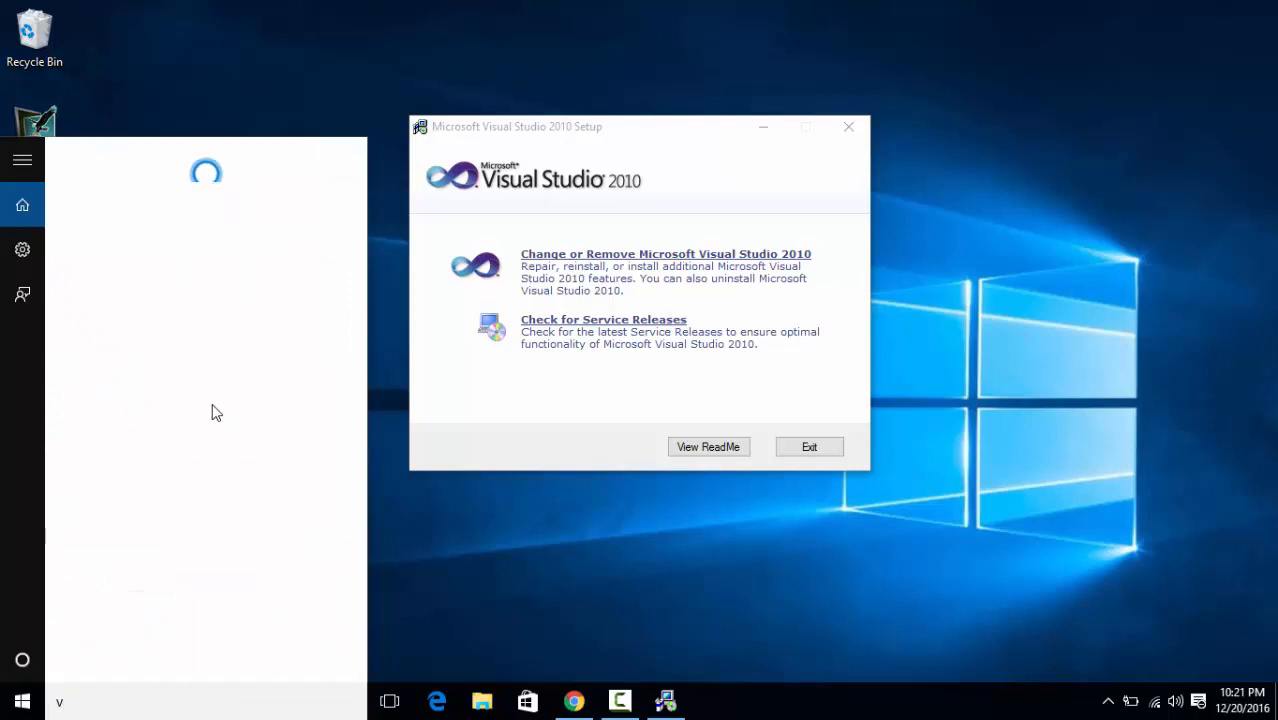
{"action": "type", "text": "visua"}
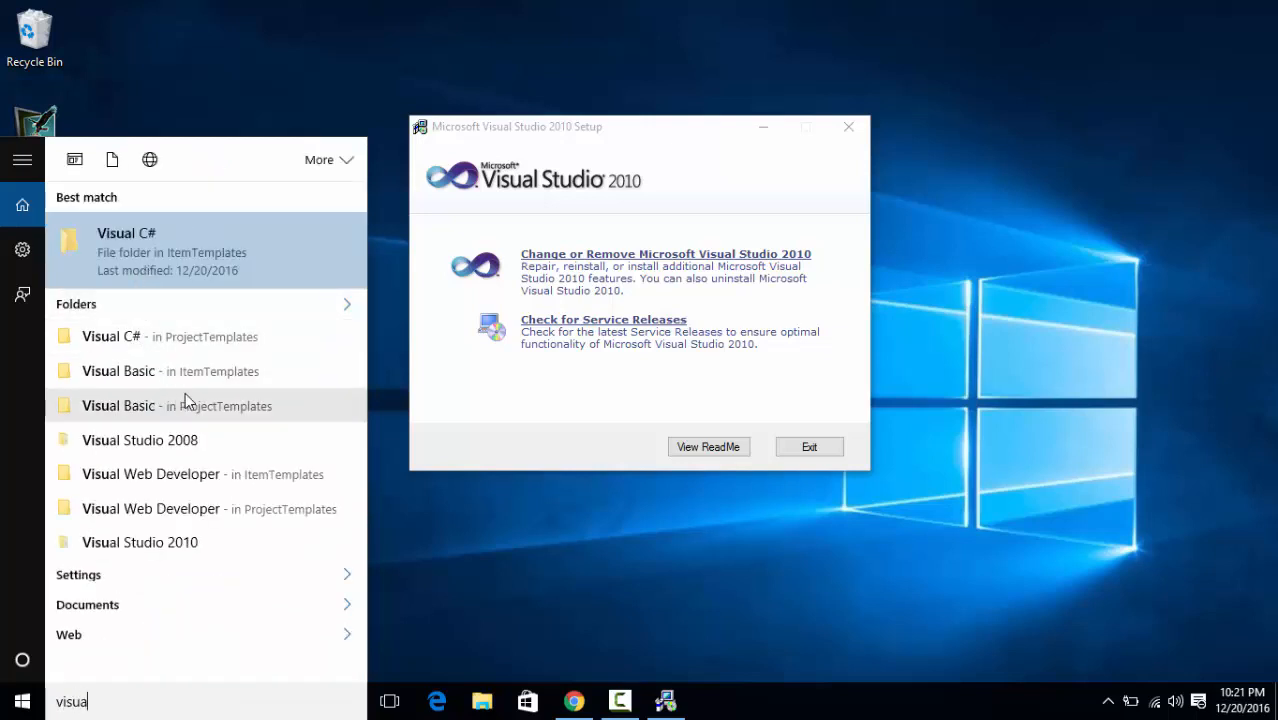
{"action": "mouse_move", "coordinate": [140, 542]}
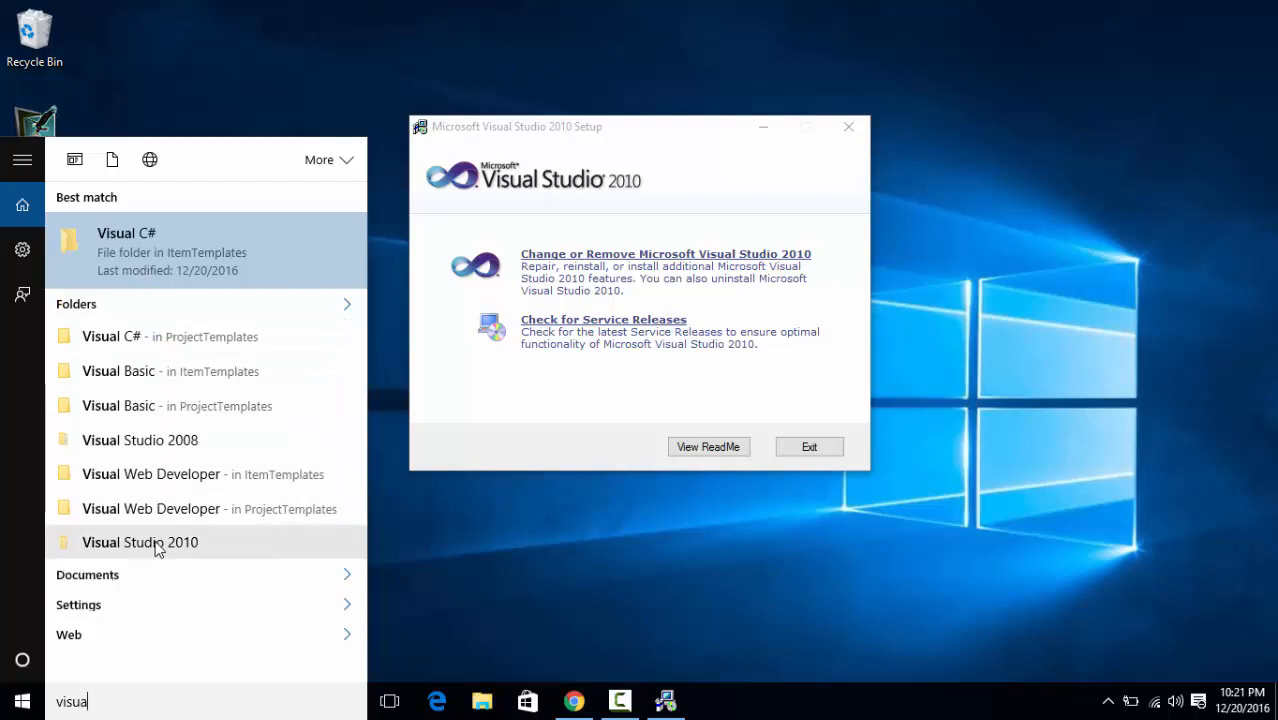
{"action": "type", "text": "stu"}
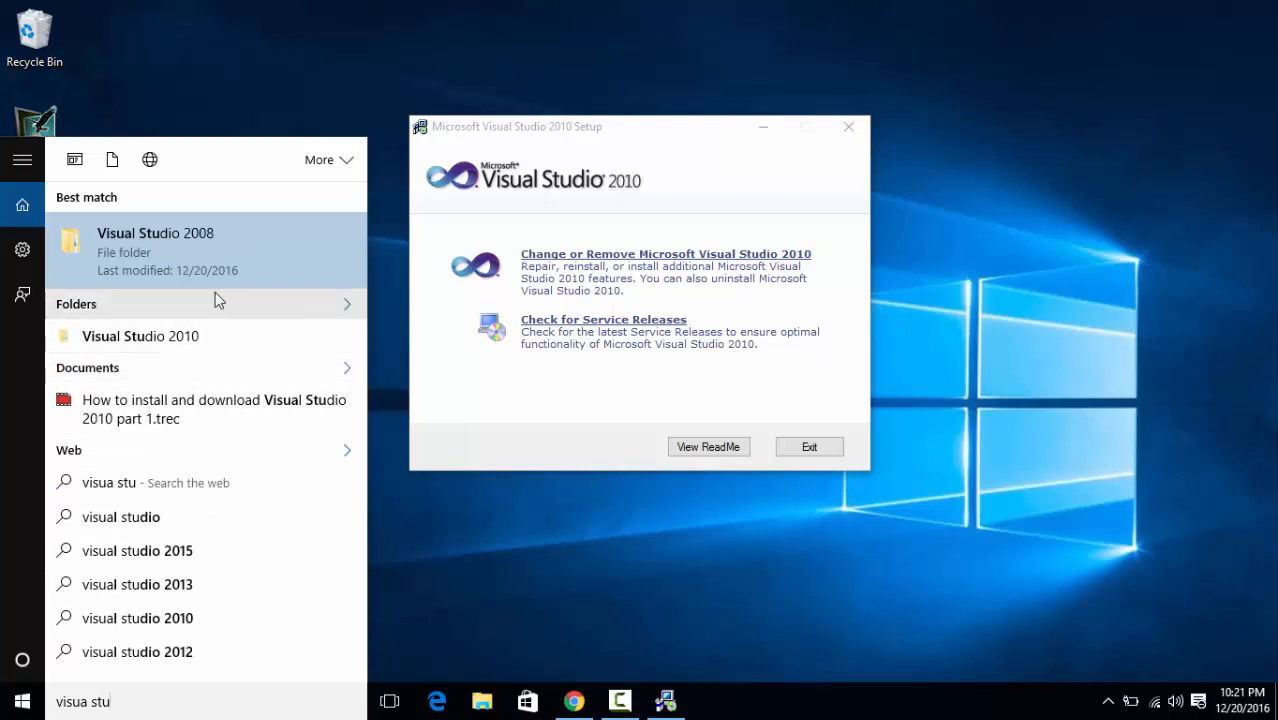
{"action": "mouse_move", "coordinate": [140, 336]}
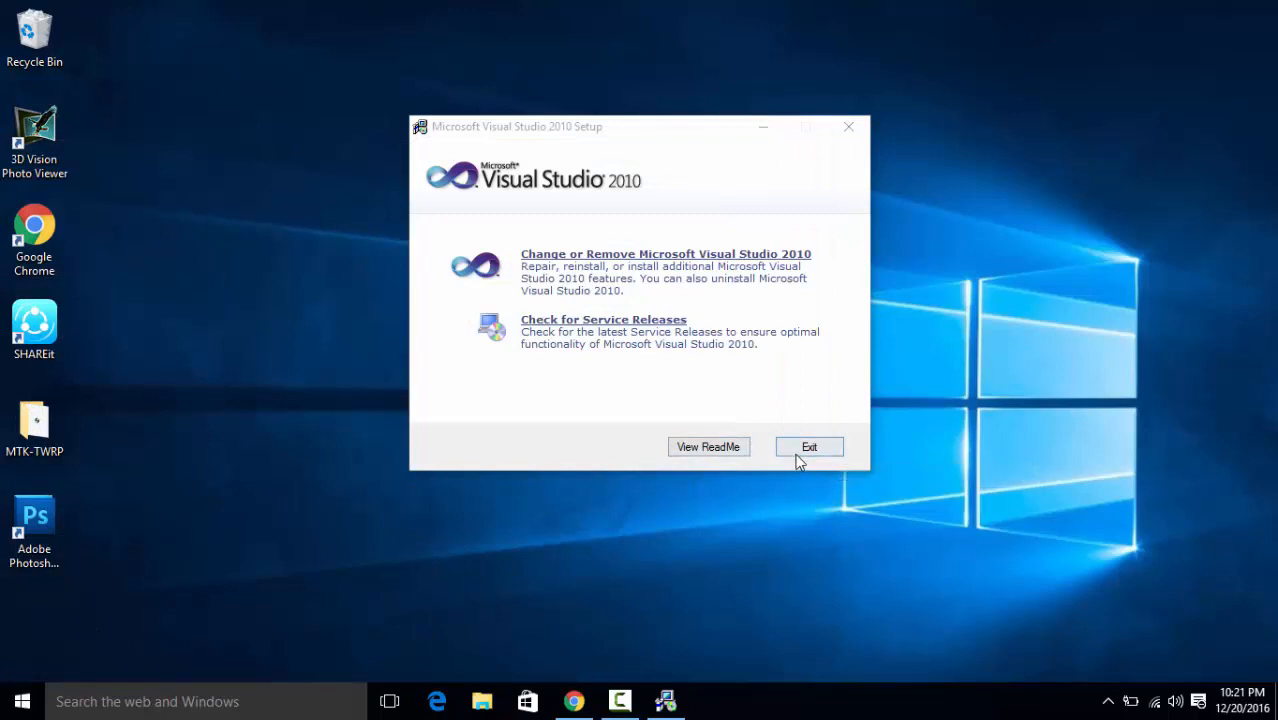
- Exit the setup window and scroll Start's All apps list toward Microsoft Visual Studio 2010
{"action": "left_click", "coordinate": [808, 446]}
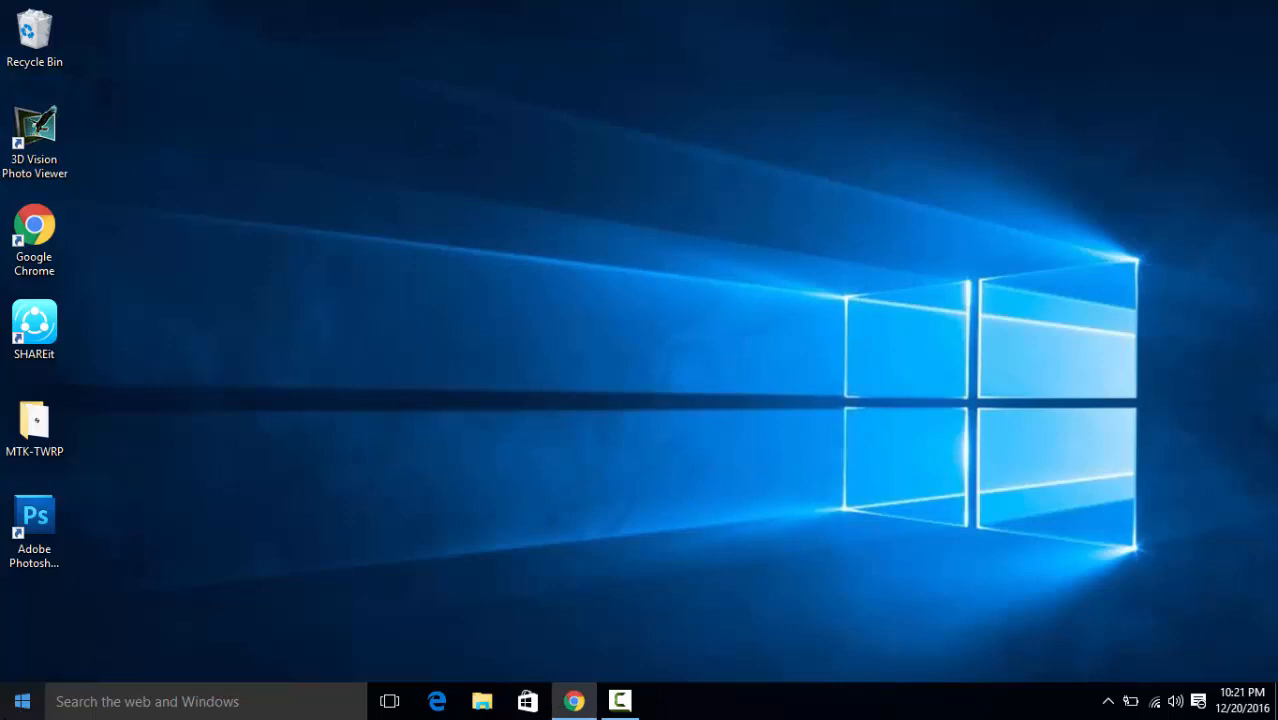
{"action": "left_click", "coordinate": [22, 700]}
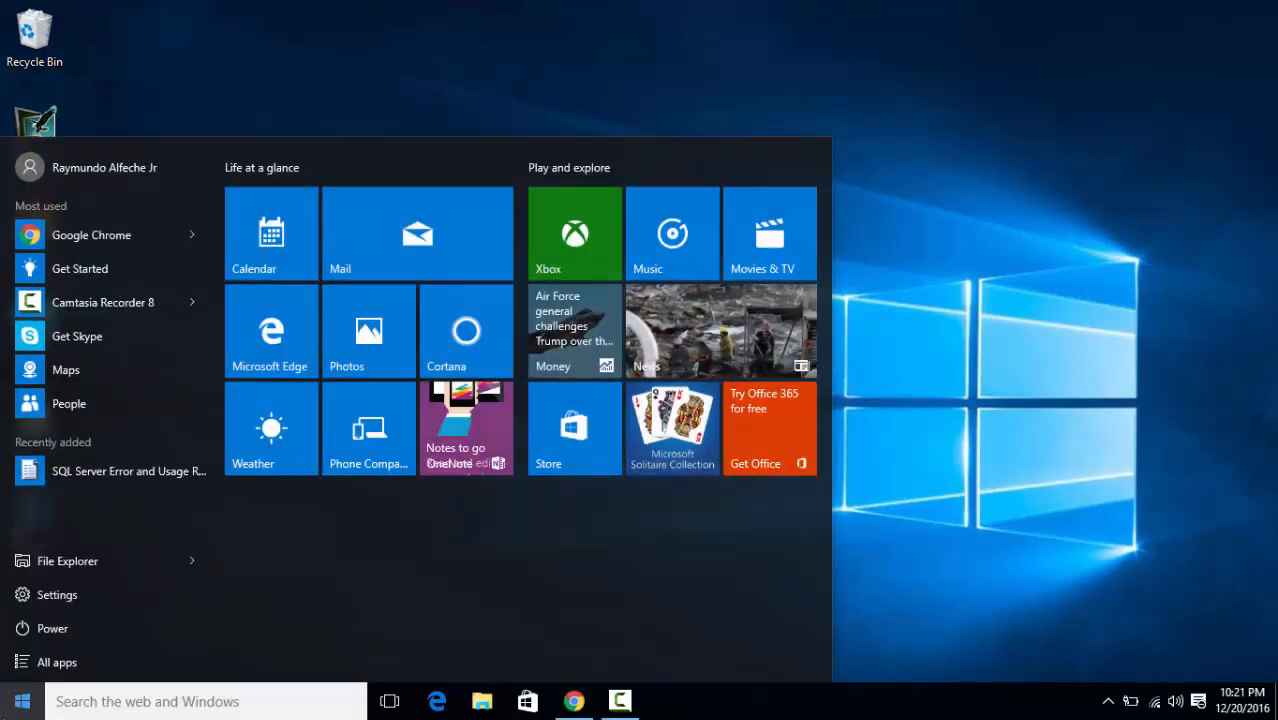
{"action": "left_click", "coordinate": [58, 660]}
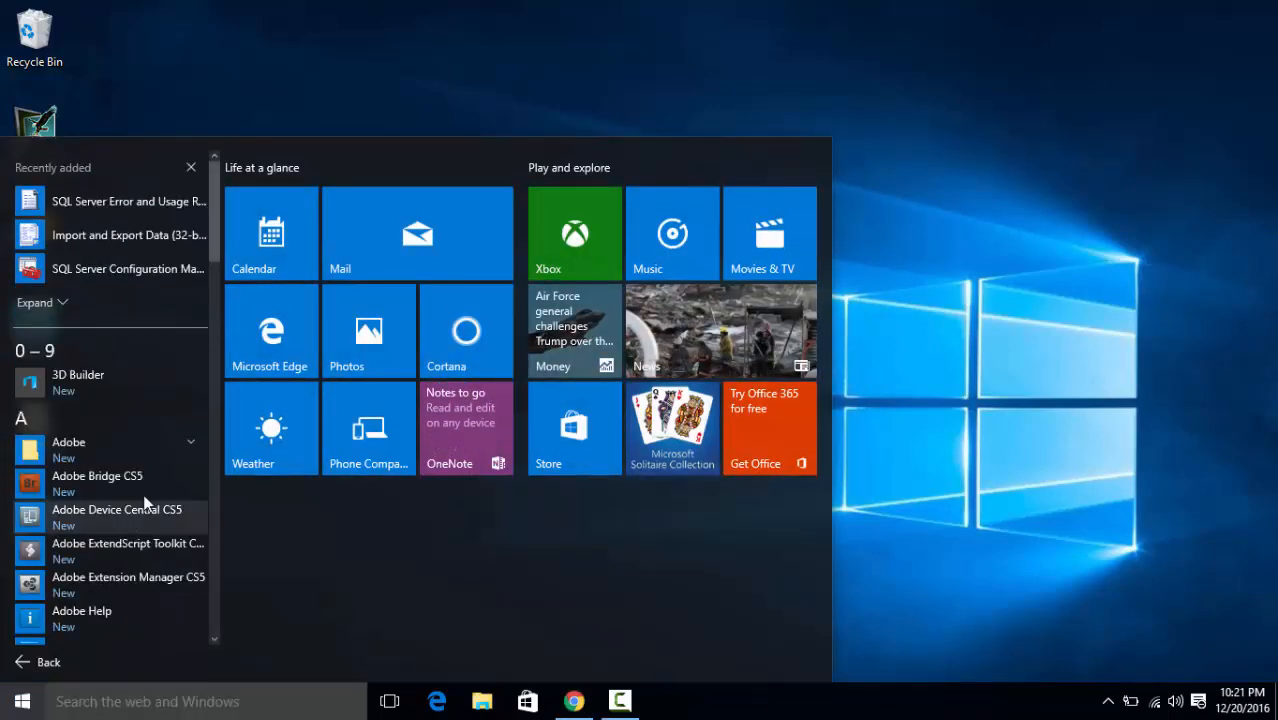
{"action": "scroll", "scroll_direction": "down", "scroll_amount": 3}
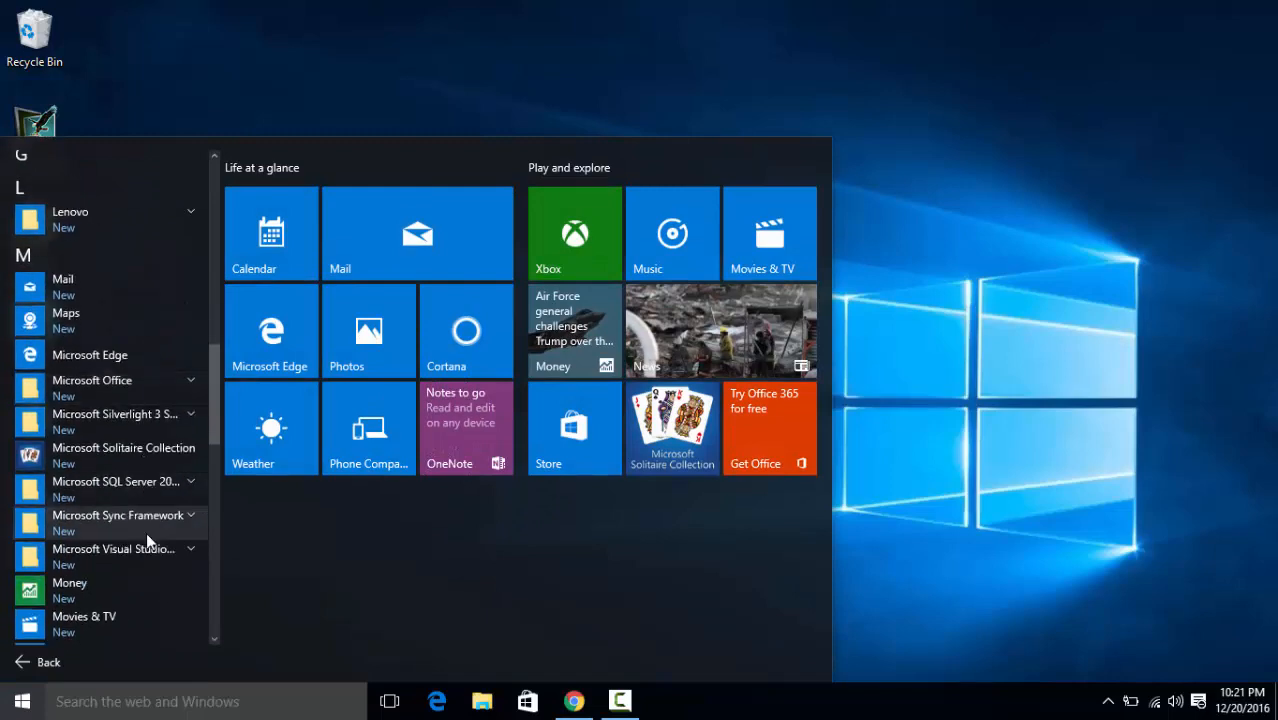
{"action": "scroll", "scroll_direction": "down", "scroll_amount": 3}
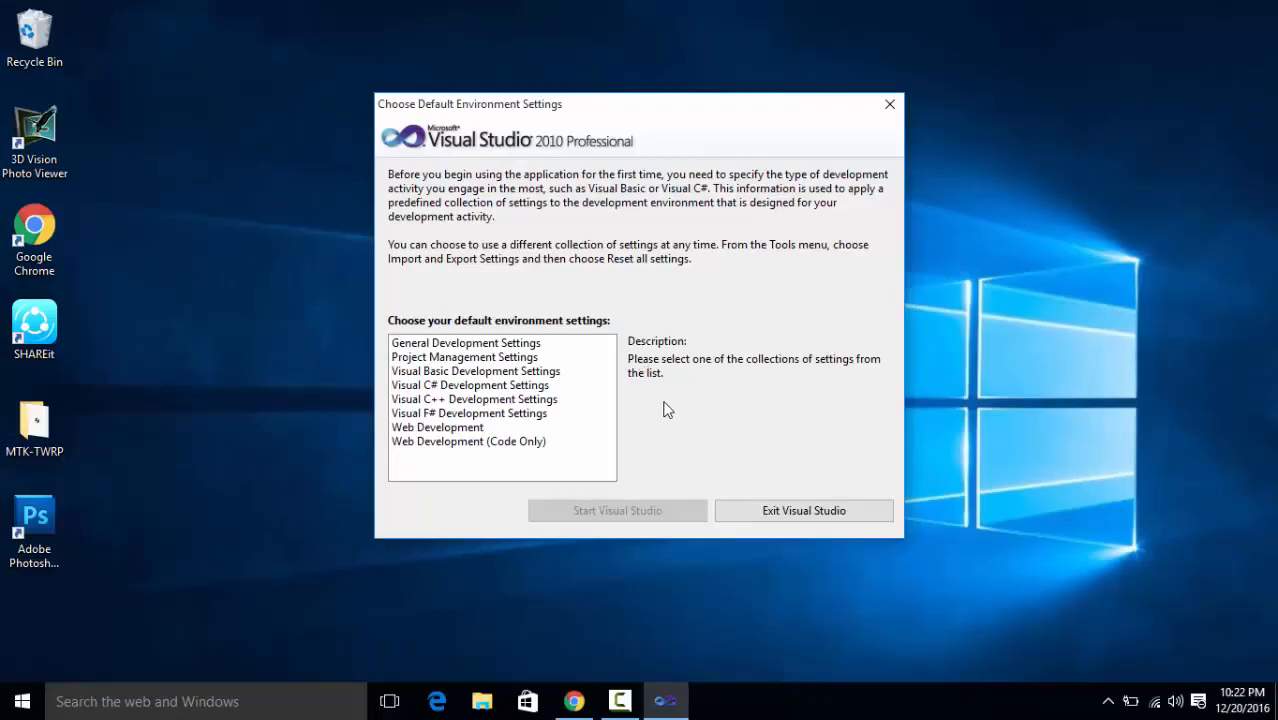
{"action": "mouse_move", "coordinate": [356, 232]}
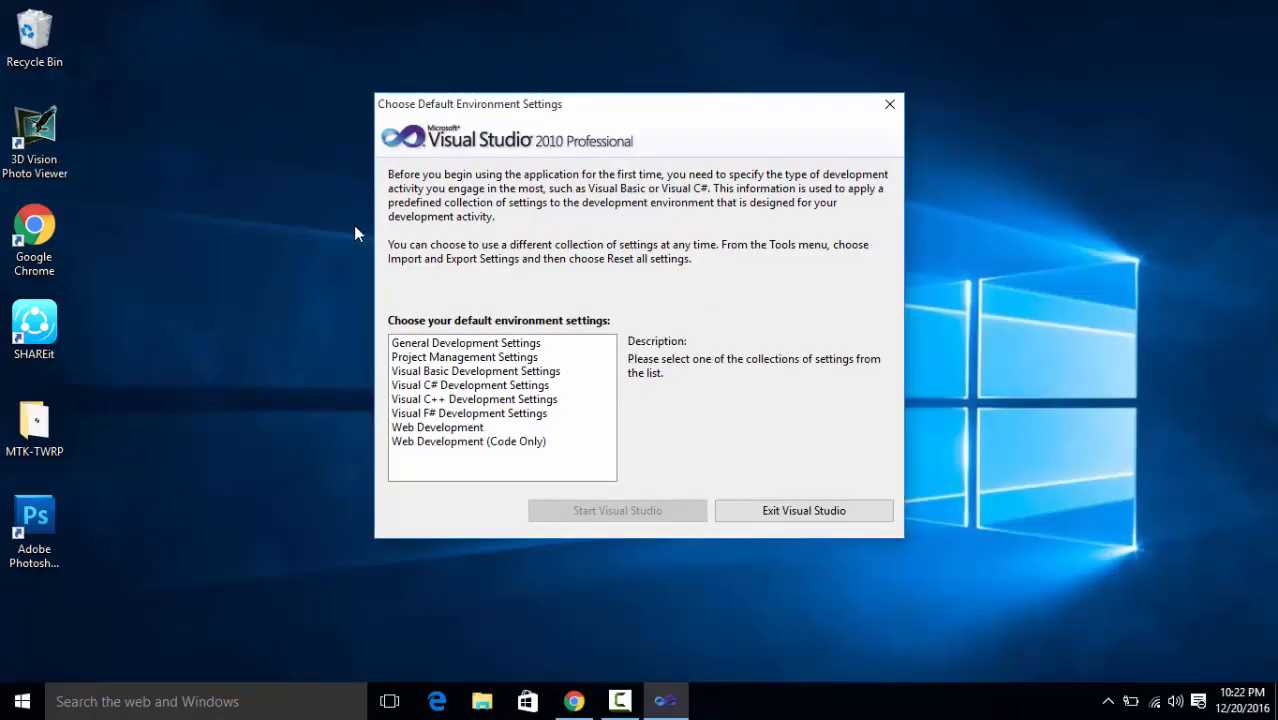
- Select Visual C# Development Settings in the Choose Default Environment Settings dialog
{"action": "left_click", "coordinate": [470, 384]}
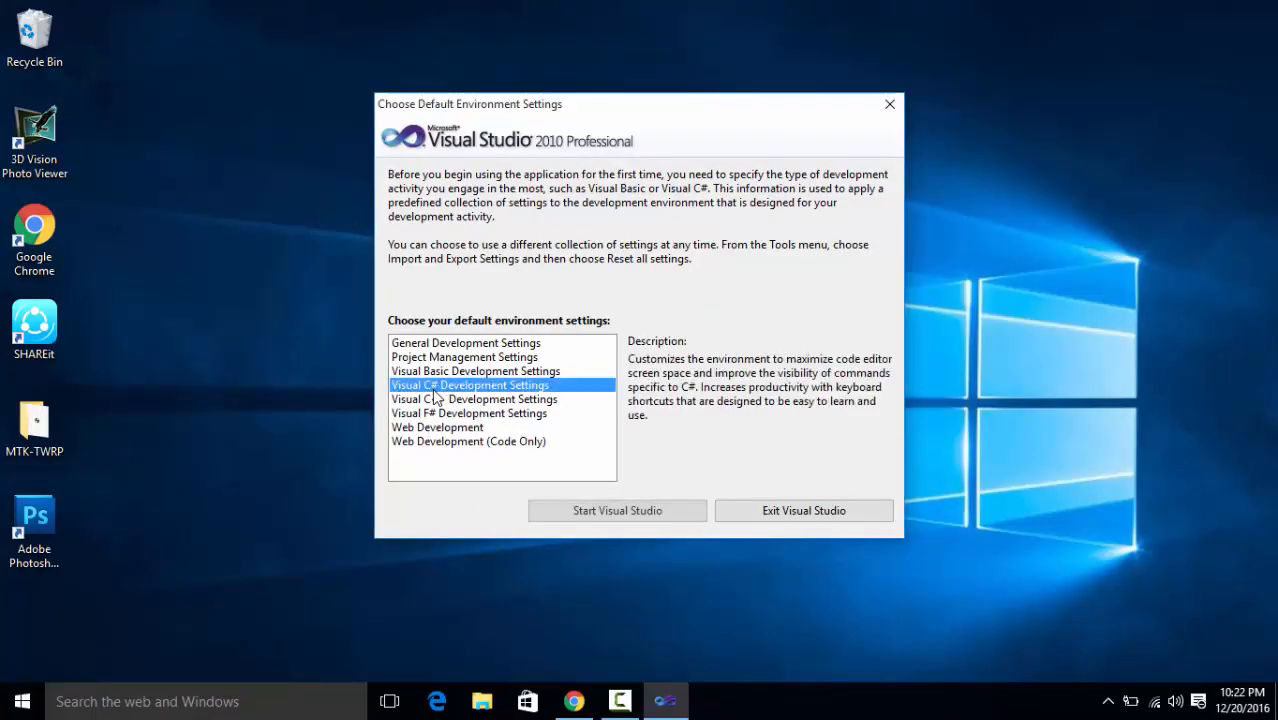
{"action": "mouse_move", "coordinate": [478, 404]}
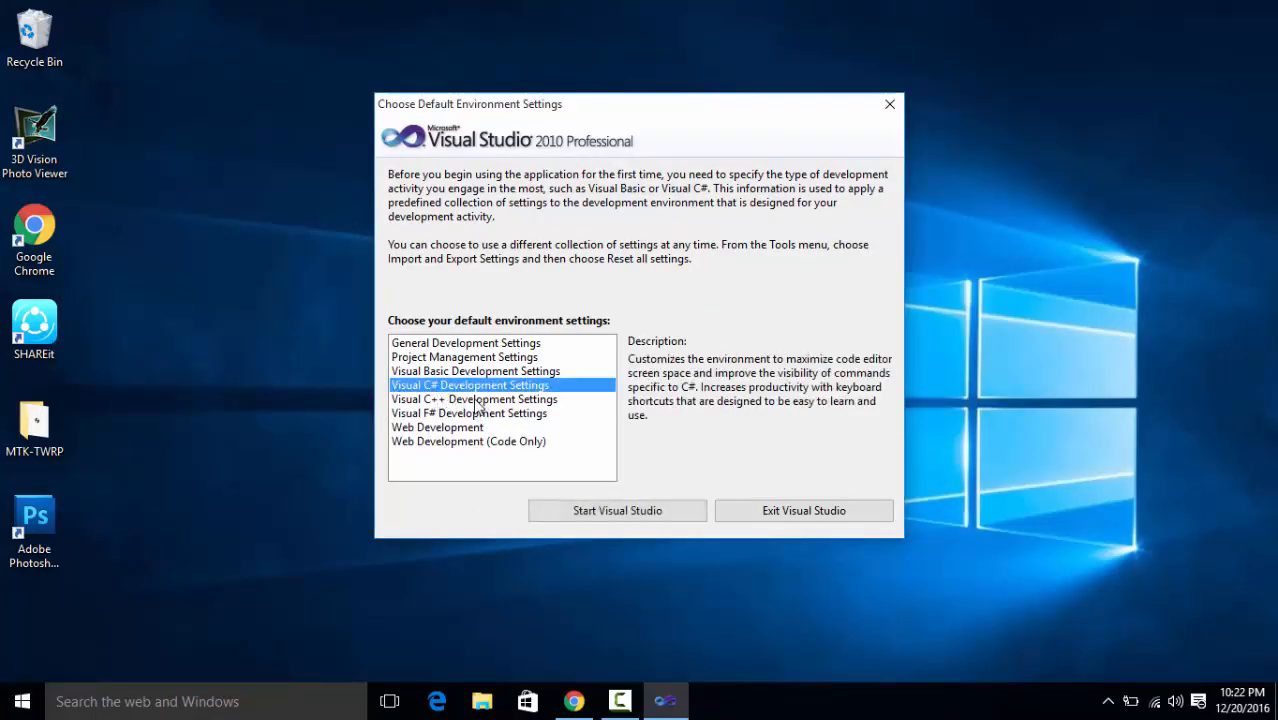
{"action": "mouse_move", "coordinate": [900, 132]}
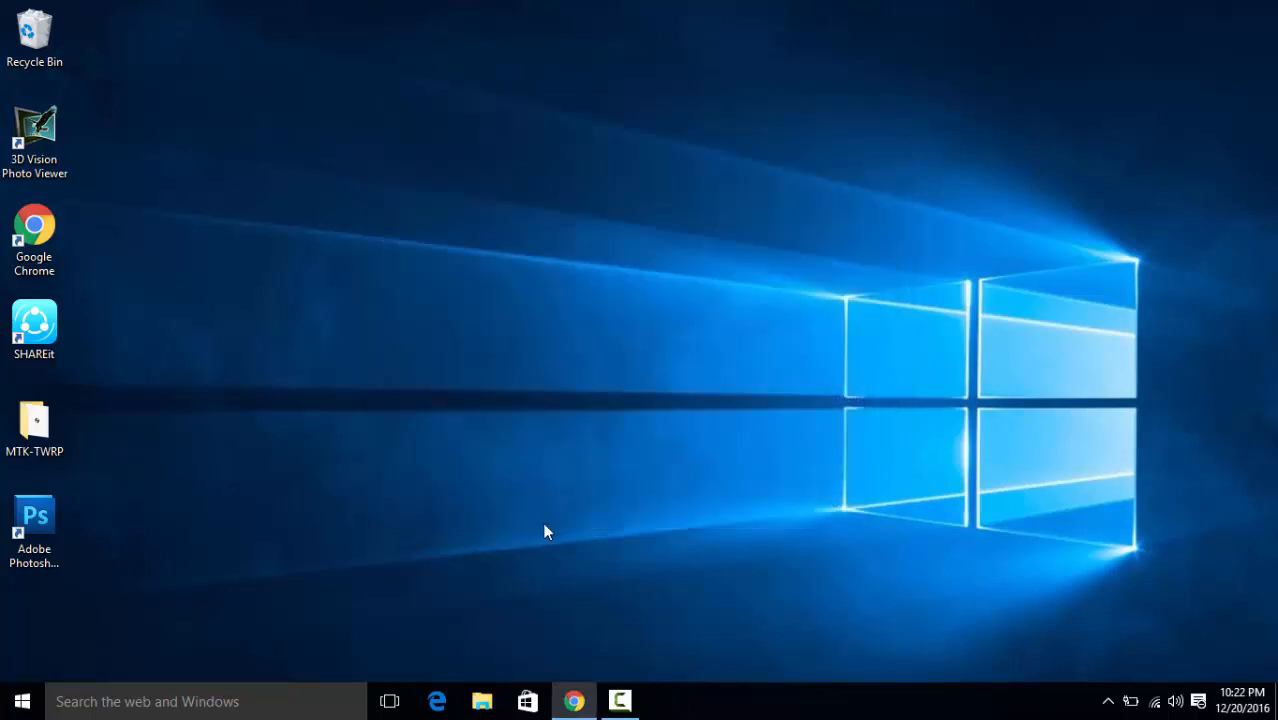
{"action": "mouse_move", "coordinate": [978, 700]}
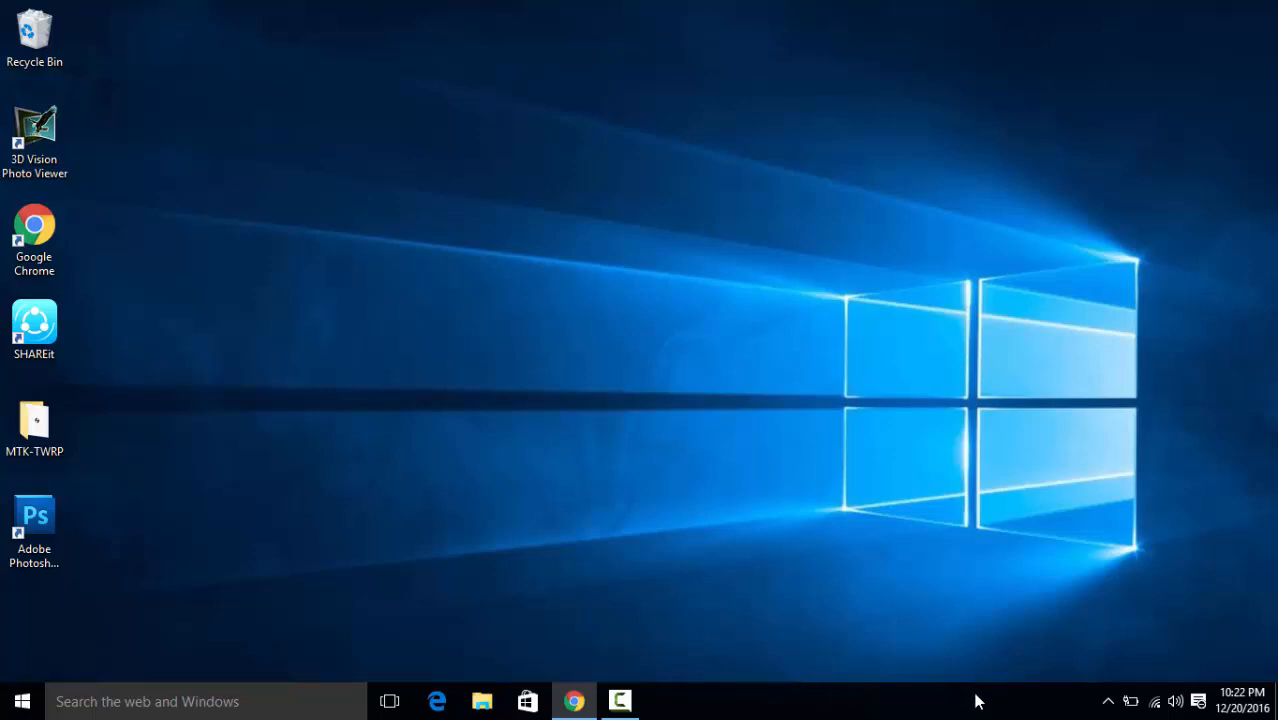
{"action": "left_click", "coordinate": [1108, 700]}
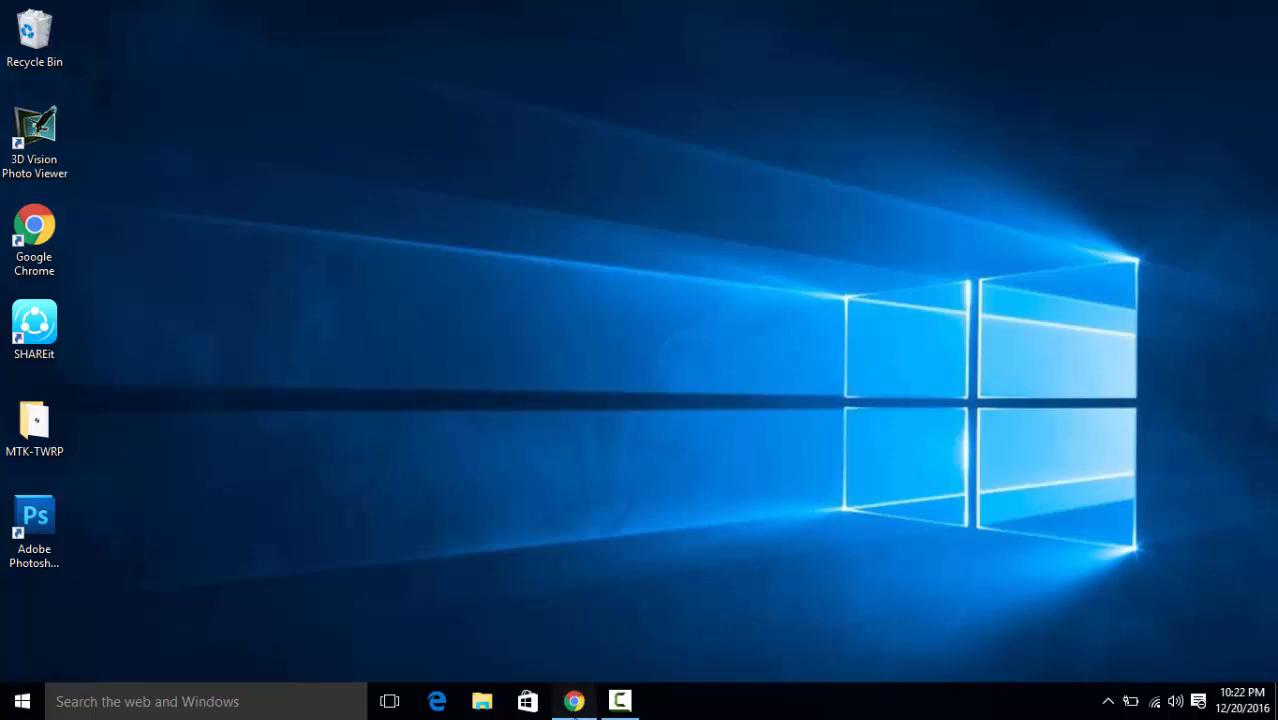
- Restore Chrome from the taskbar showing the GetIntoPC Visual Studio 2010 Professional page
{"action": "left_click", "coordinate": [572, 700]}
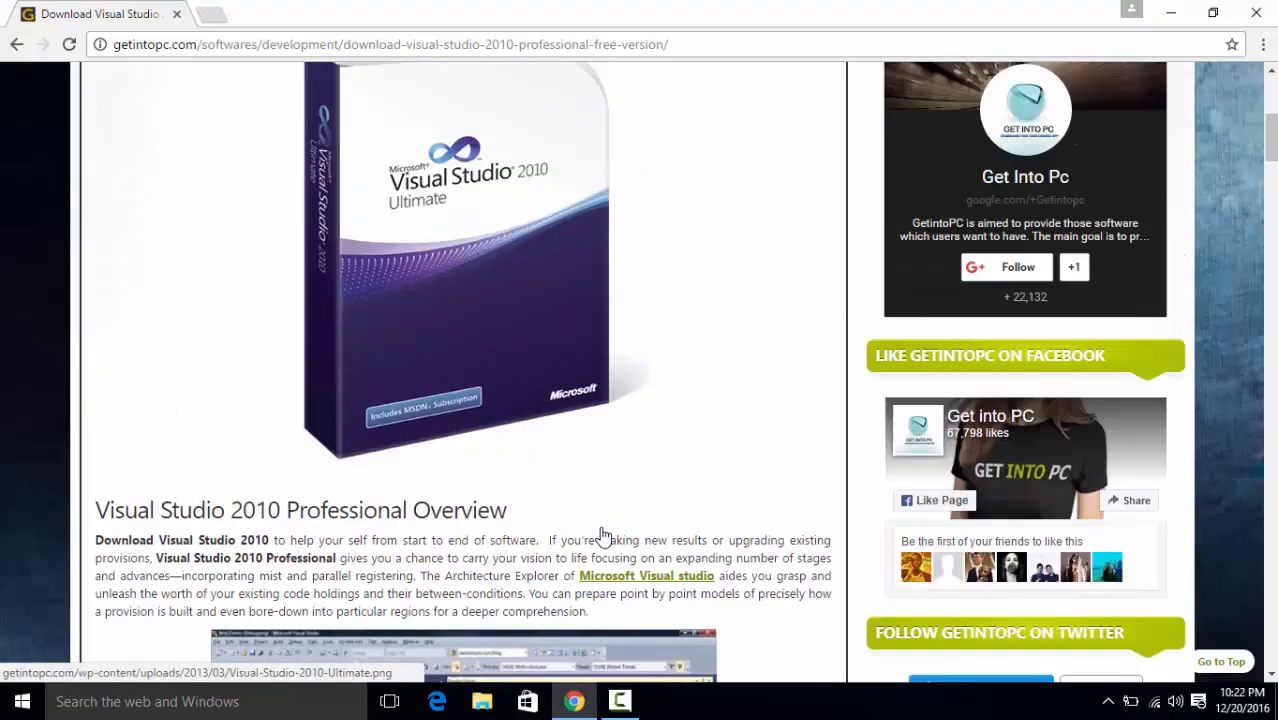
{"action": "scroll", "scroll_direction": "up", "scroll_amount": 3}
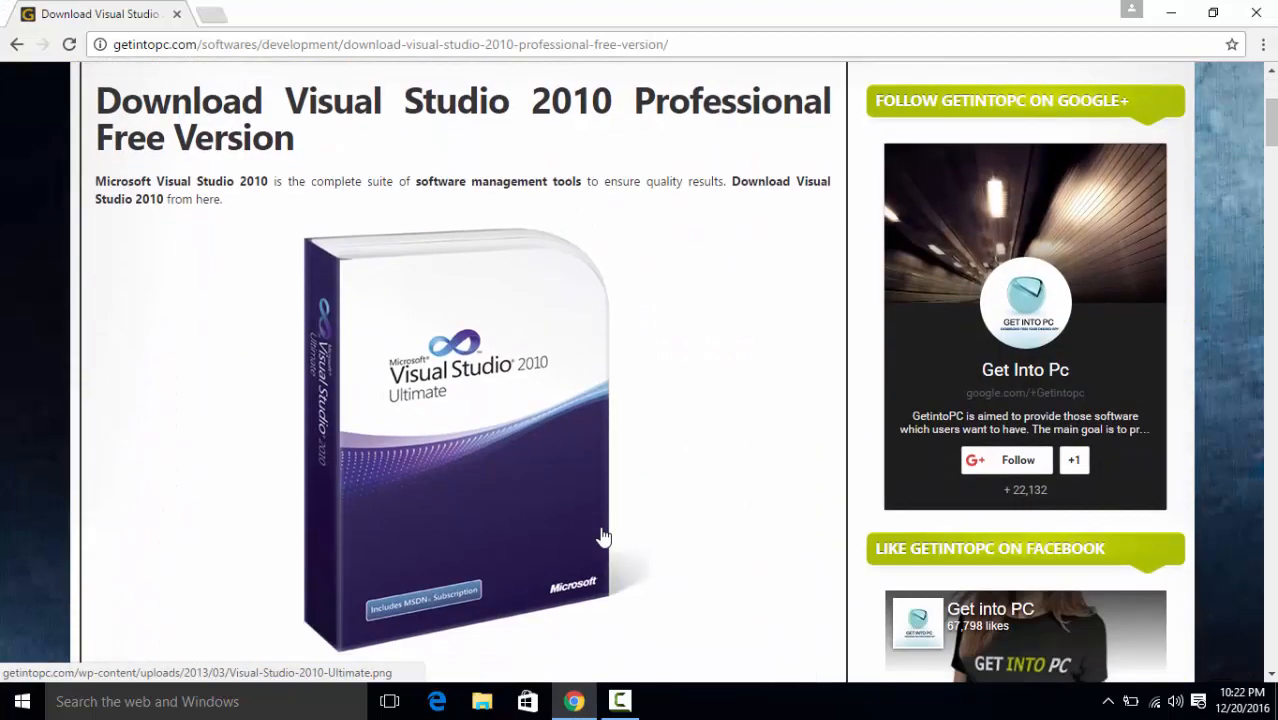
{"action": "scroll", "scroll_direction": "down", "scroll_amount": 3}
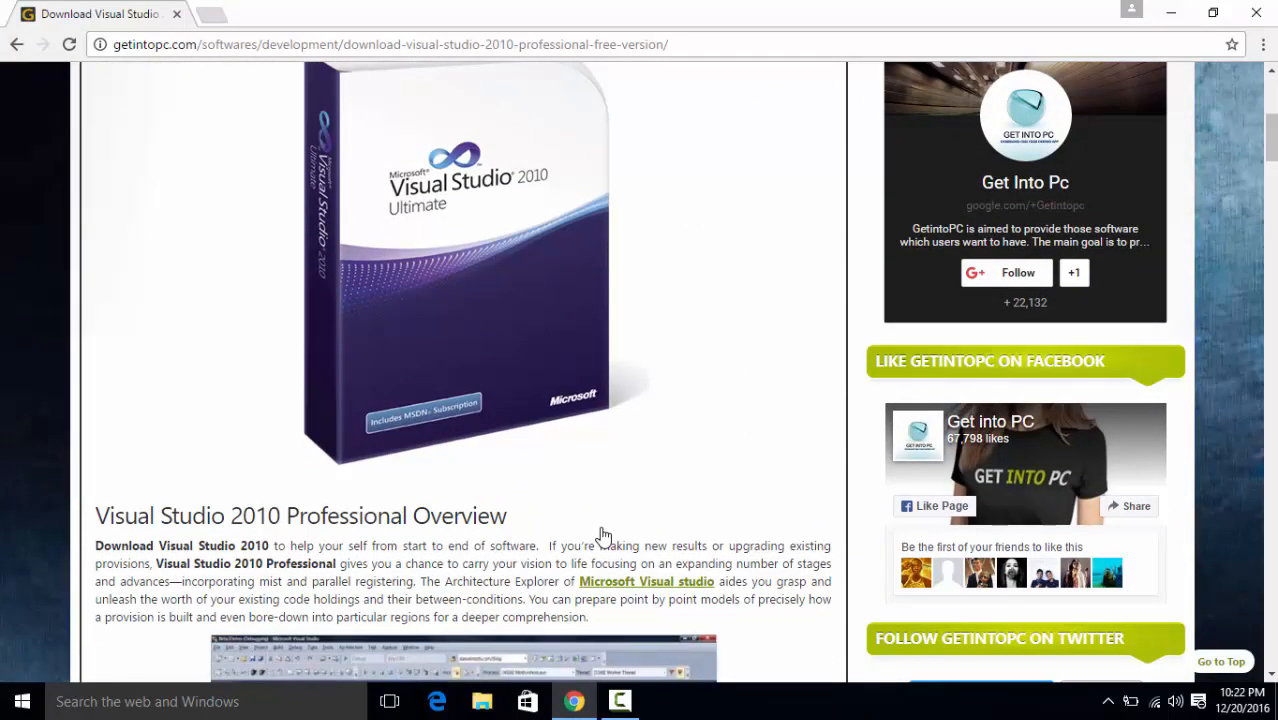